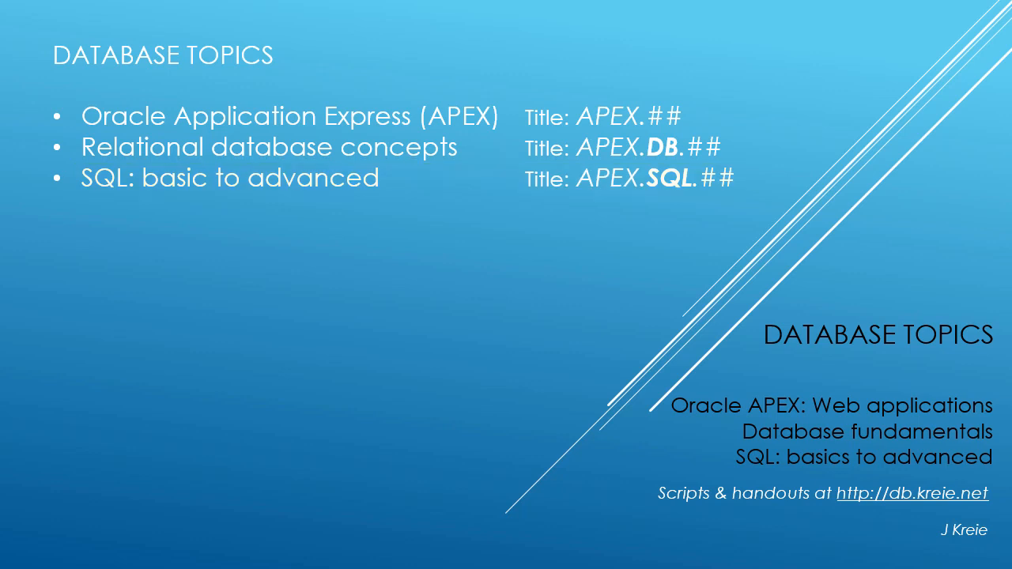
pyautogui.moveTo(908, 528)
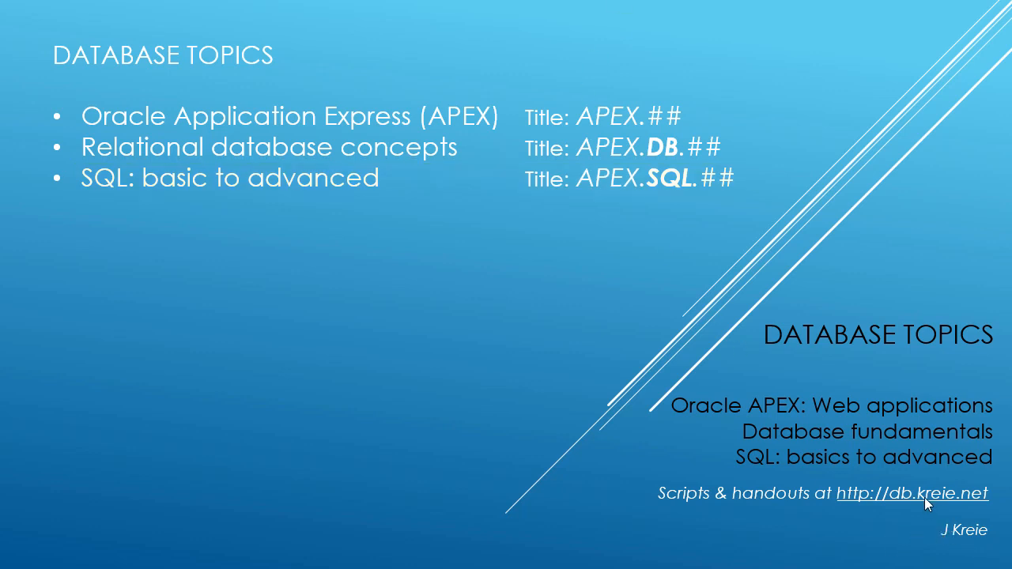
pyautogui.moveTo(743, 524)
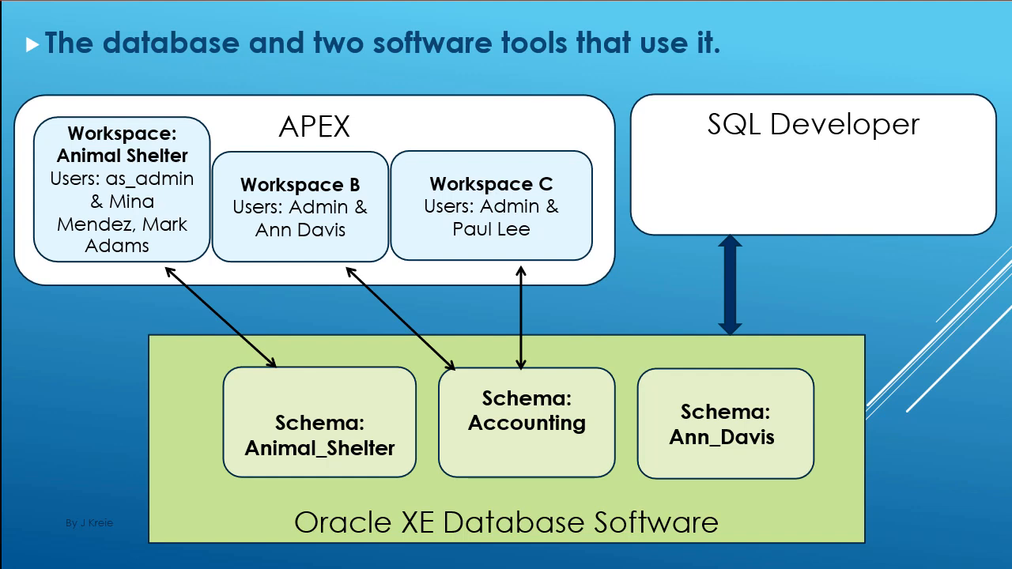
# - Switch to Oracle APEX, enter App Builder and start the Create an Application wizard
pyautogui.click(121, 190)
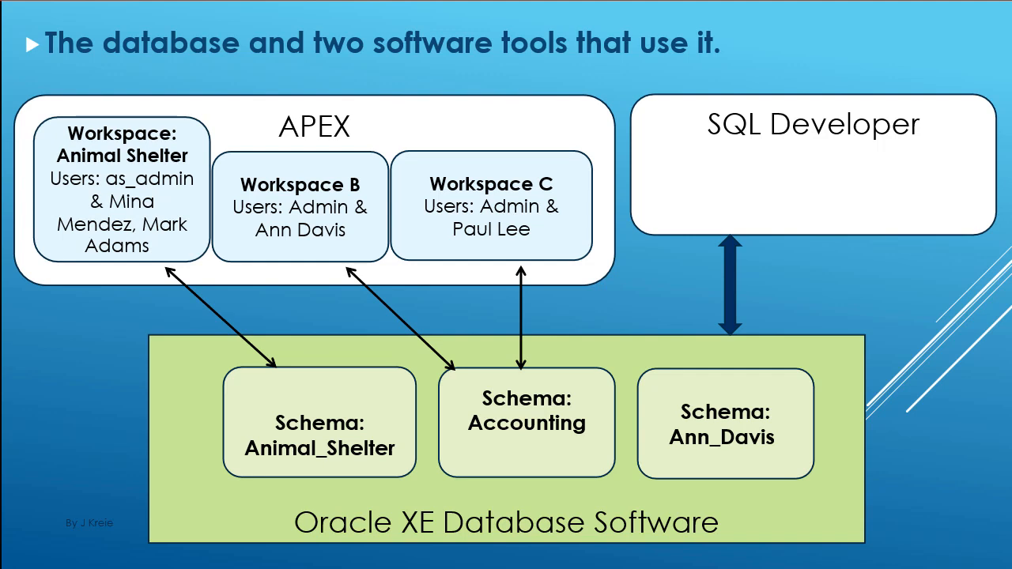
pyautogui.moveTo(123, 186)
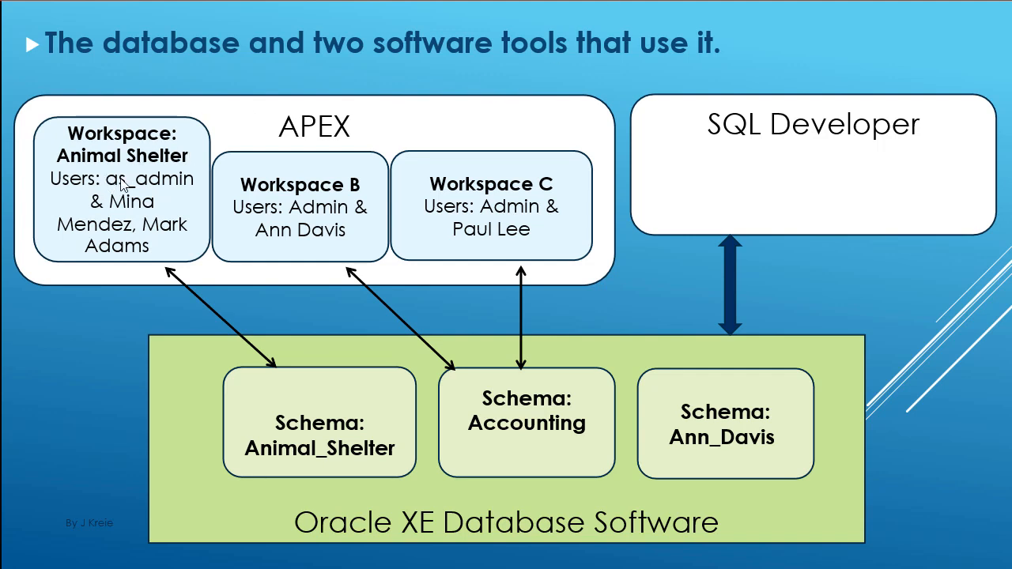
pyautogui.moveTo(142, 212)
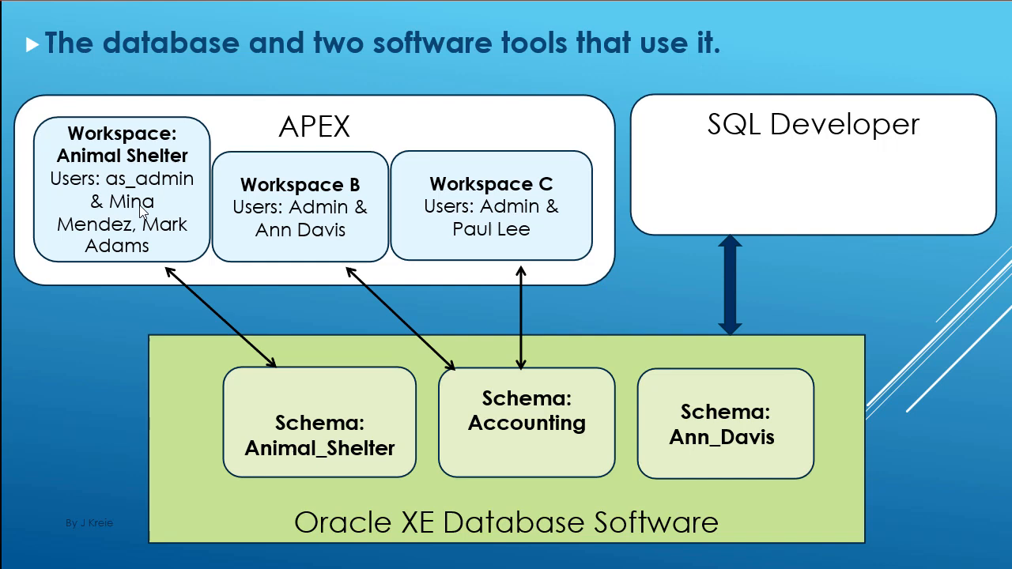
pyautogui.moveTo(134, 264)
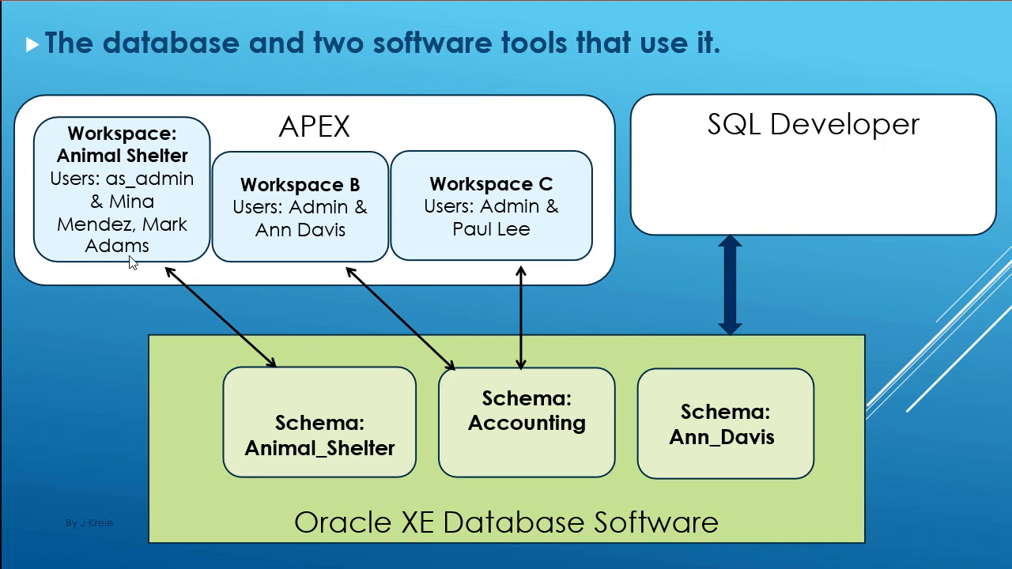
pyautogui.moveTo(48, 208)
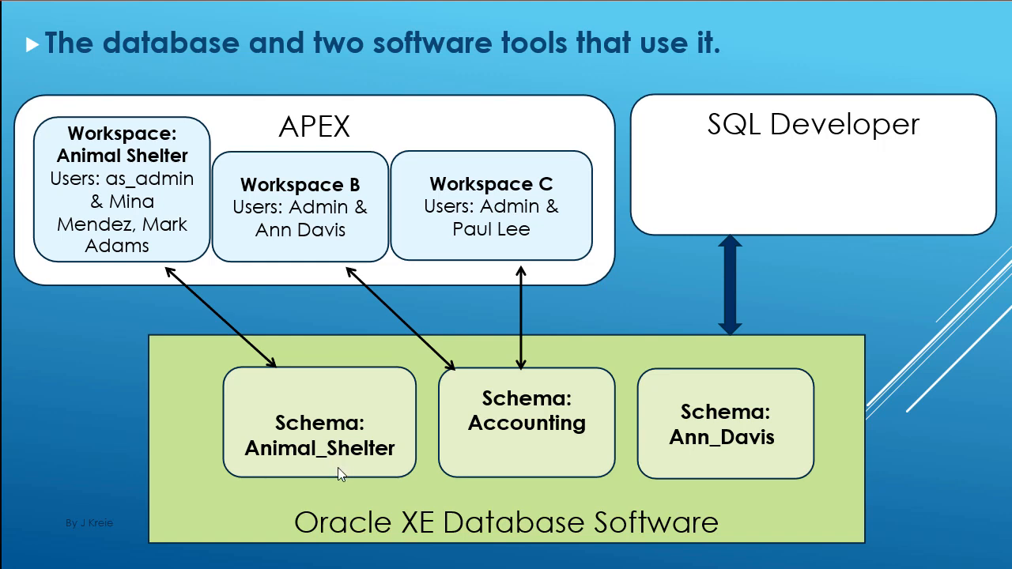
pyautogui.moveTo(399, 475)
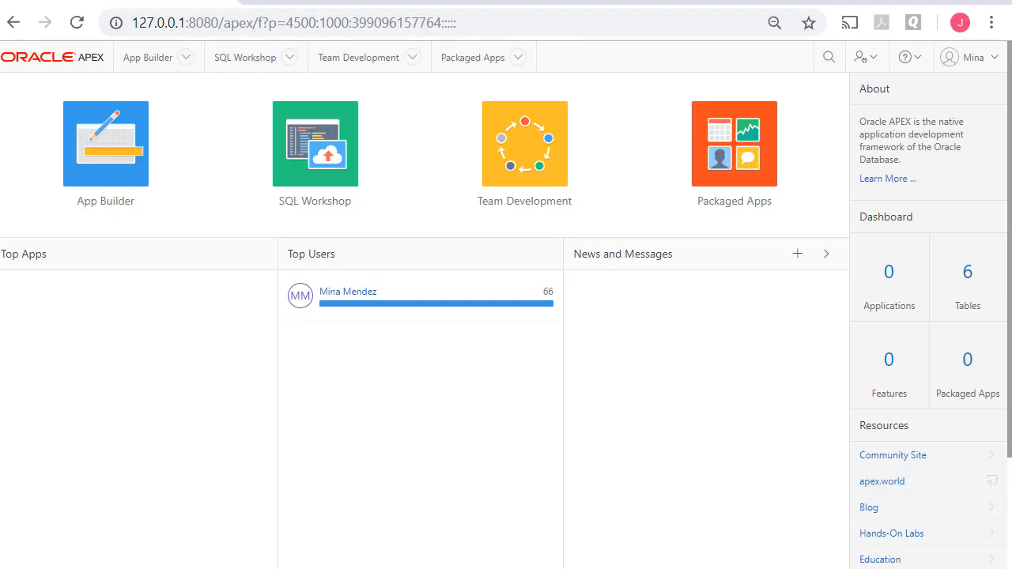
pyautogui.click(970, 56)
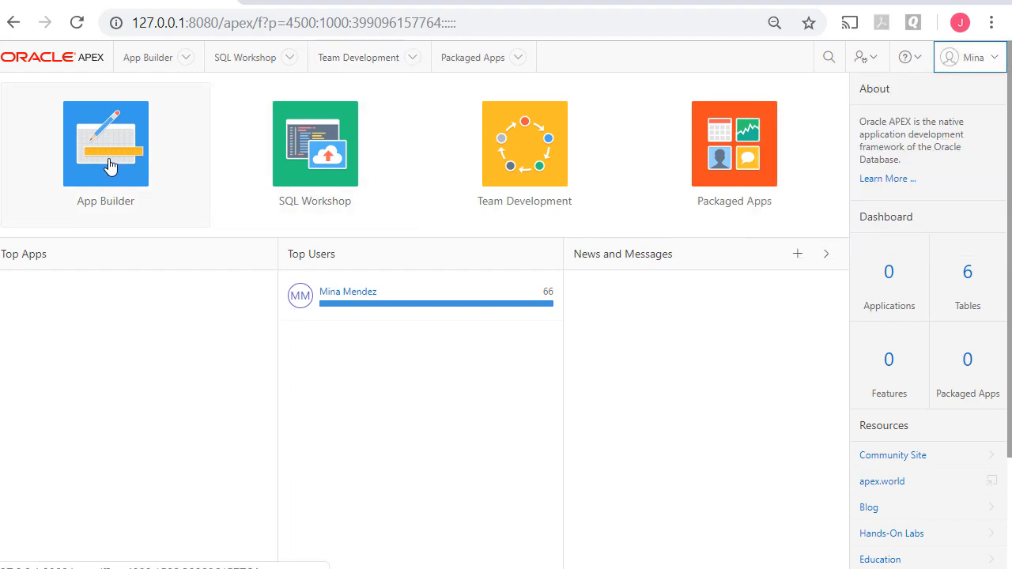
pyautogui.click(105, 143)
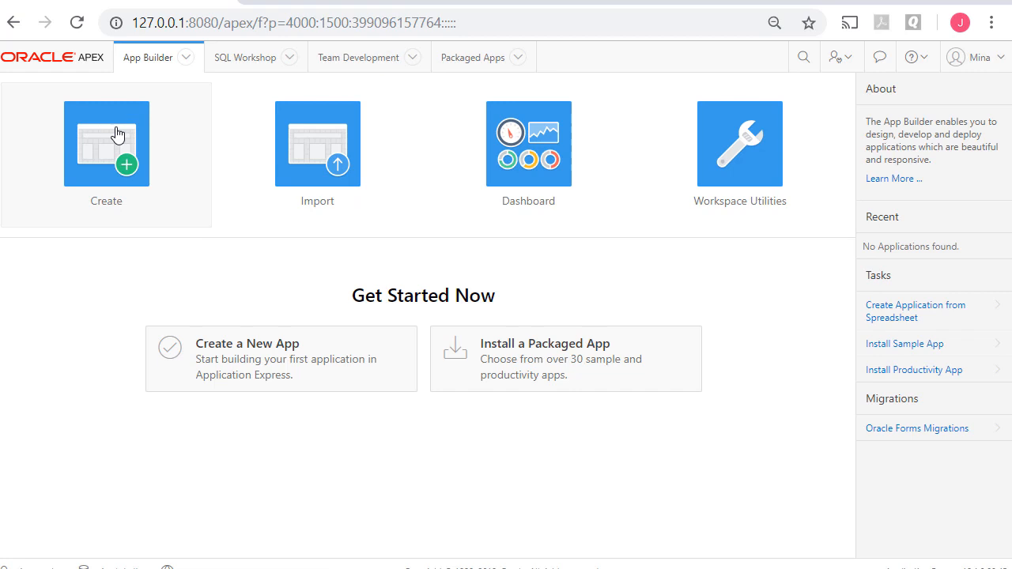
pyautogui.moveTo(129, 151)
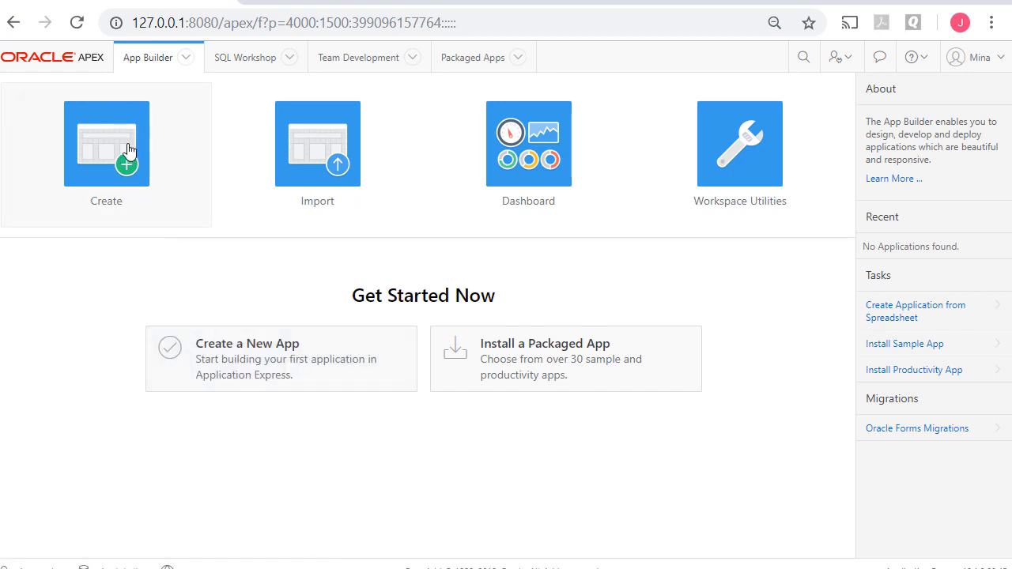
pyautogui.click(105, 144)
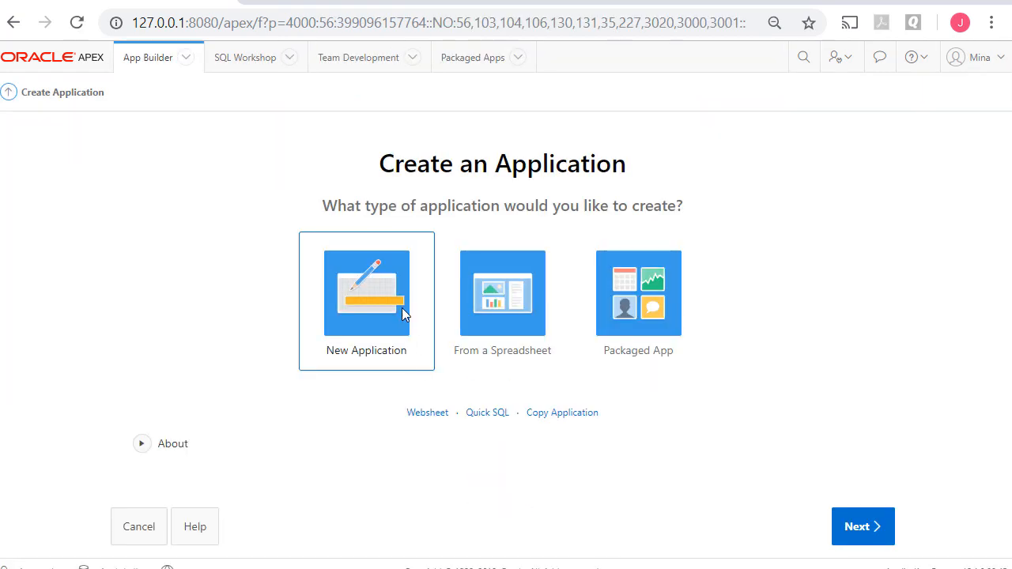
# - Name the new application 'Daily Operations', leaving the Vita side-menu appearance unchanged
pyautogui.click(366, 292)
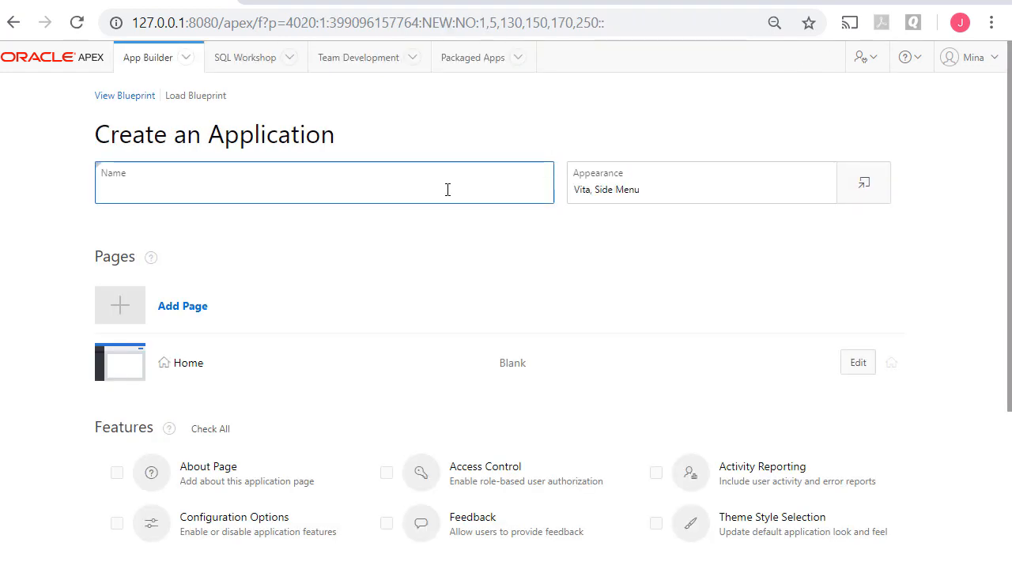
pyautogui.write('Daily')
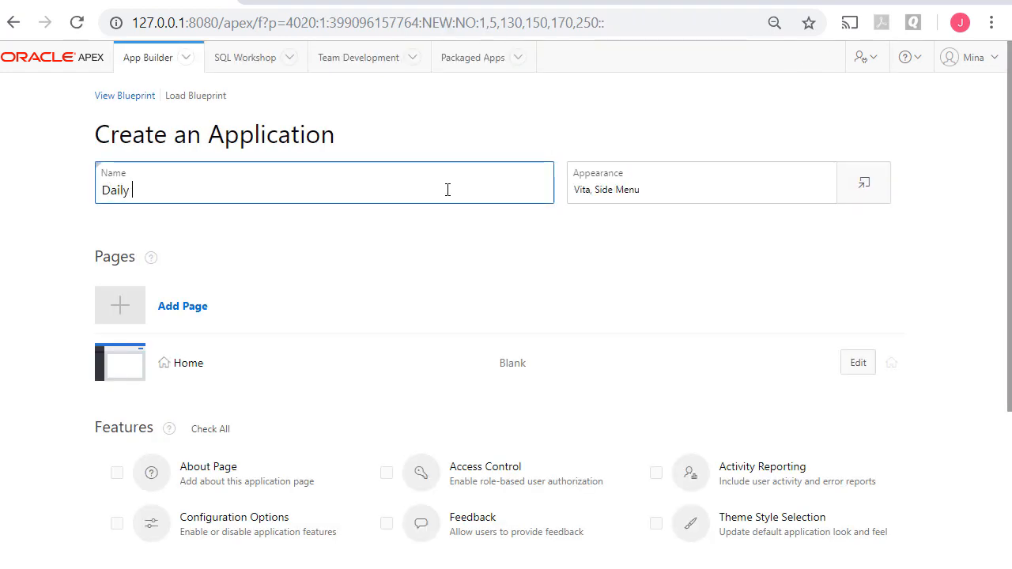
pyautogui.write('Operation')
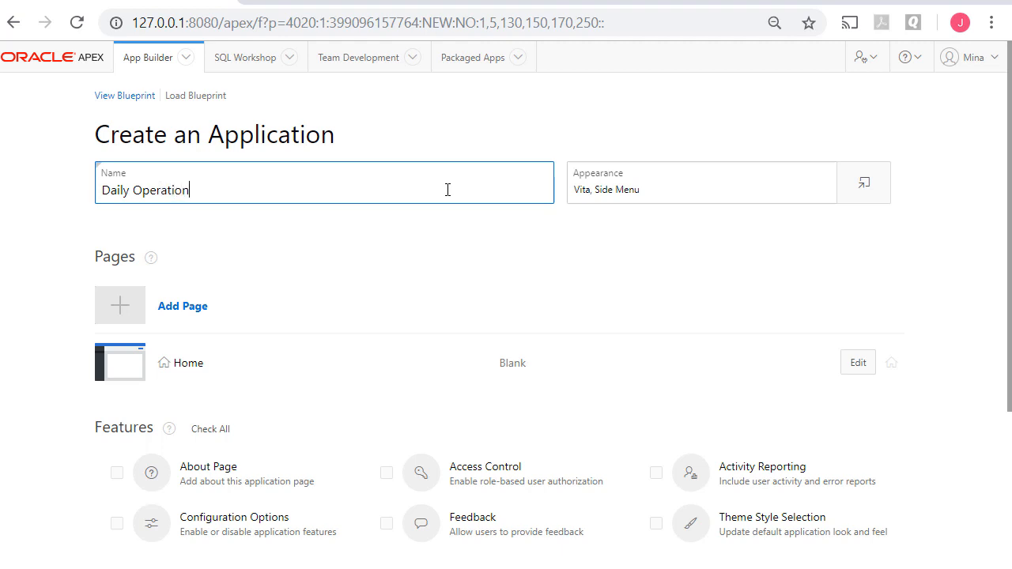
pyautogui.write('s')
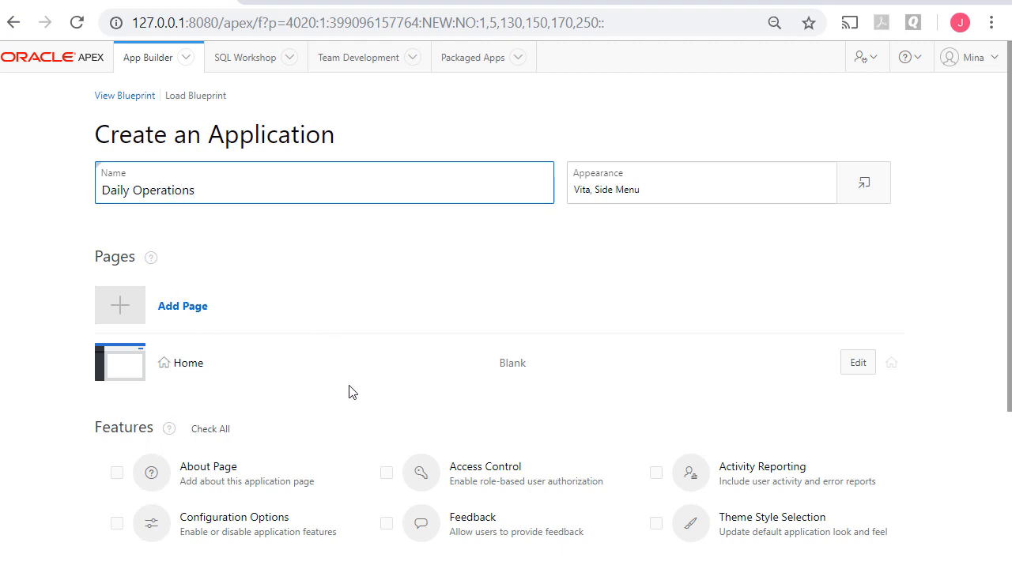
pyautogui.moveTo(385, 412)
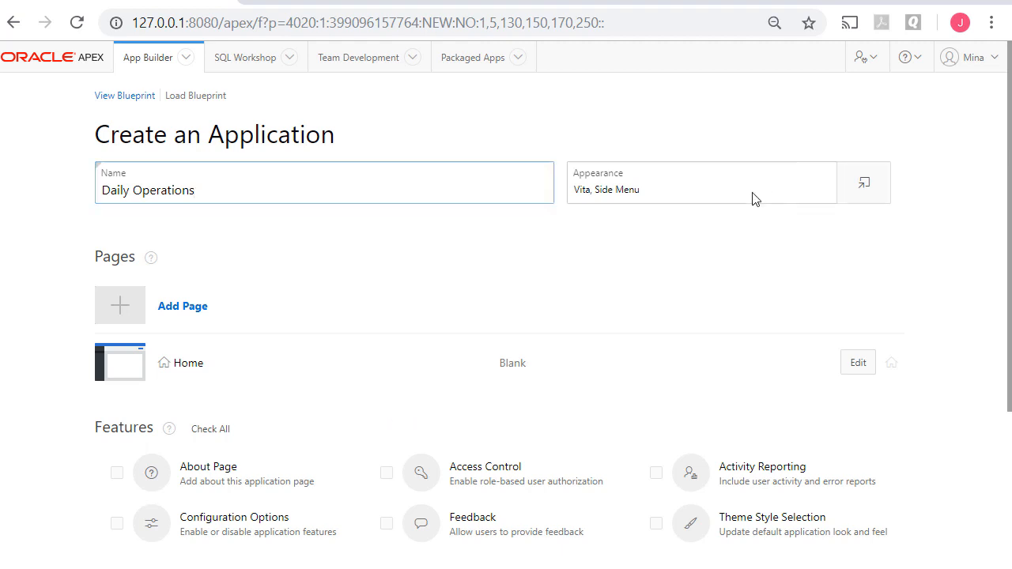
pyautogui.click(863, 182)
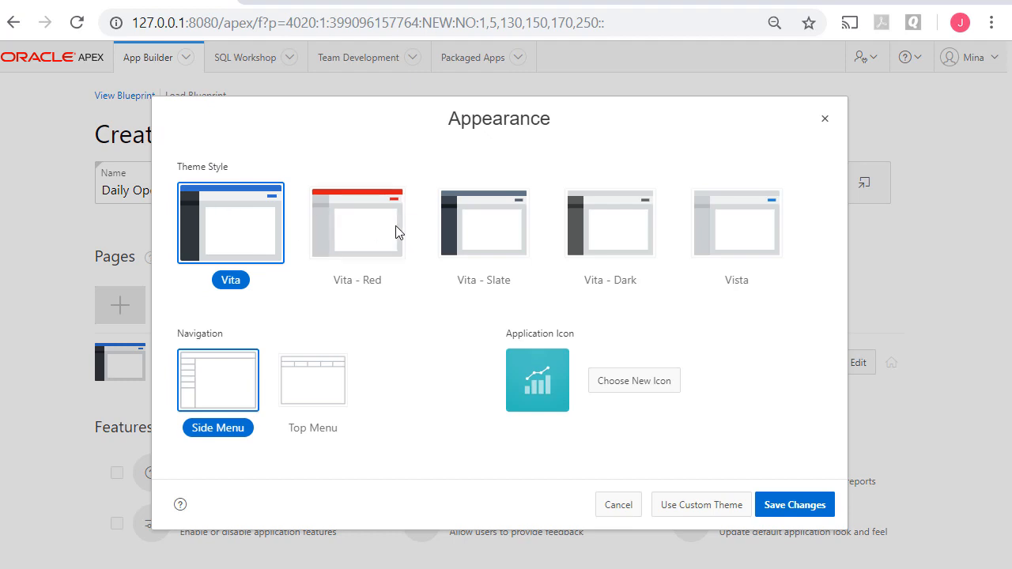
pyautogui.moveTo(736, 222)
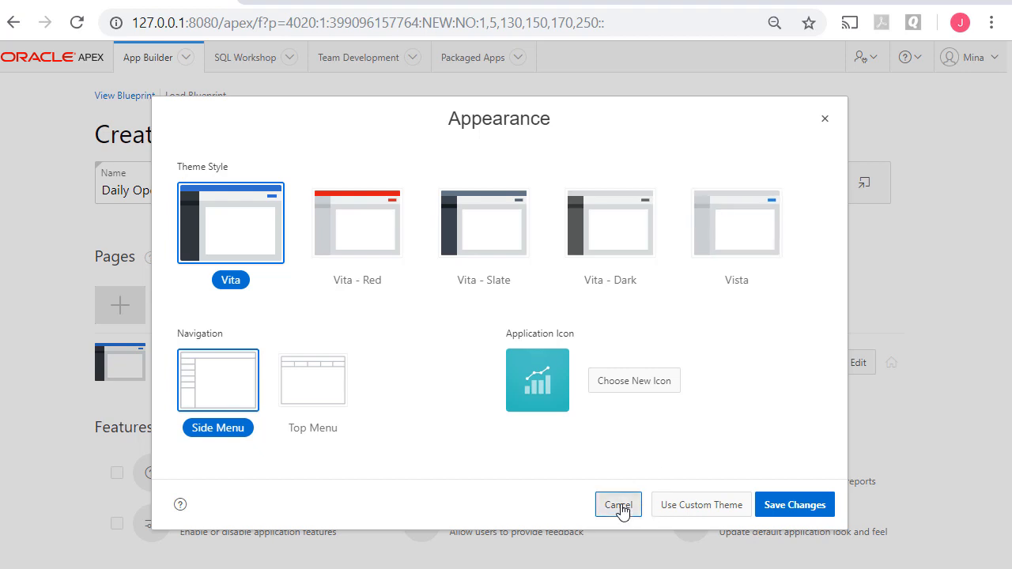
pyautogui.click(617, 504)
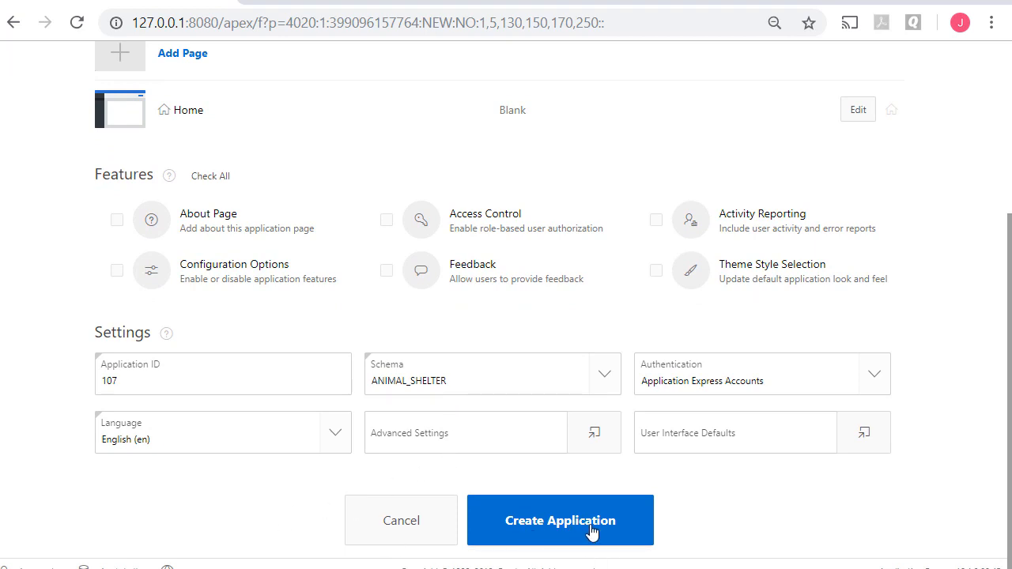
# - Create the Daily Operations application, producing Global, Home and Login pages
pyautogui.click(560, 520)
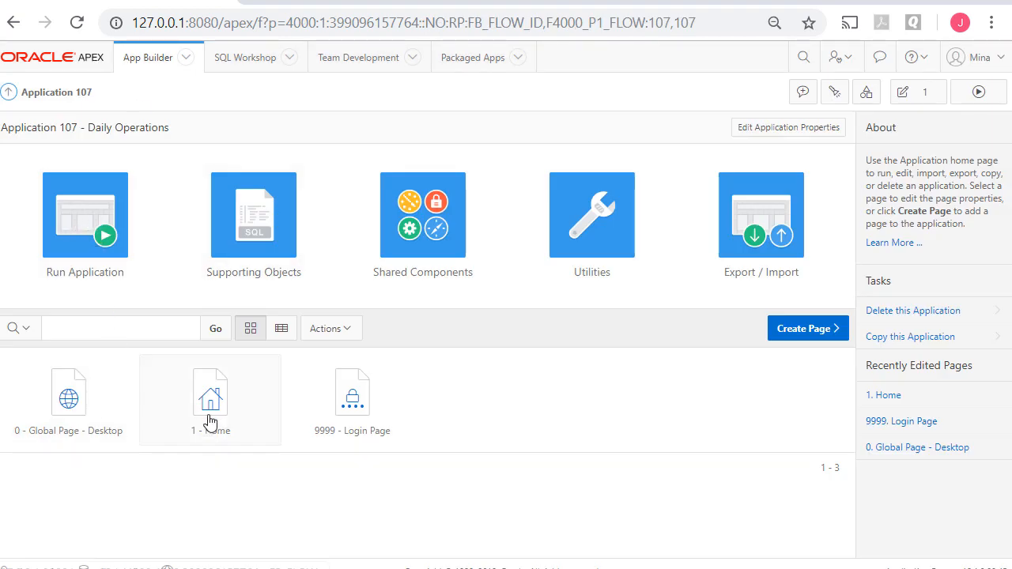
pyautogui.moveTo(352, 419)
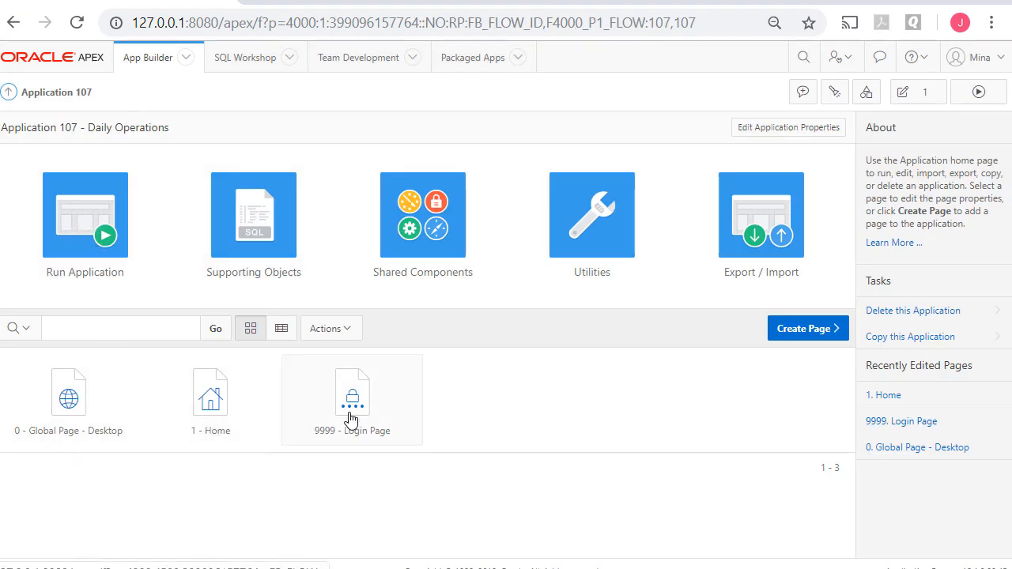
pyautogui.moveTo(91, 215)
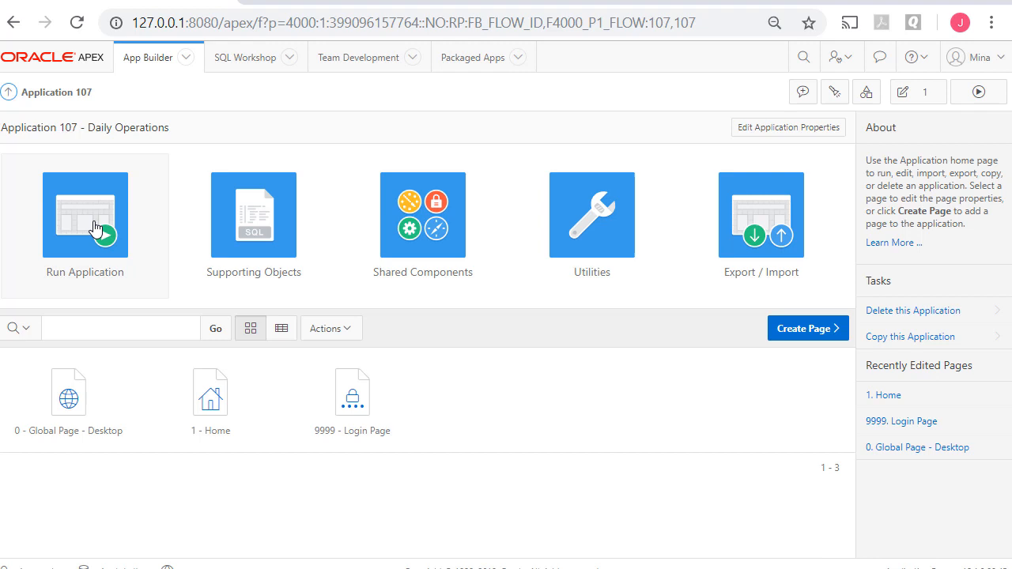
# - Run Daily Operations and sign in to reach its empty Home page
pyautogui.click(85, 215)
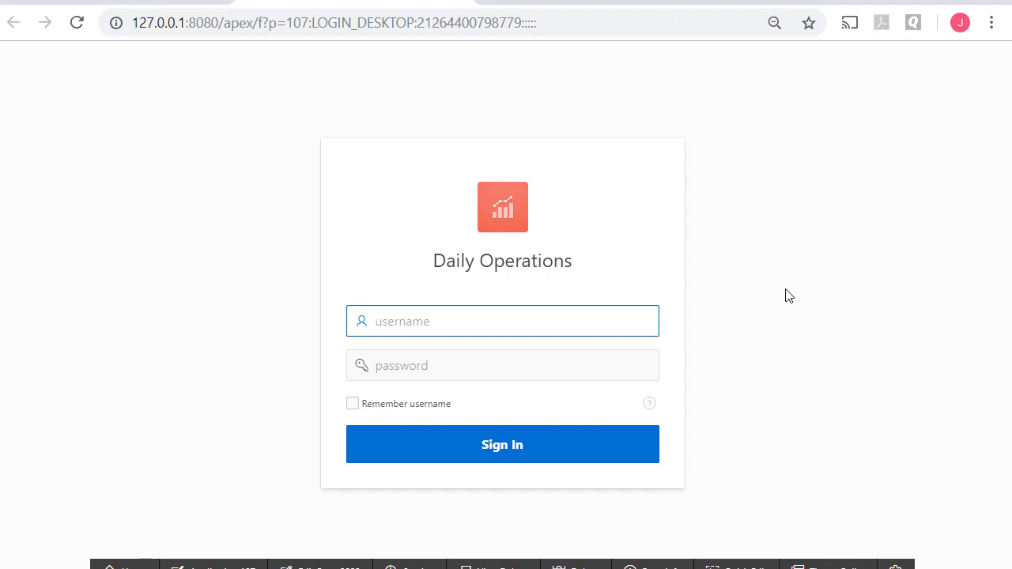
pyautogui.click(502, 443)
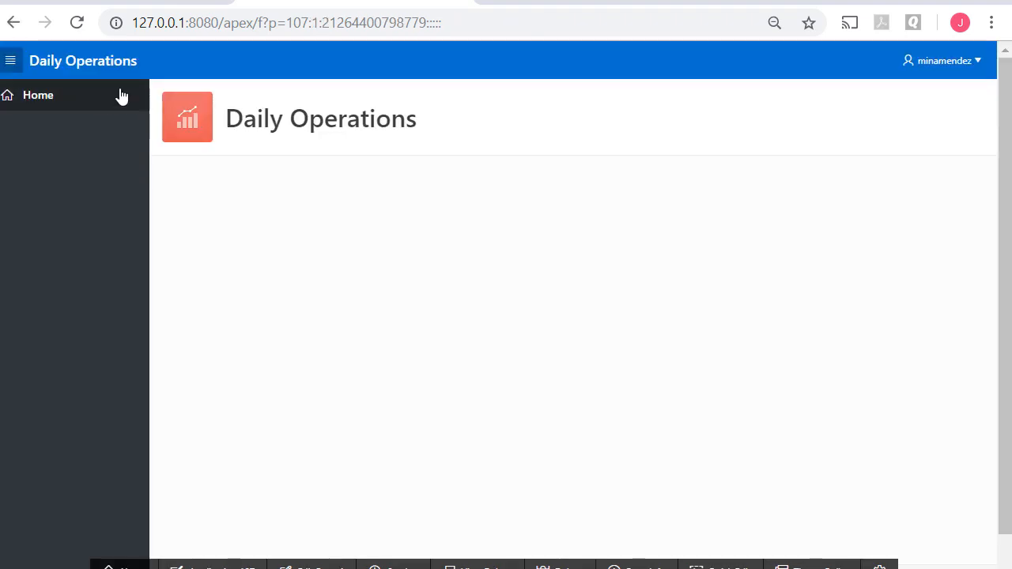
pyautogui.moveTo(426, 463)
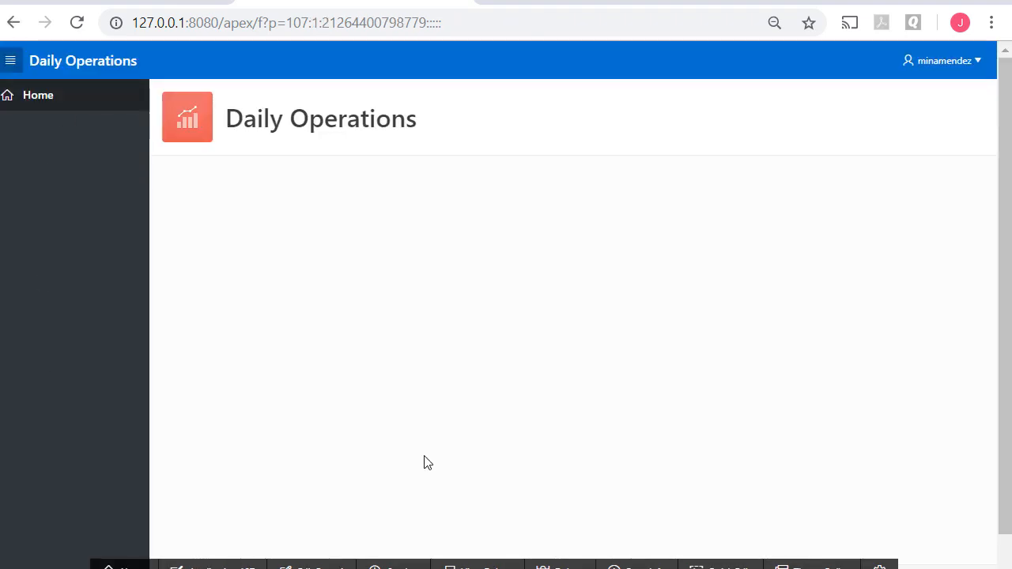
pyautogui.moveTo(85, 143)
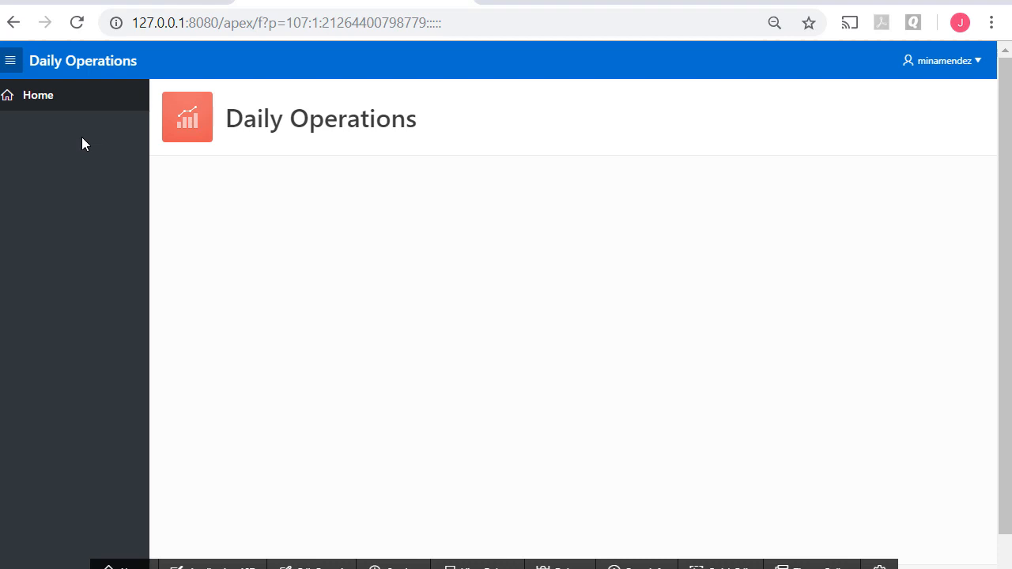
pyautogui.moveTo(113, 75)
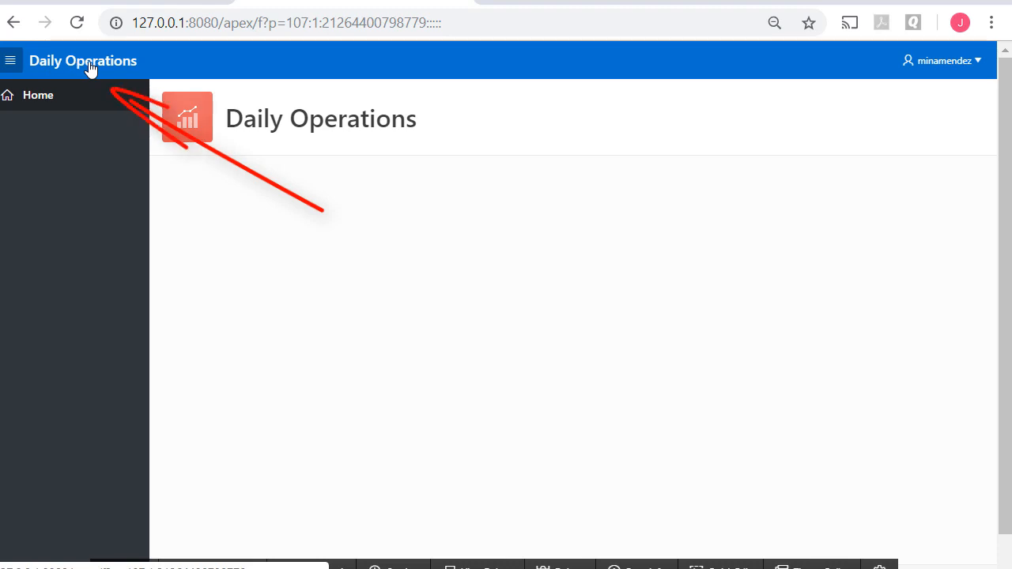
pyautogui.moveTo(451, 251)
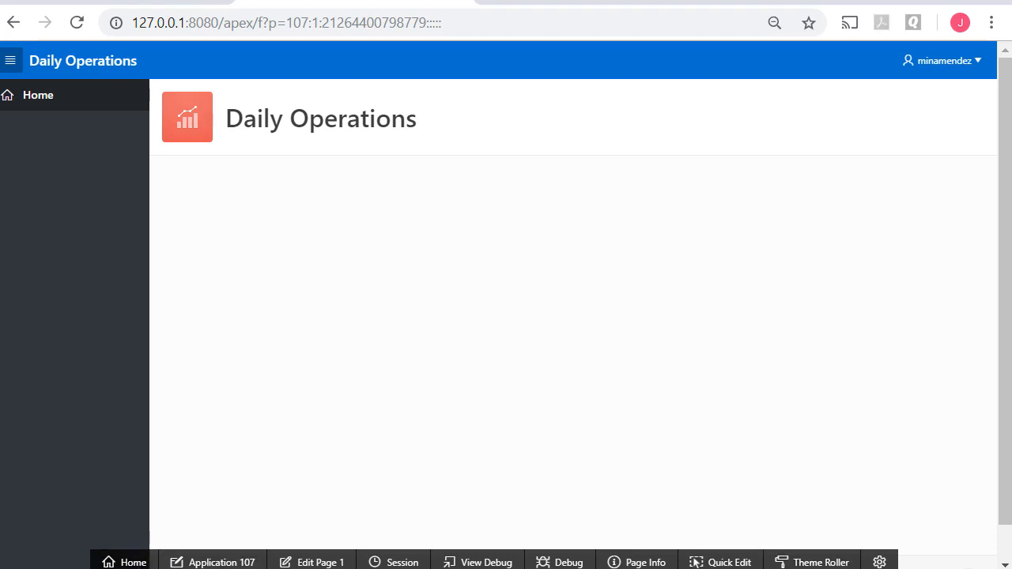
pyautogui.moveTo(221, 563)
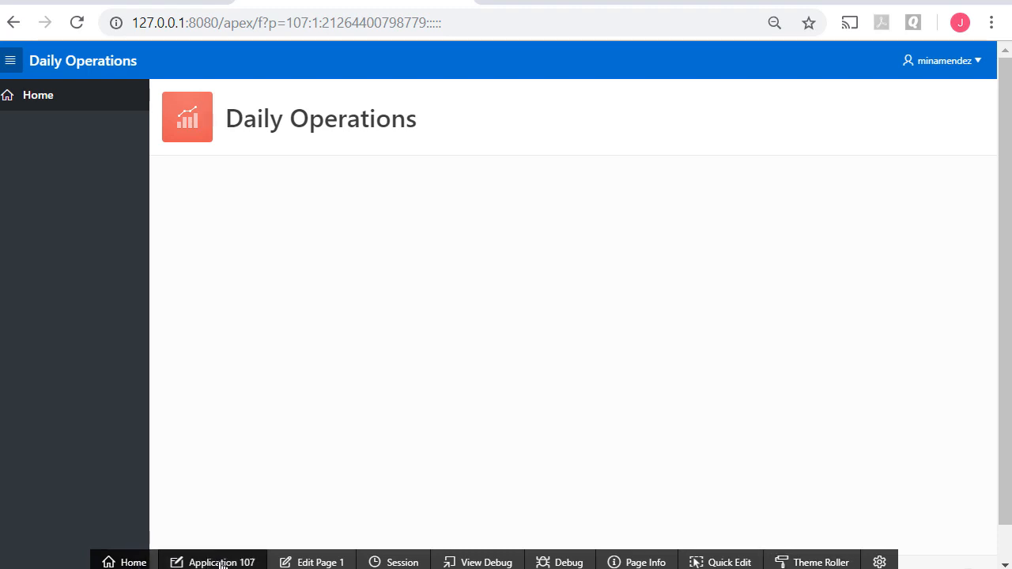
pyautogui.moveTo(537, 459)
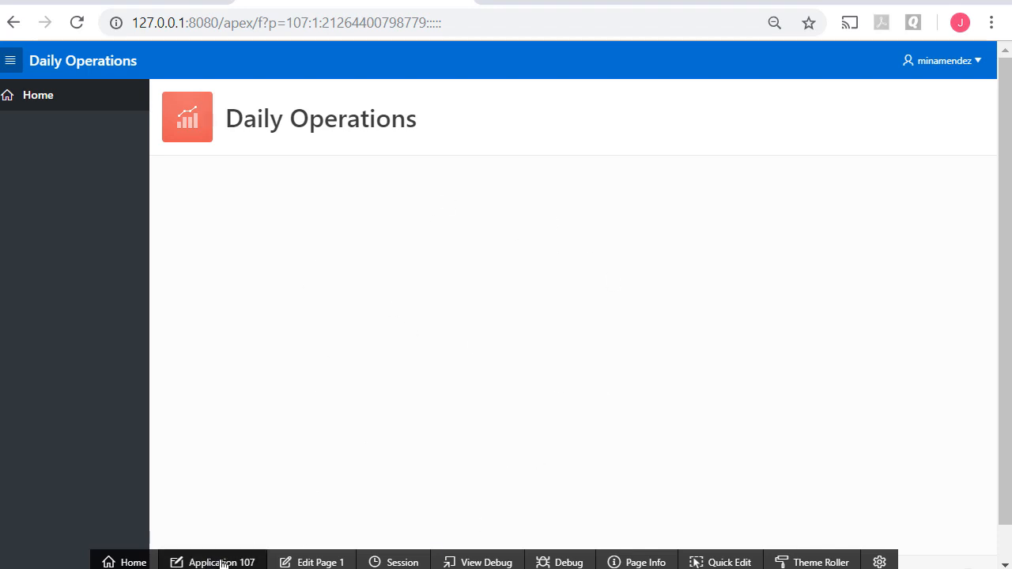
# - Open Shared Components for application 107, review User Interface attributes, then return
pyautogui.click(220, 561)
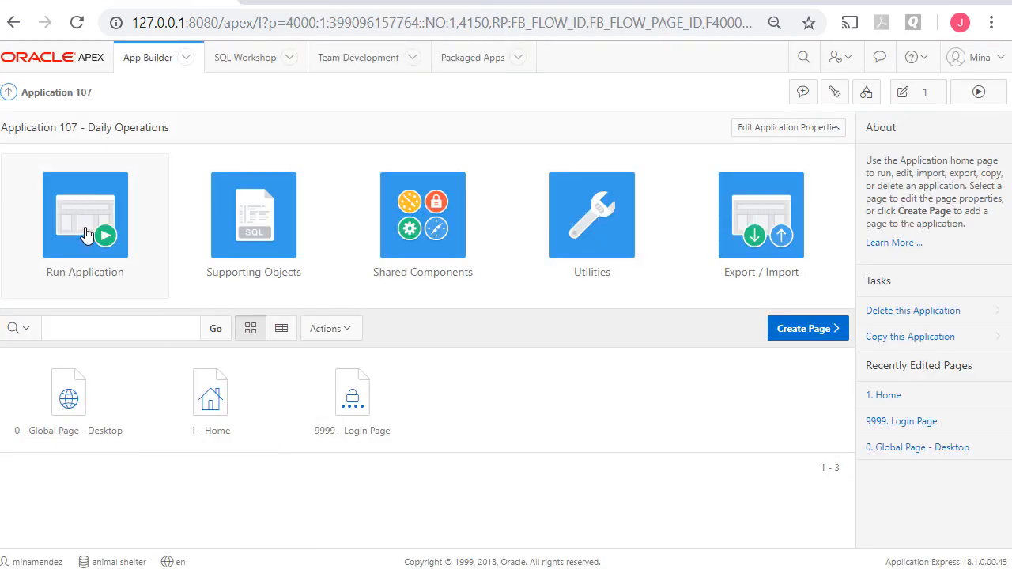
pyautogui.moveTo(422, 230)
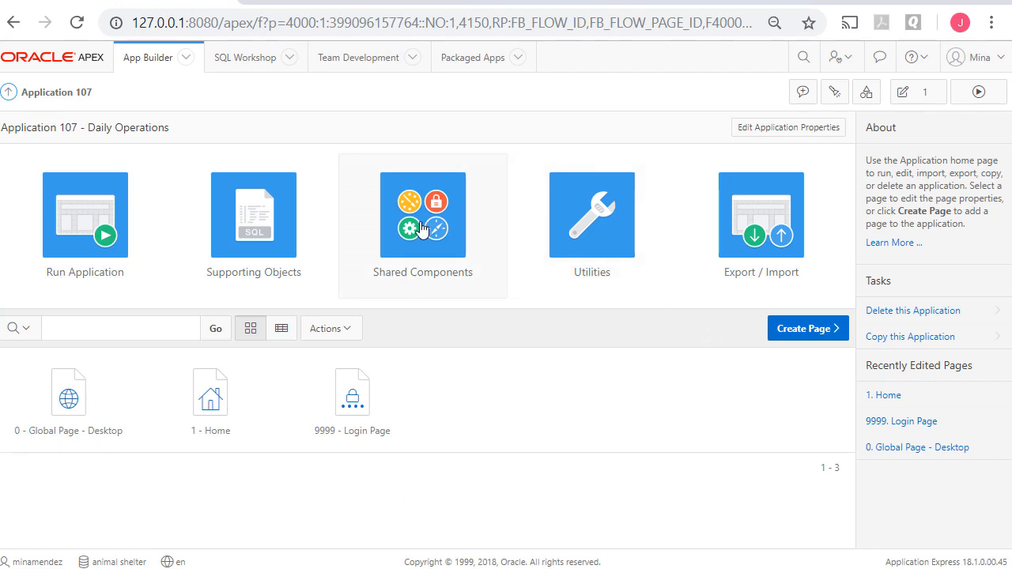
pyautogui.moveTo(422, 214)
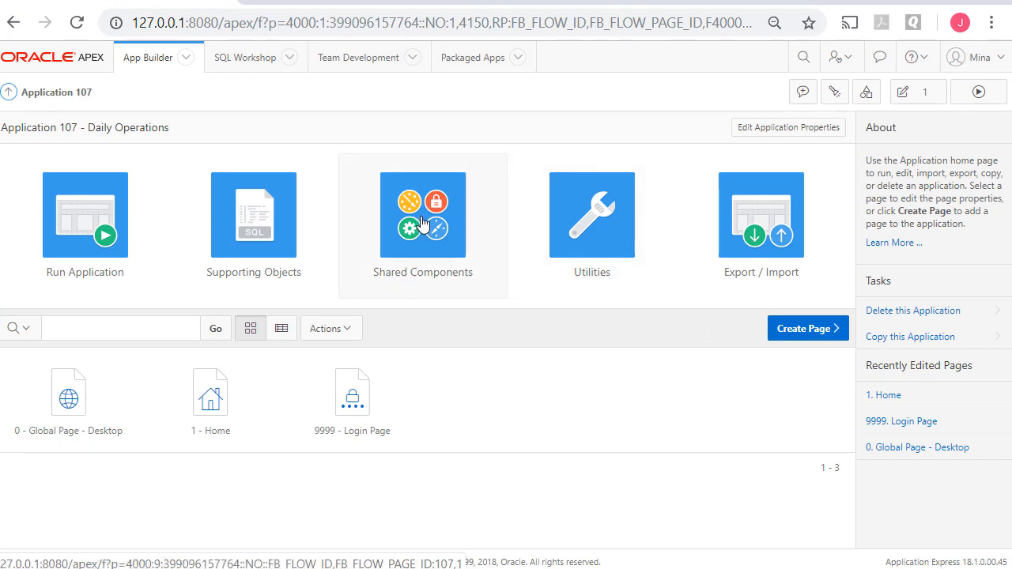
pyautogui.click(422, 214)
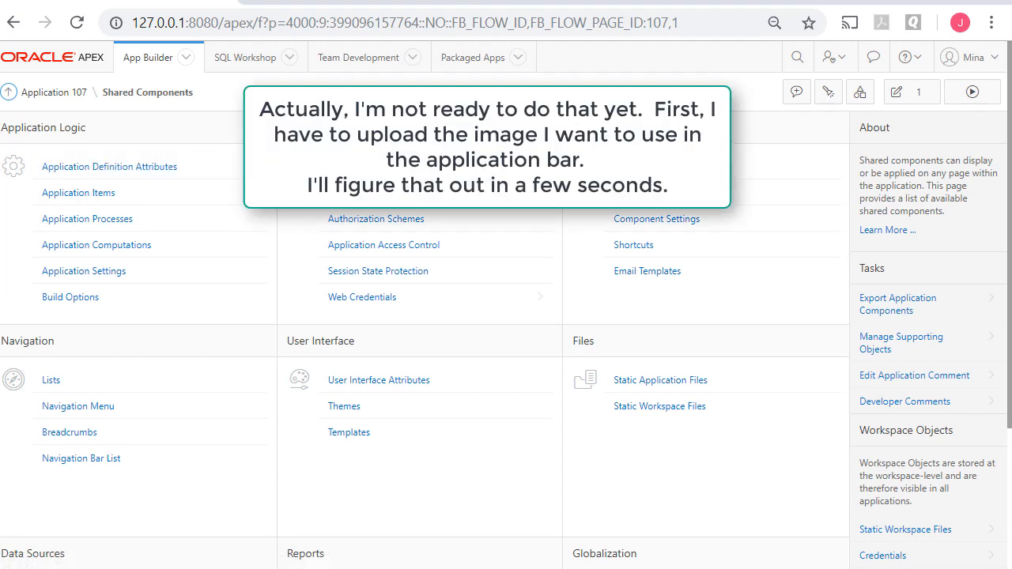
pyautogui.moveTo(708, 501)
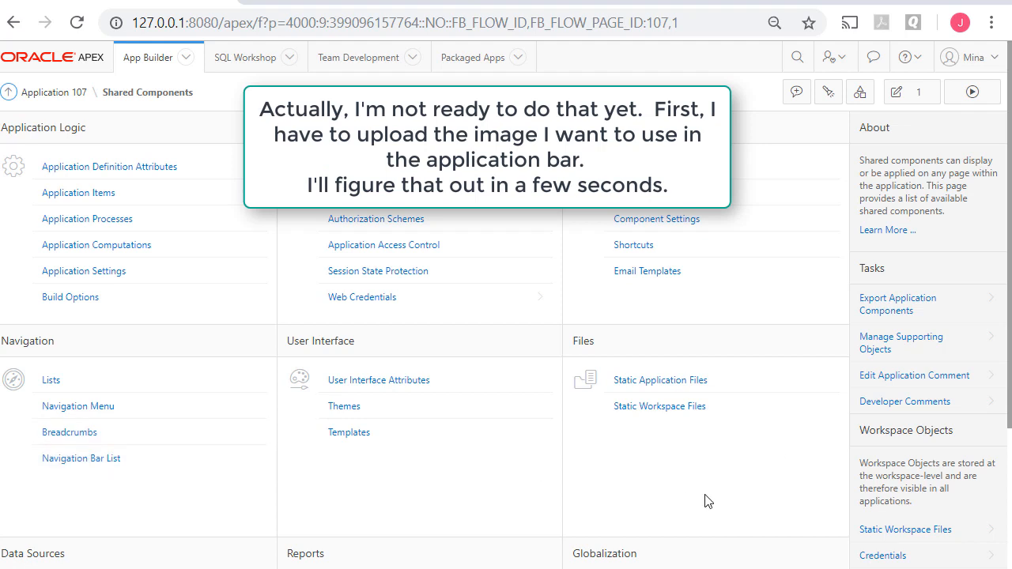
pyautogui.moveTo(109, 166)
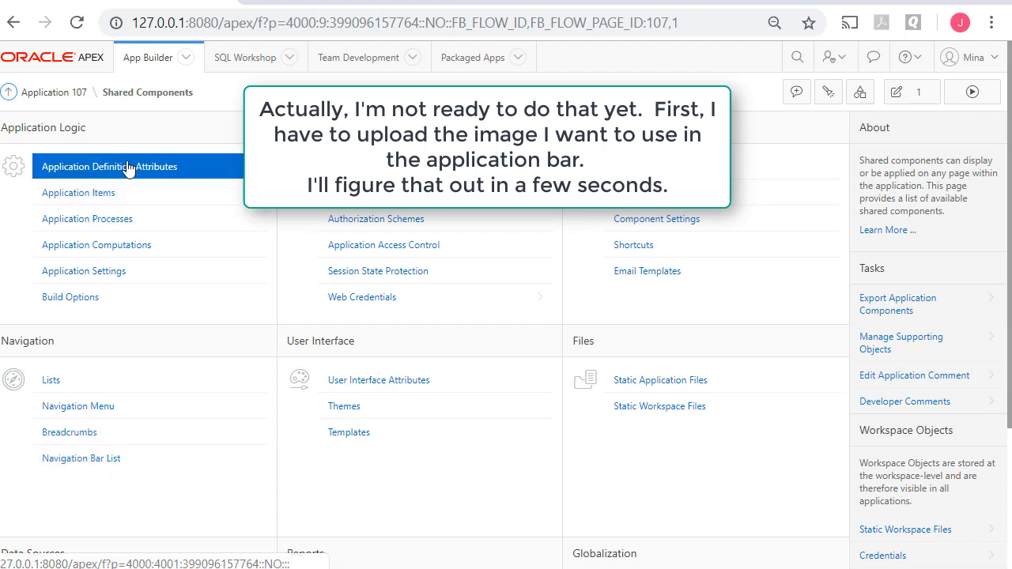
pyautogui.click(109, 166)
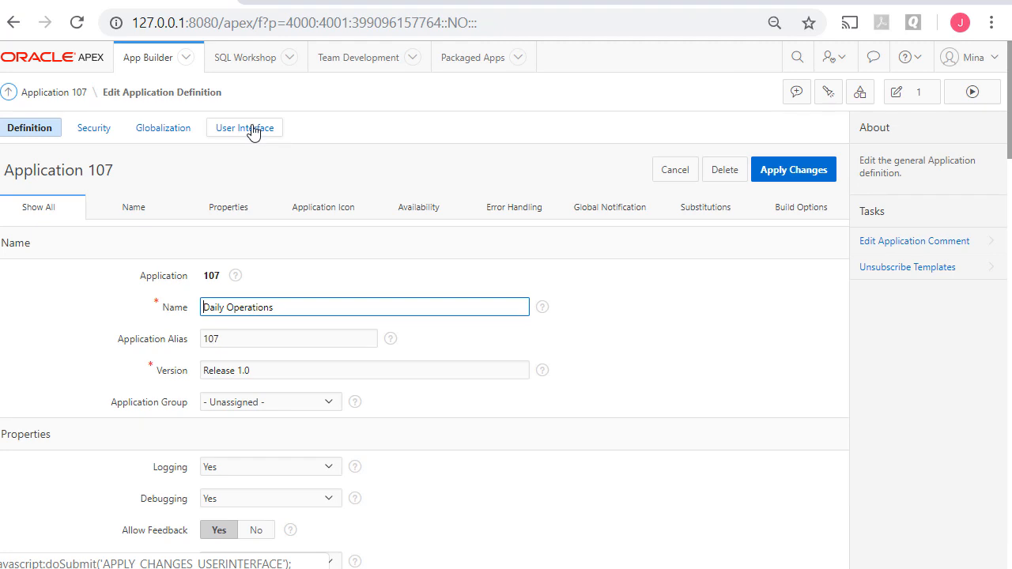
pyautogui.click(244, 127)
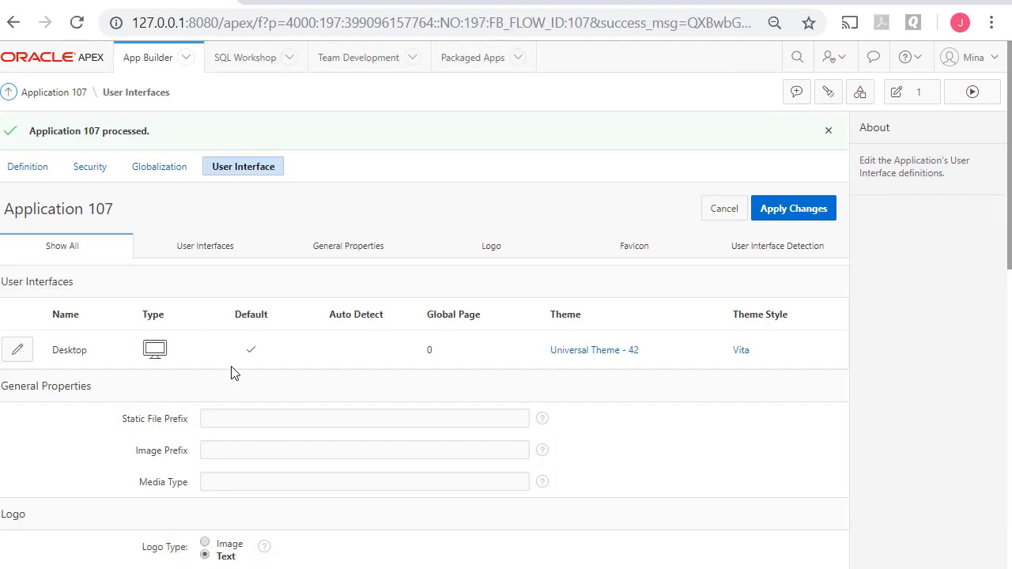
pyautogui.scroll(-3)
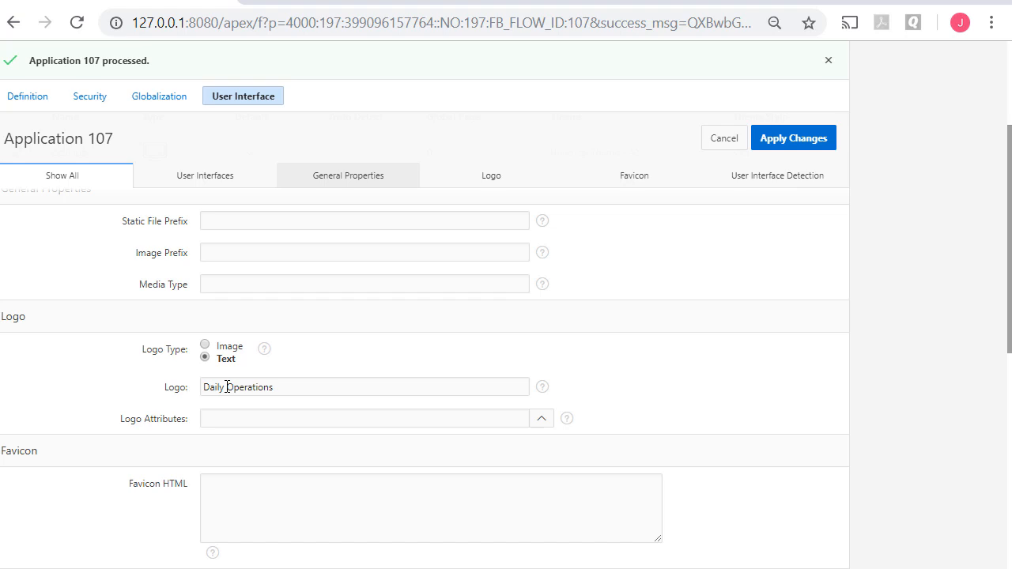
pyautogui.moveTo(206, 350)
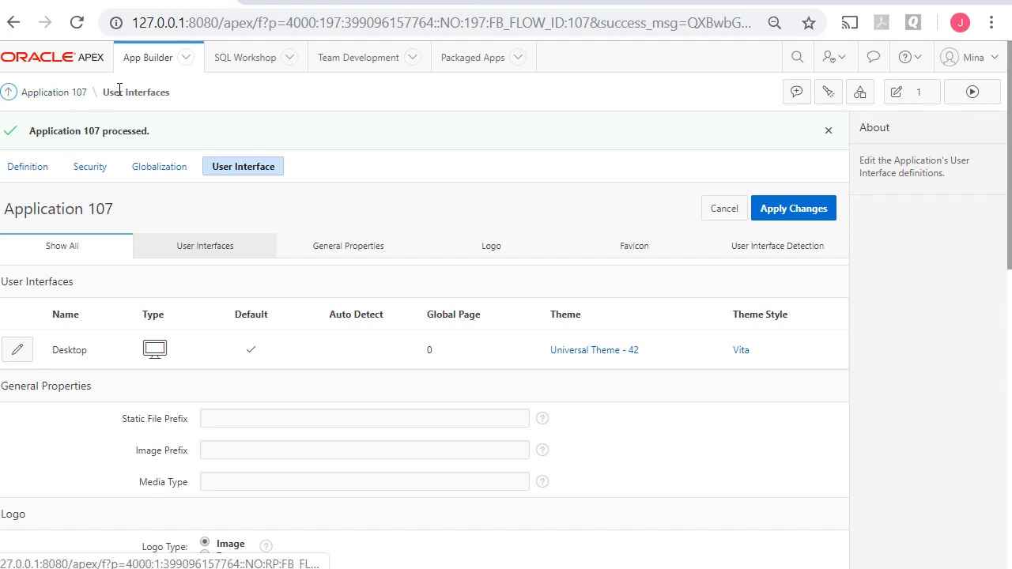
pyautogui.click(53, 92)
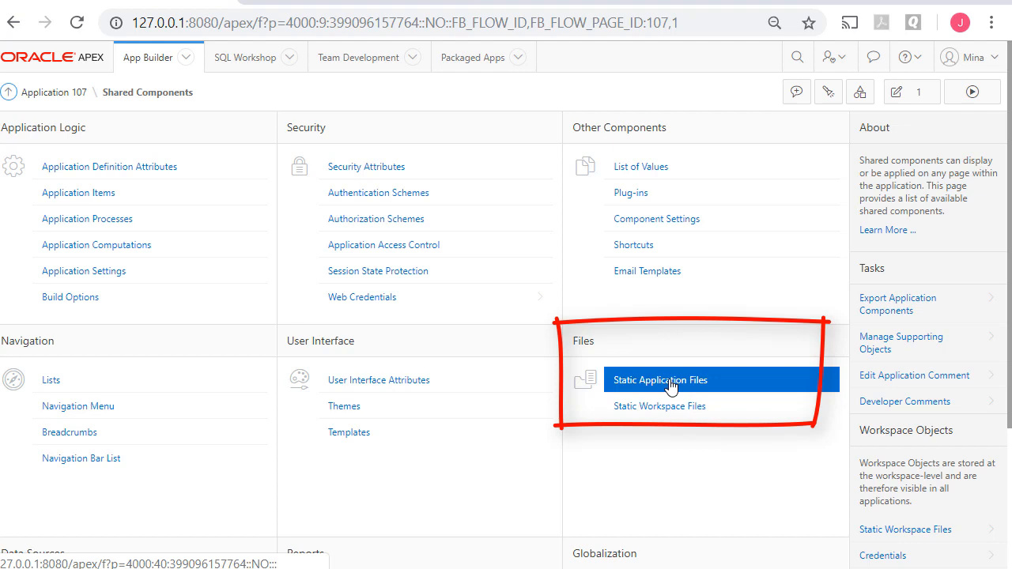
pyautogui.moveTo(706, 457)
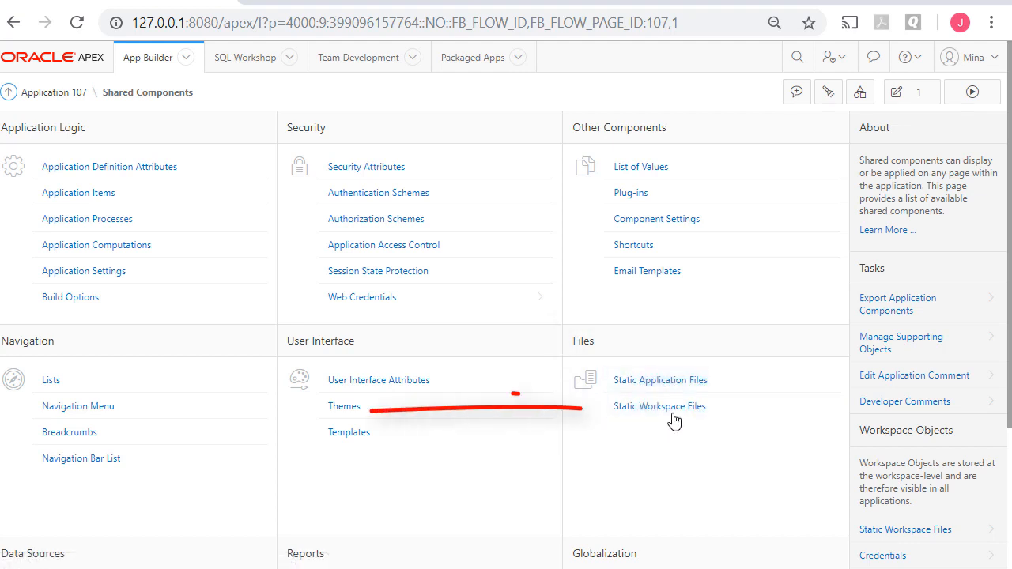
# - Upload Animal_Shelter_text.jpg into Static Workspace Files
pyautogui.click(660, 405)
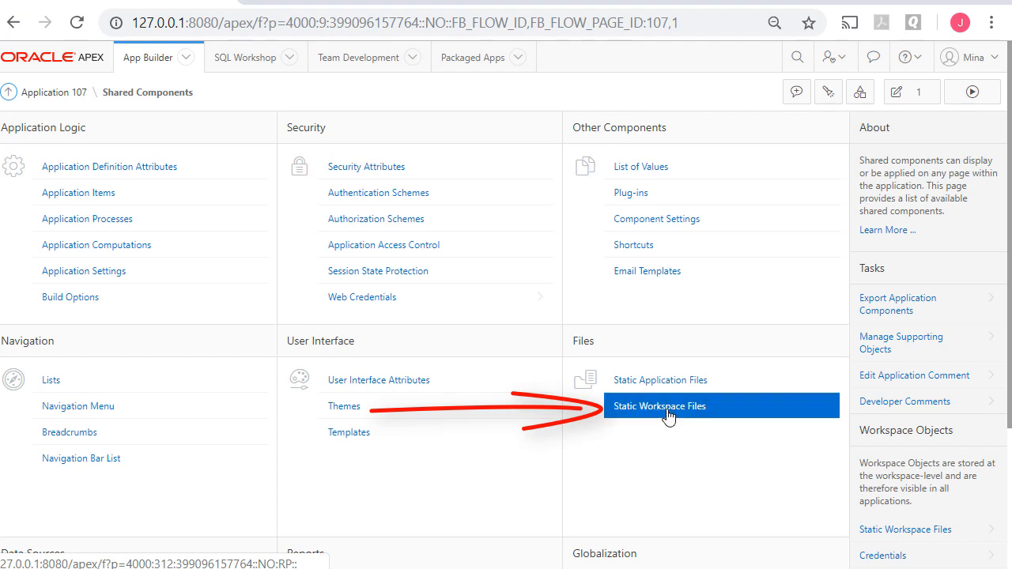
pyautogui.click(659, 405)
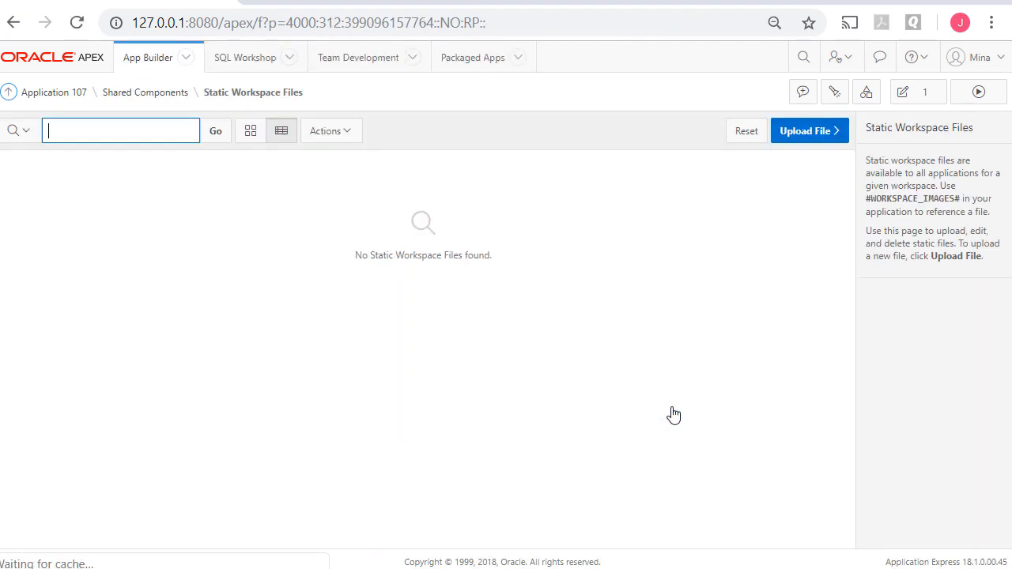
pyautogui.moveTo(810, 131)
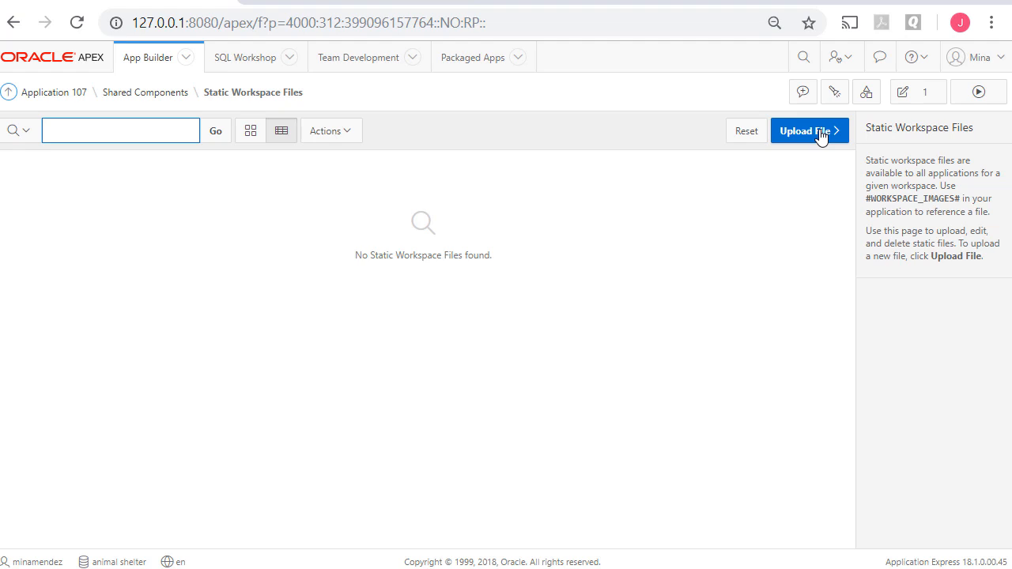
pyautogui.click(805, 130)
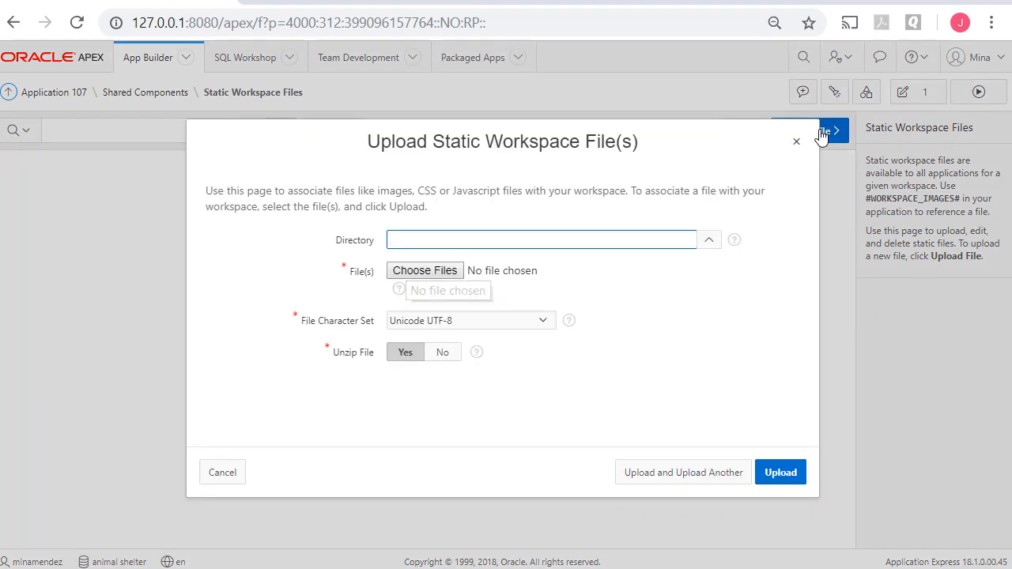
pyautogui.click(425, 270)
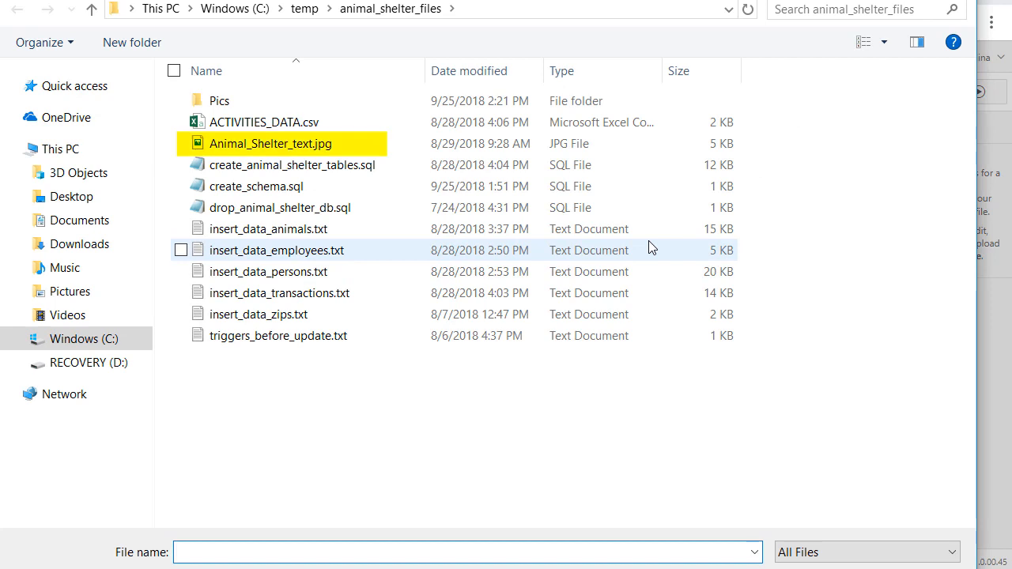
pyautogui.click(269, 143)
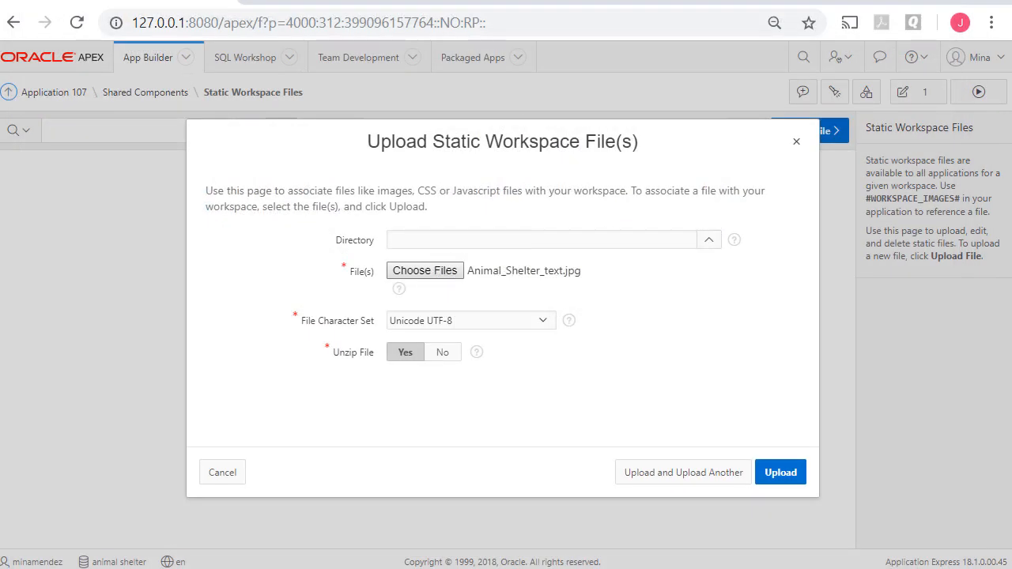
pyautogui.moveTo(781, 472)
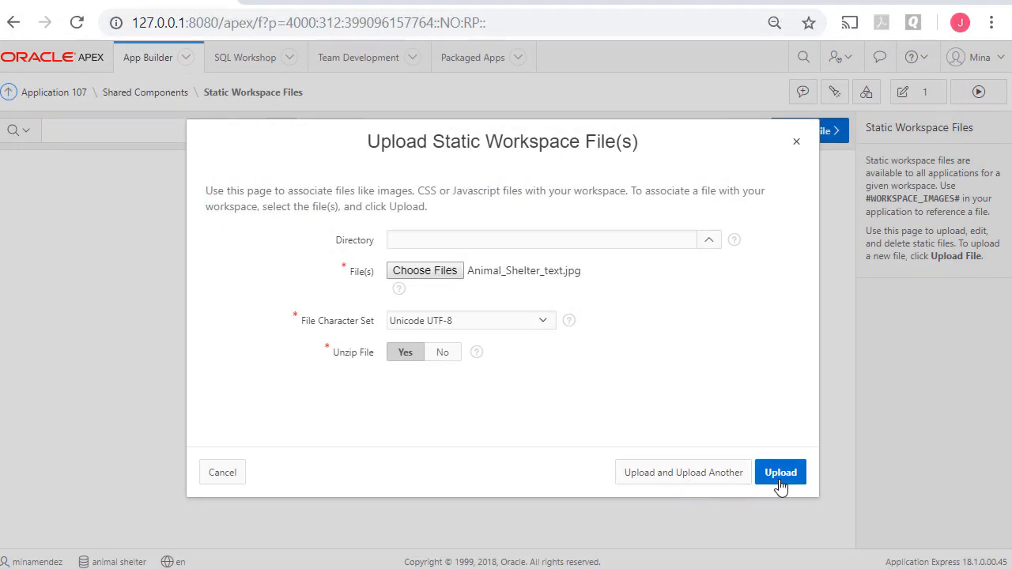
pyautogui.click(781, 472)
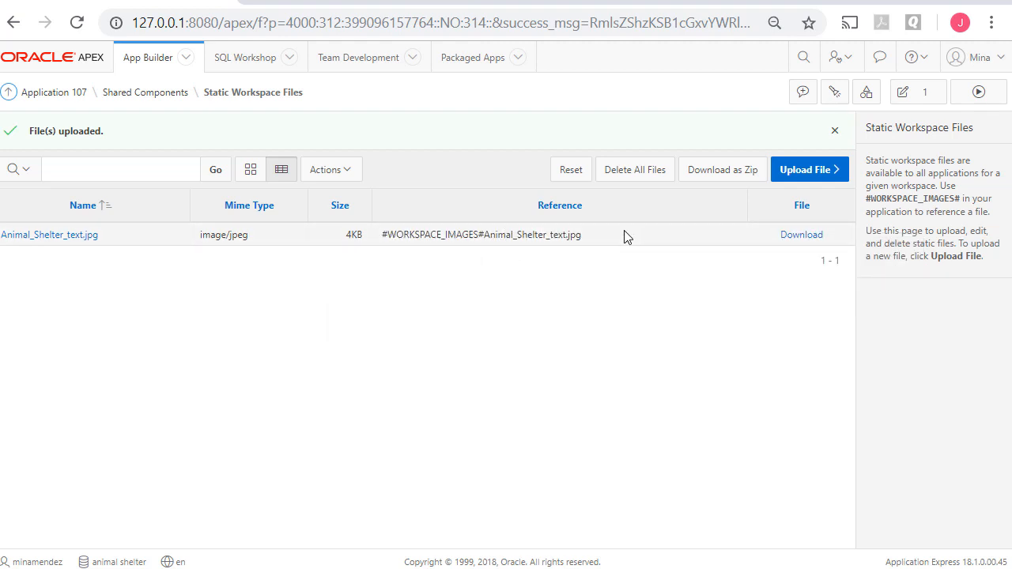
pyautogui.moveTo(144, 92)
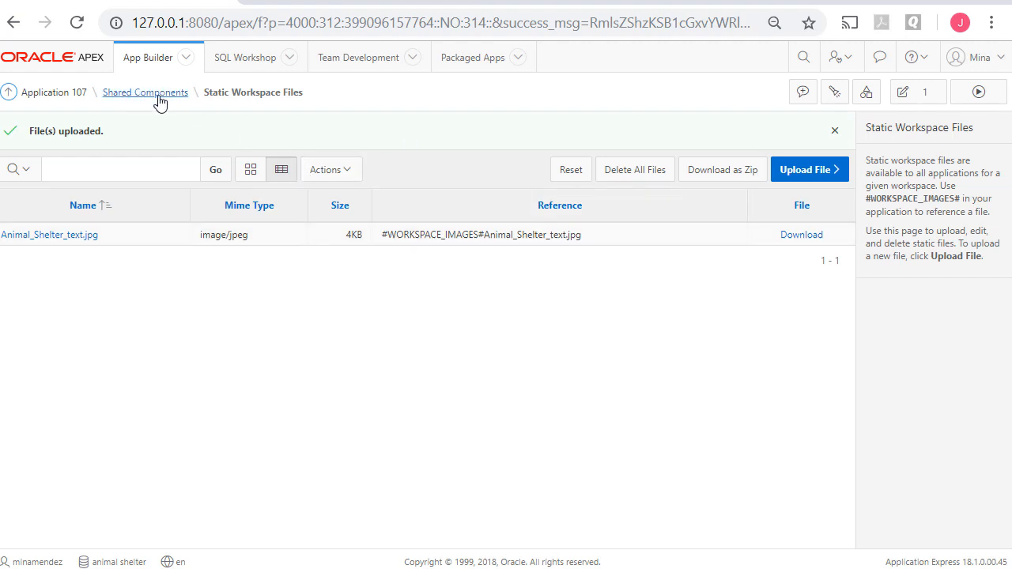
# - Set the application logo to image #WORKSPACE_IMAGES#Animal_Shelter_text.jpg and apply changes
pyautogui.click(145, 92)
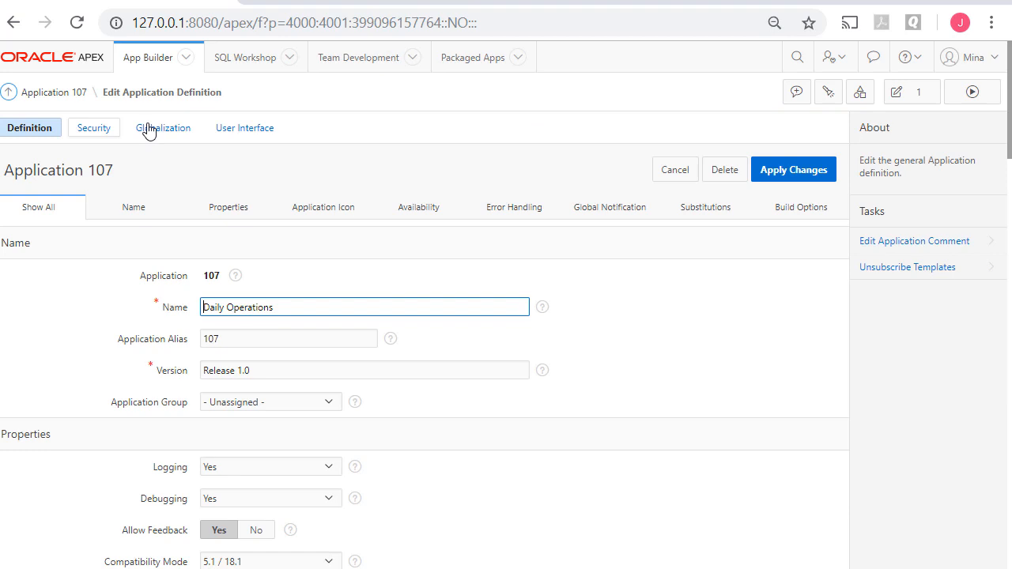
pyautogui.click(243, 127)
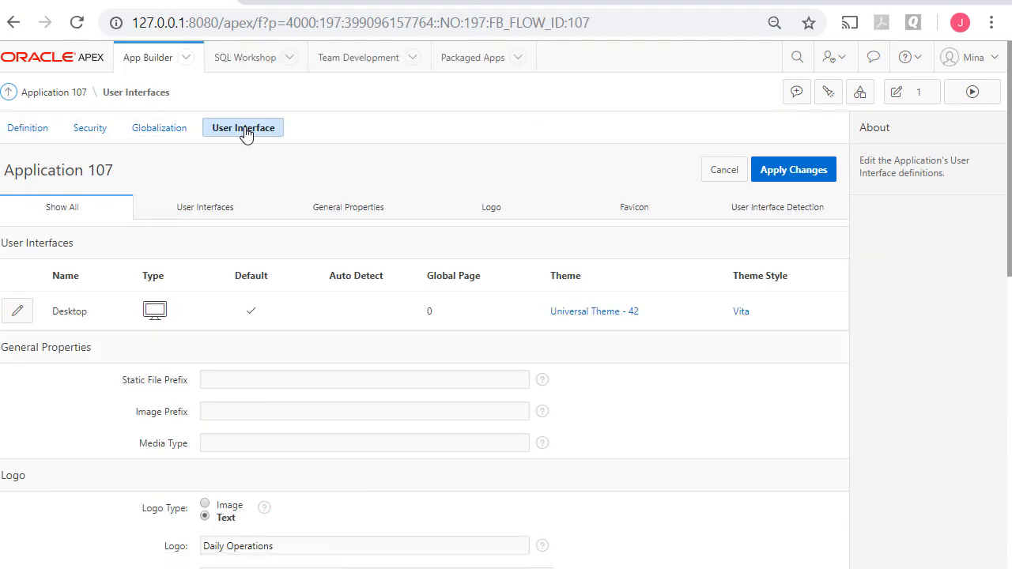
pyautogui.moveTo(243, 162)
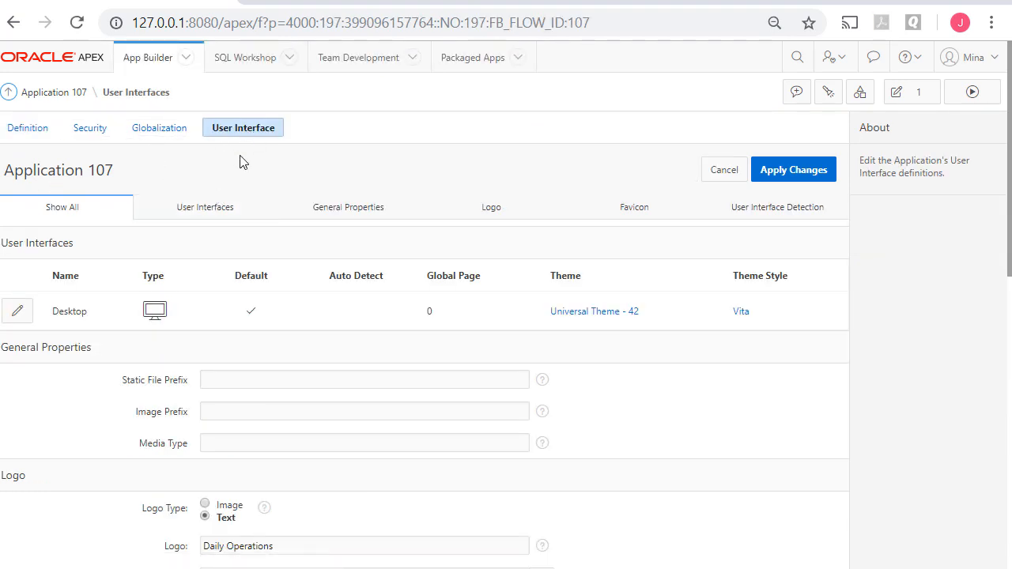
pyautogui.scroll(-3)
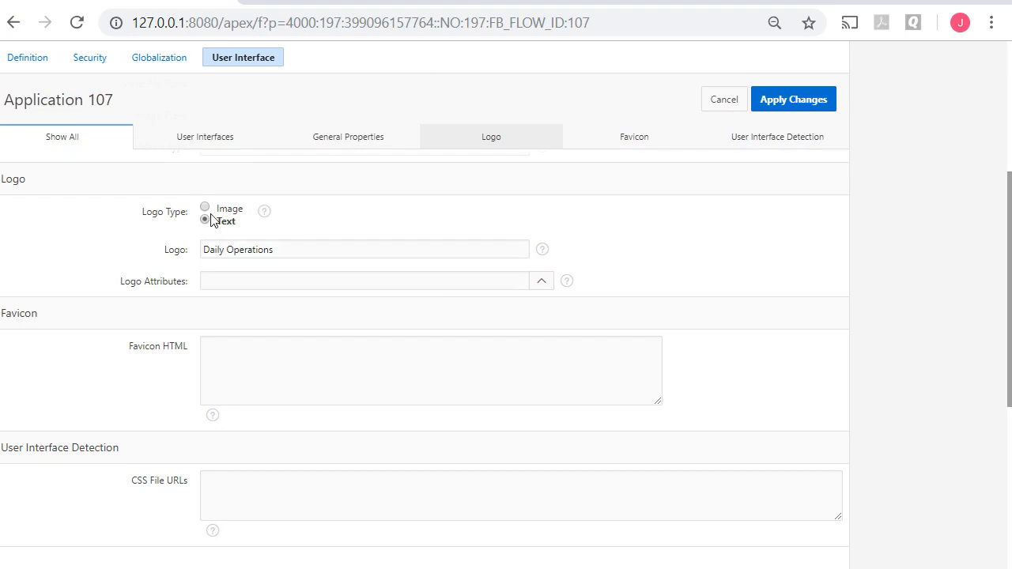
pyautogui.click(205, 207)
pyautogui.write('#WORKSPACE_IMAGES#Animal_Shelter_text.jpg')
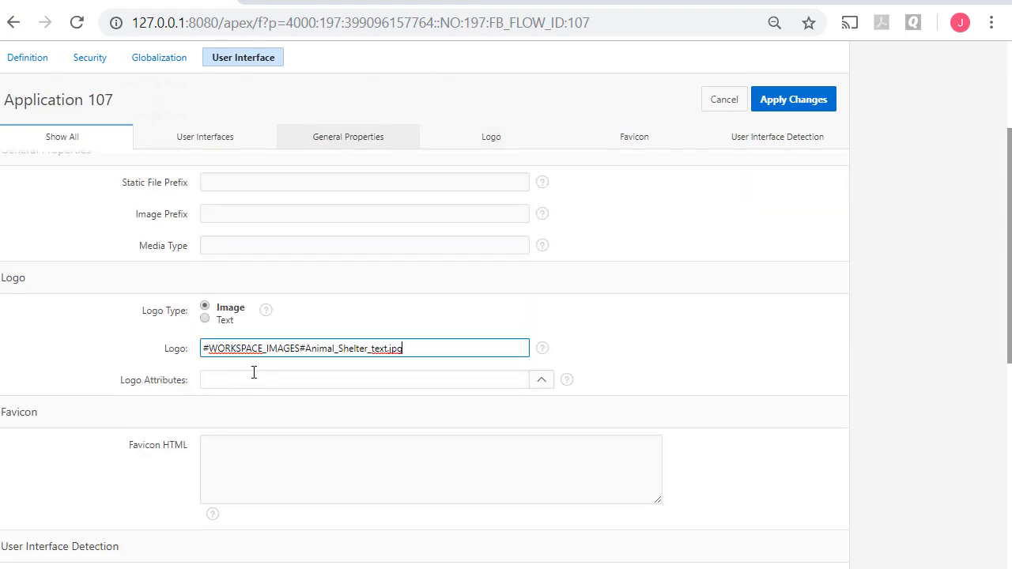
pyautogui.click(363, 379)
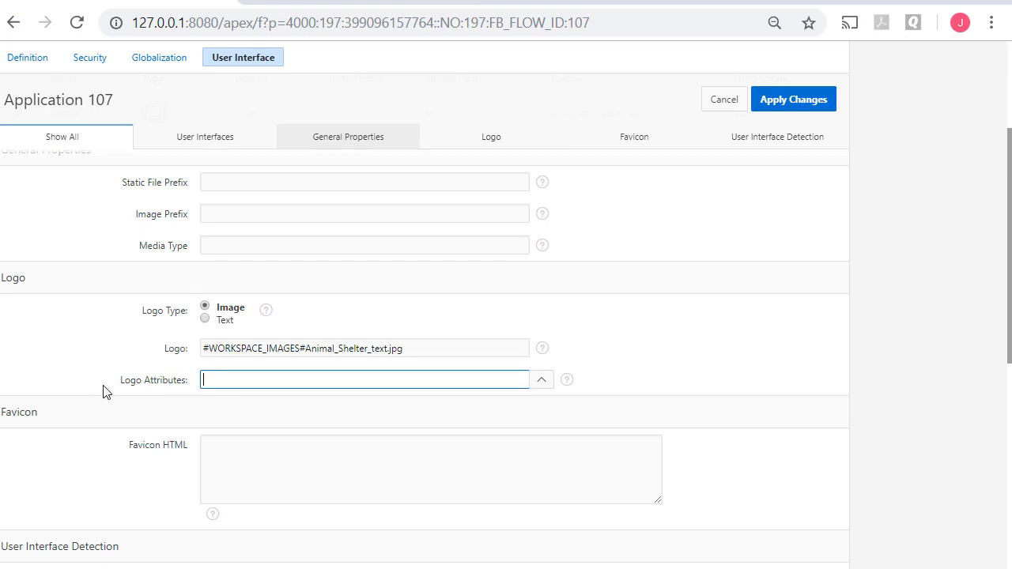
pyautogui.moveTo(141, 399)
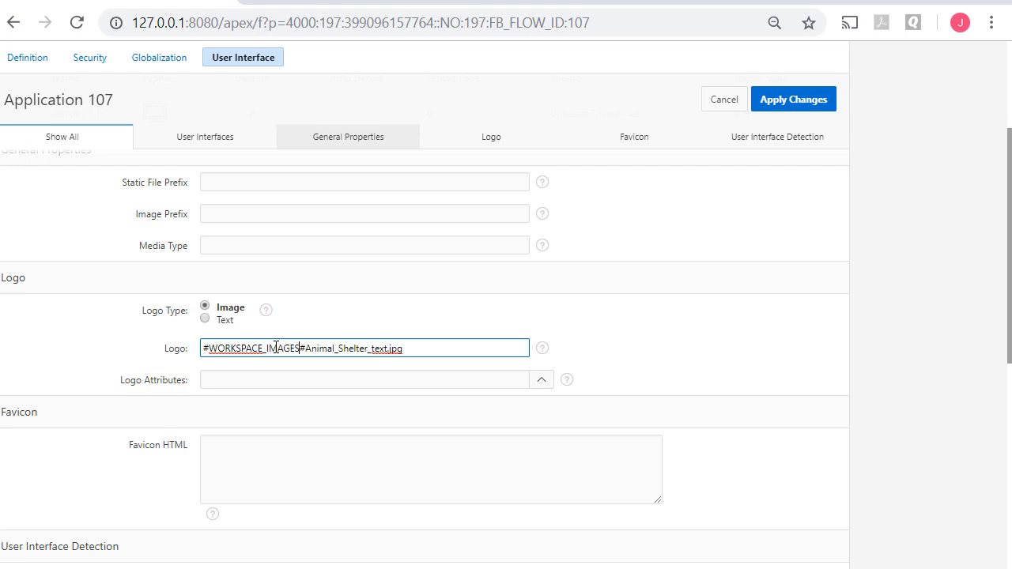
pyautogui.moveTo(446, 370)
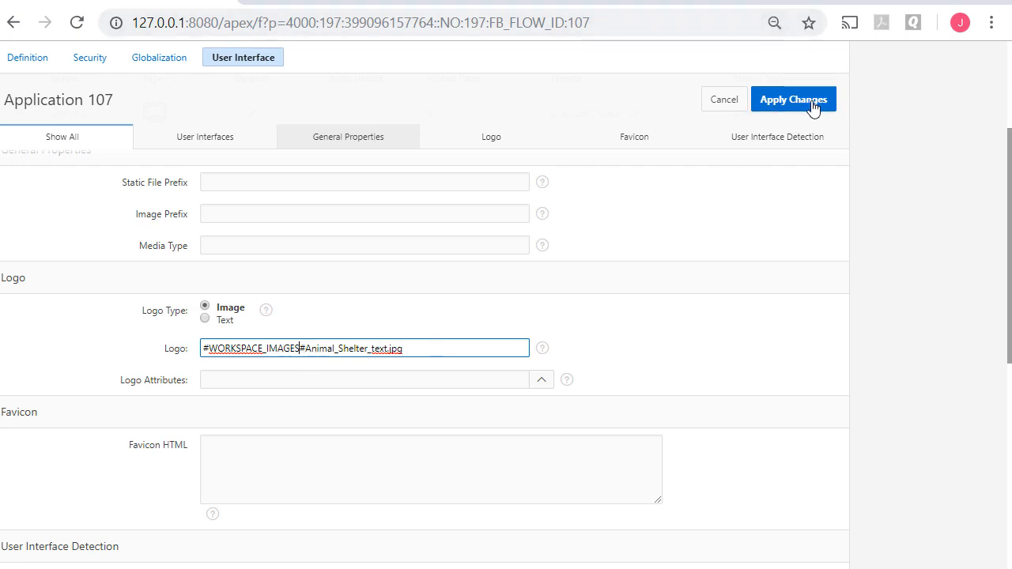
pyautogui.click(793, 99)
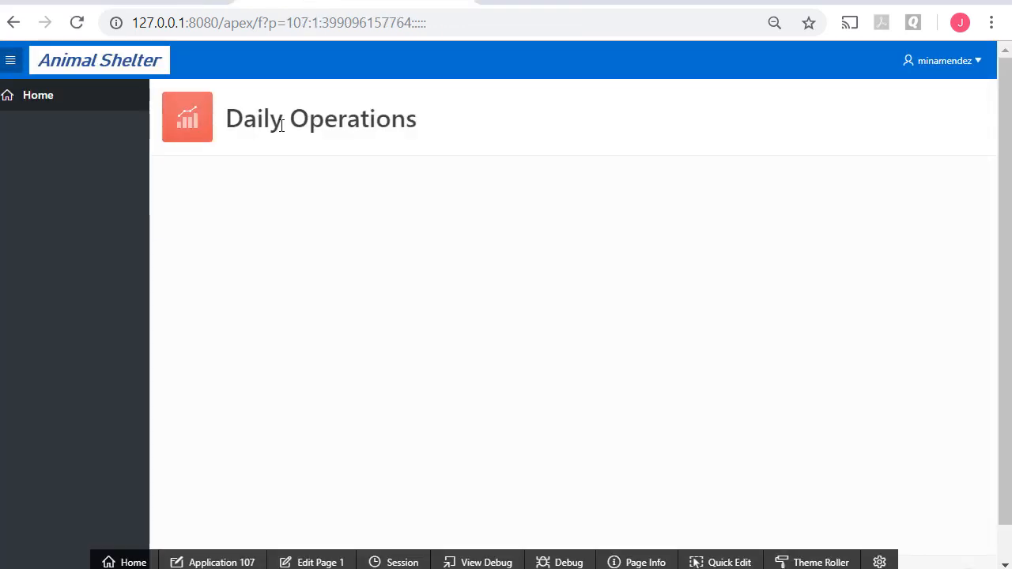
pyautogui.moveTo(443, 121)
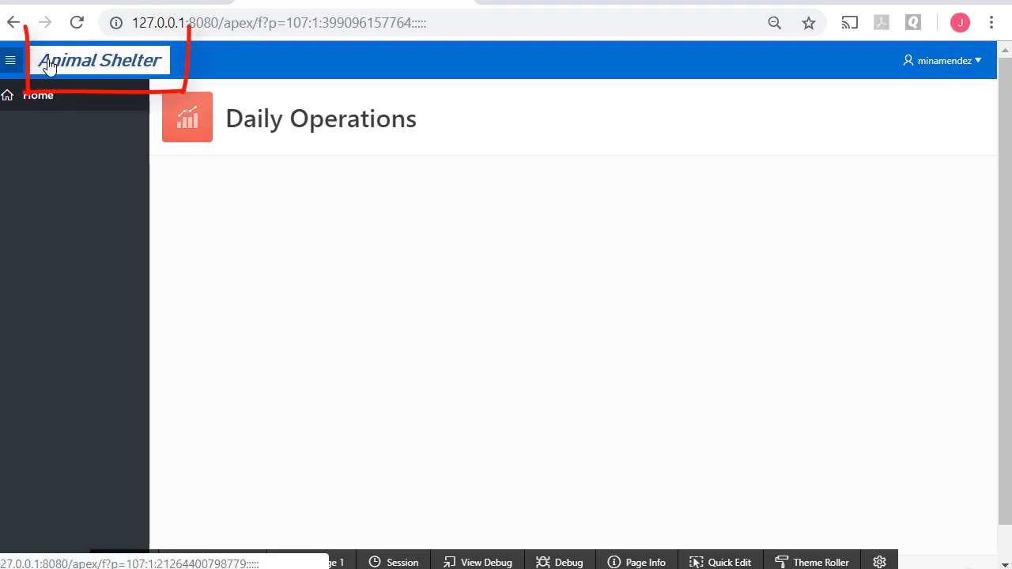
pyautogui.moveTo(152, 69)
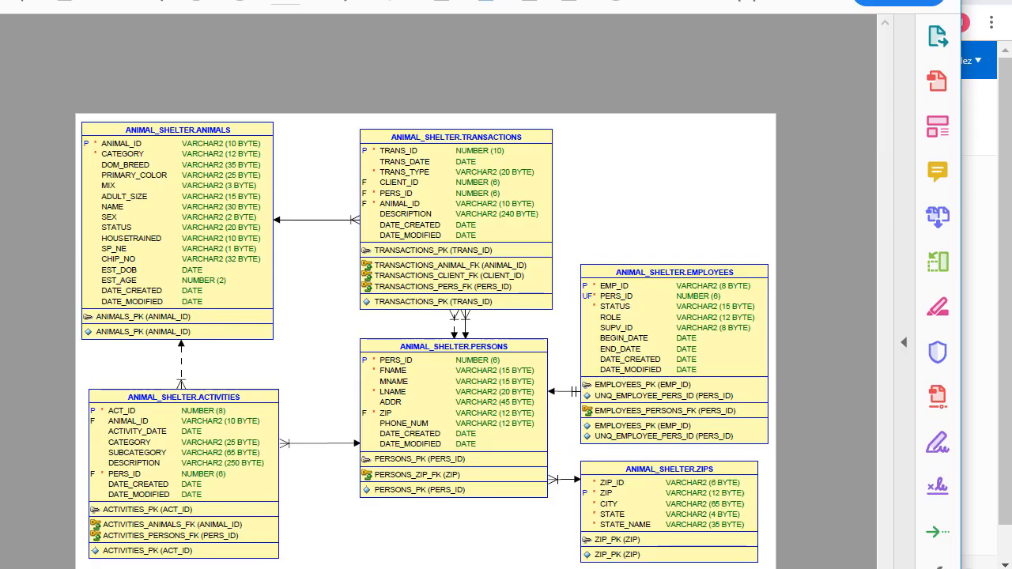
pyautogui.moveTo(610, 118)
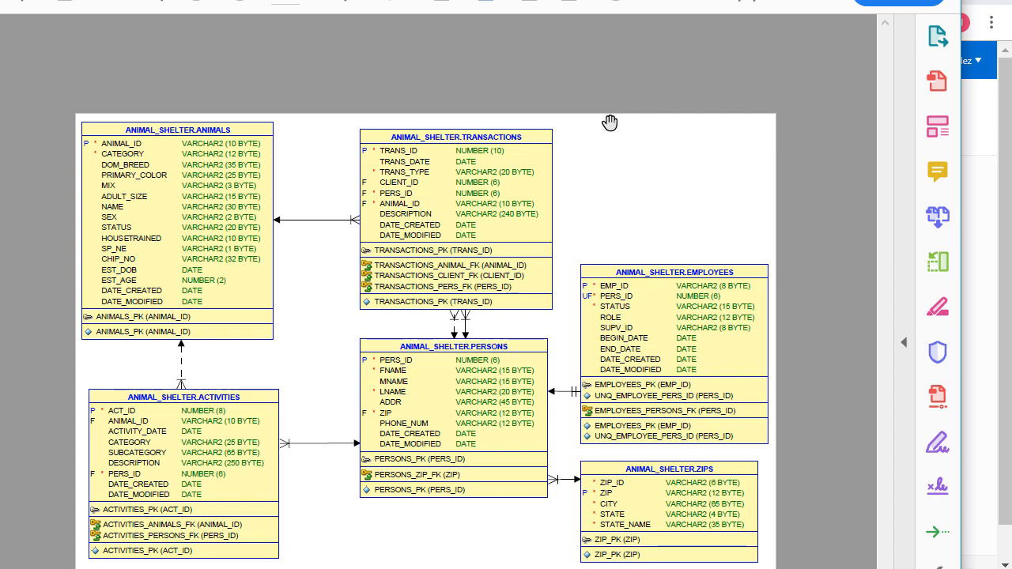
pyautogui.moveTo(423, 280)
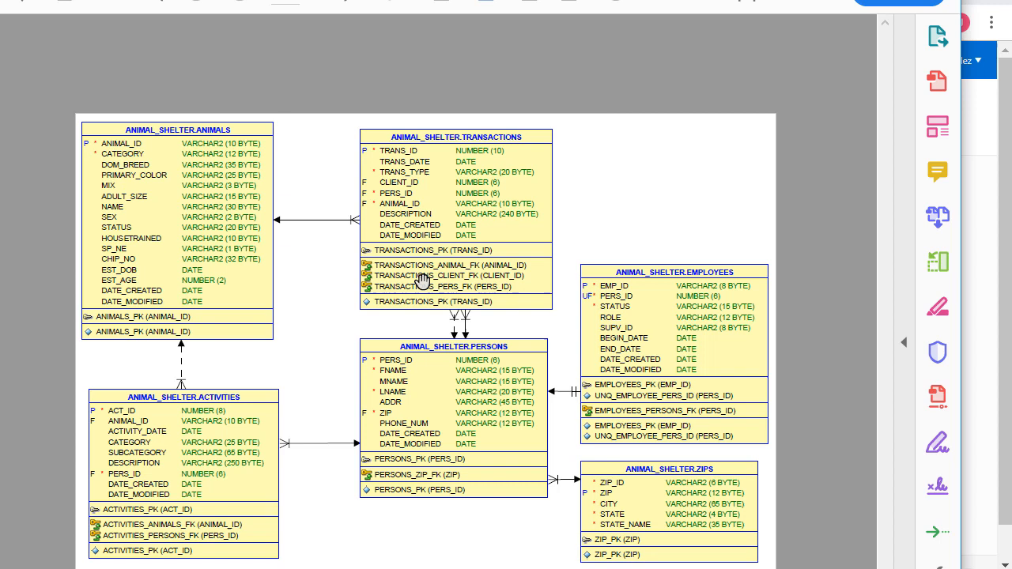
pyautogui.moveTo(711, 215)
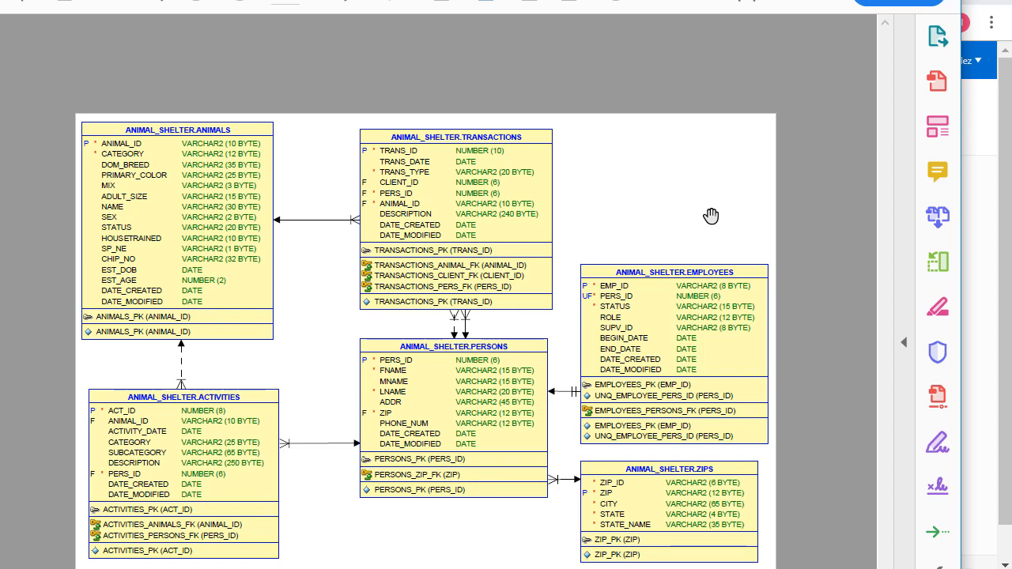
pyautogui.moveTo(118, 482)
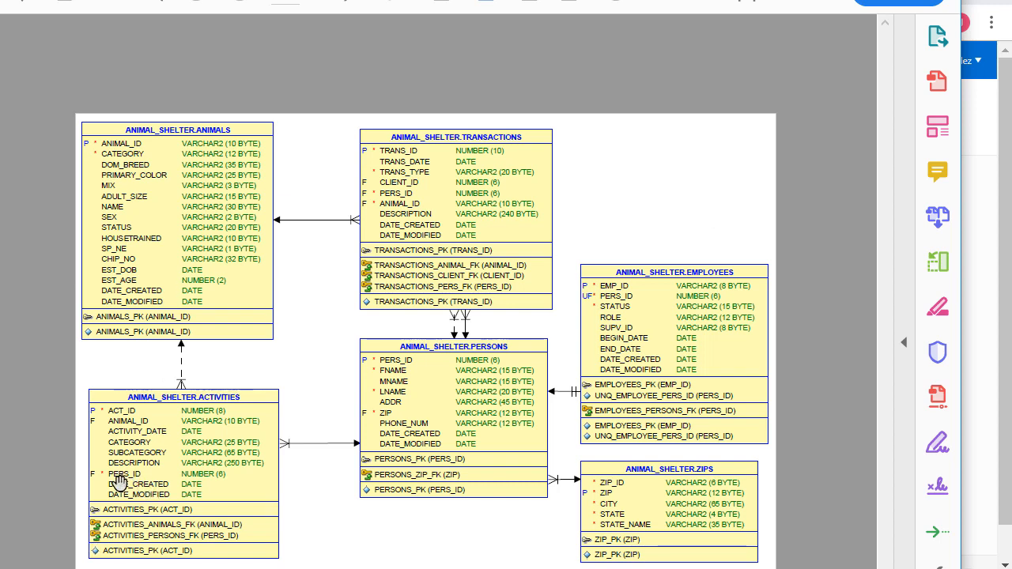
pyautogui.moveTo(190, 388)
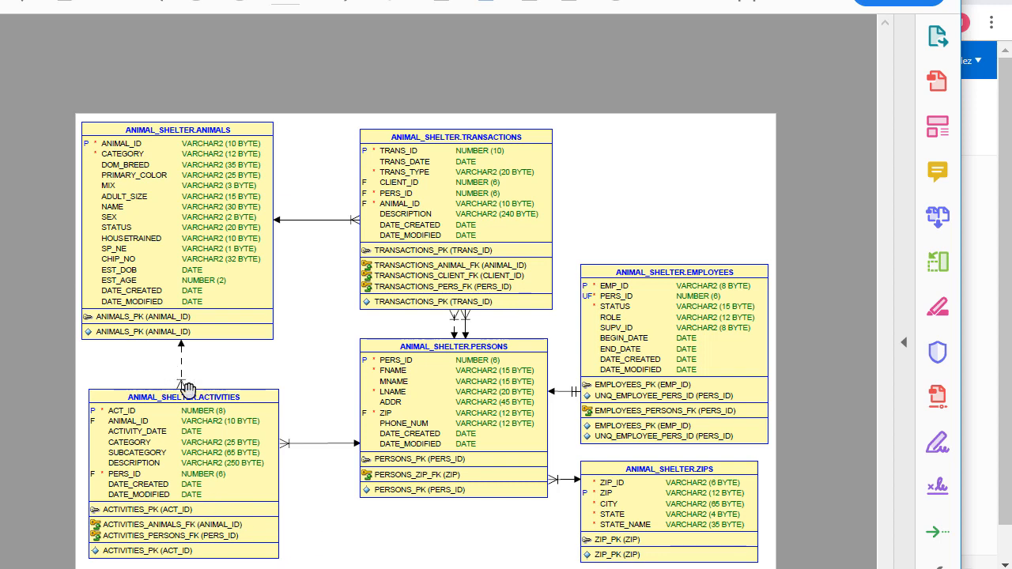
pyautogui.moveTo(167, 391)
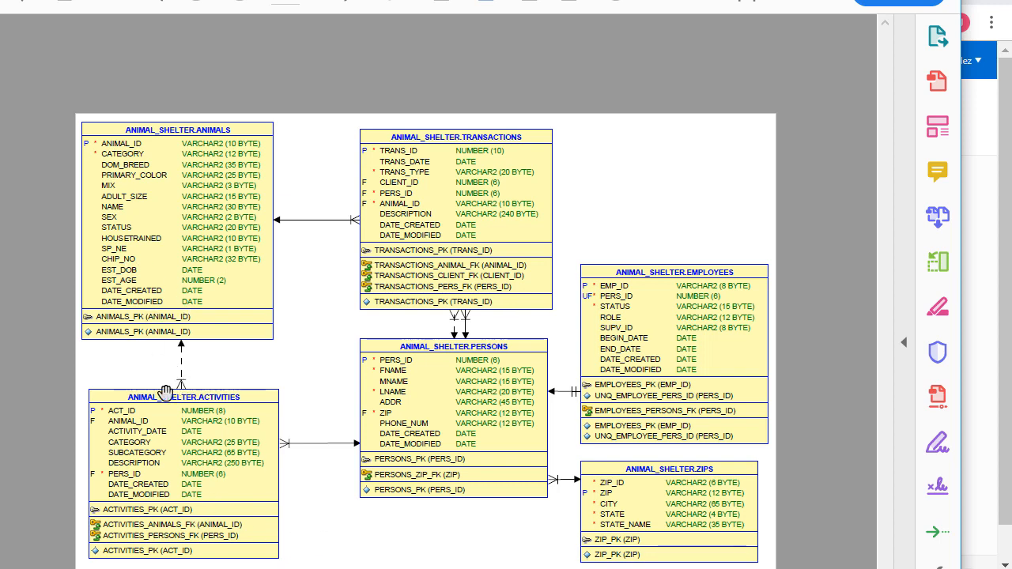
pyautogui.moveTo(211, 465)
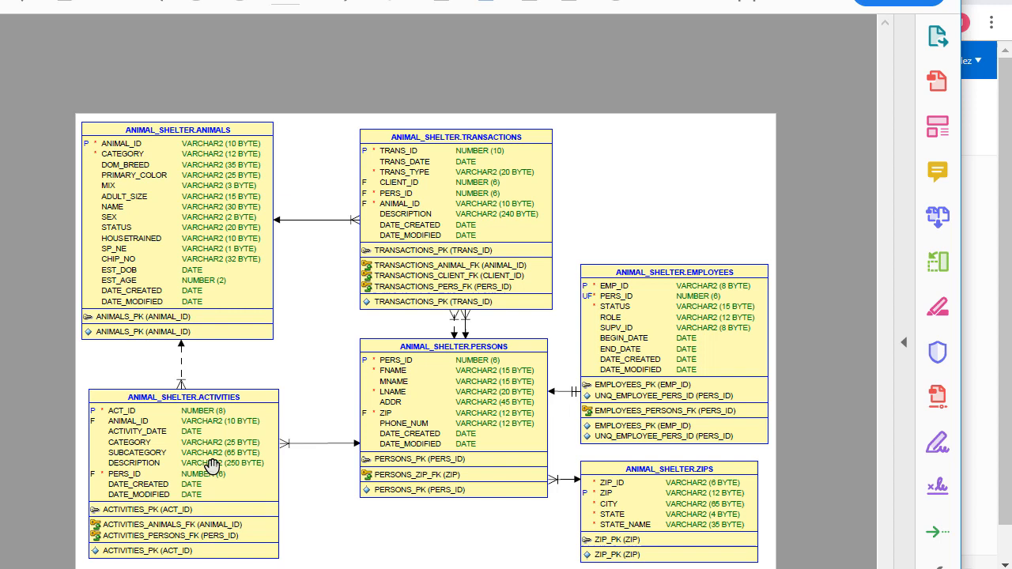
pyautogui.moveTo(311, 529)
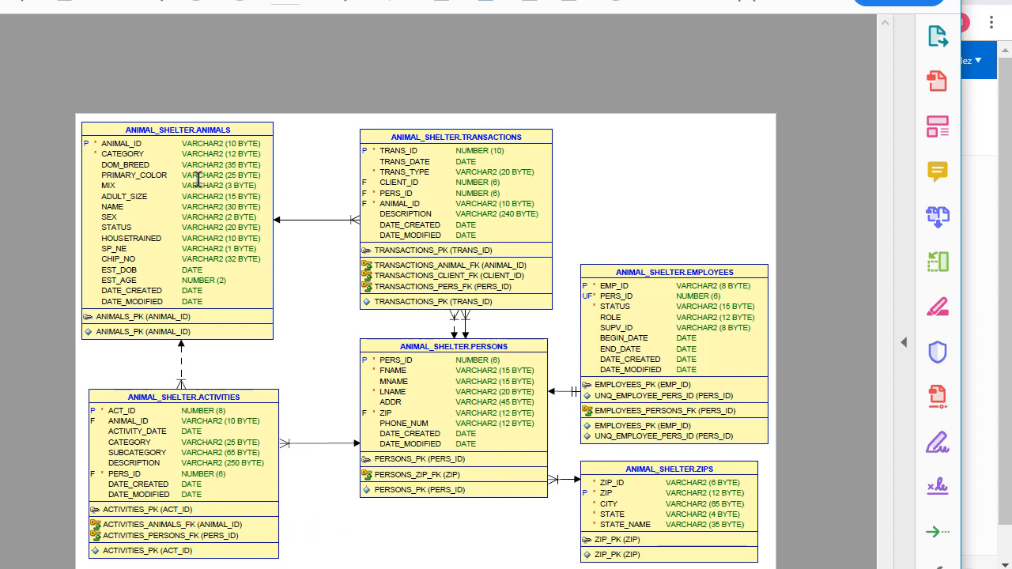
pyautogui.moveTo(150, 479)
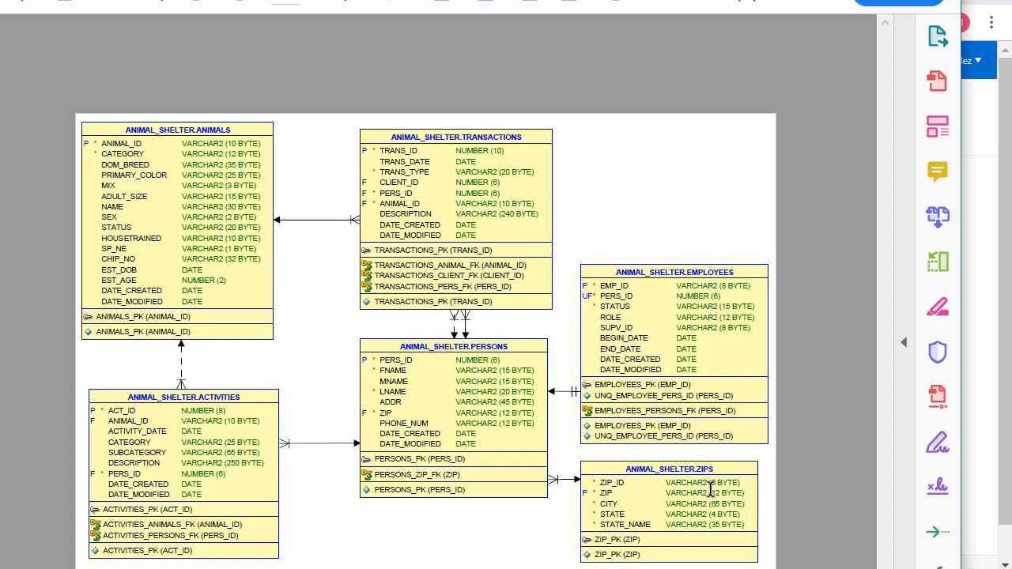
pyautogui.moveTo(832, 410)
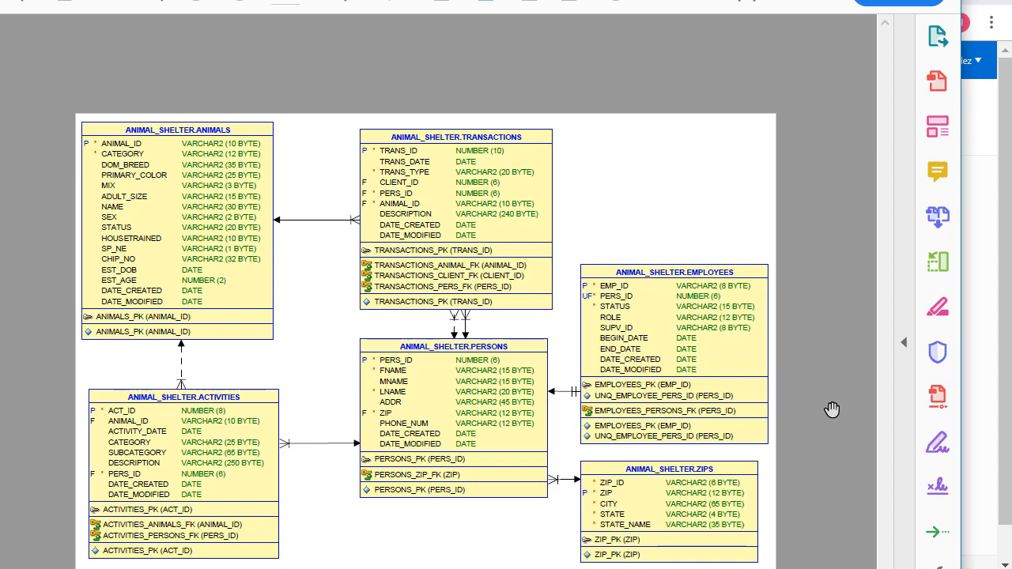
pyautogui.moveTo(829, 407)
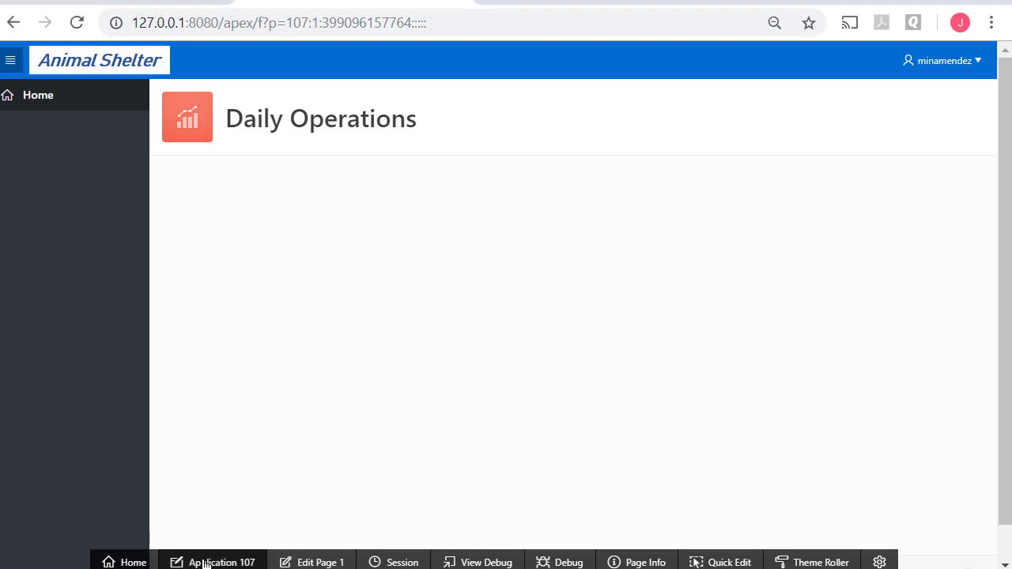
# - From application 107, start a new Report with Form on Table page
pyautogui.click(212, 562)
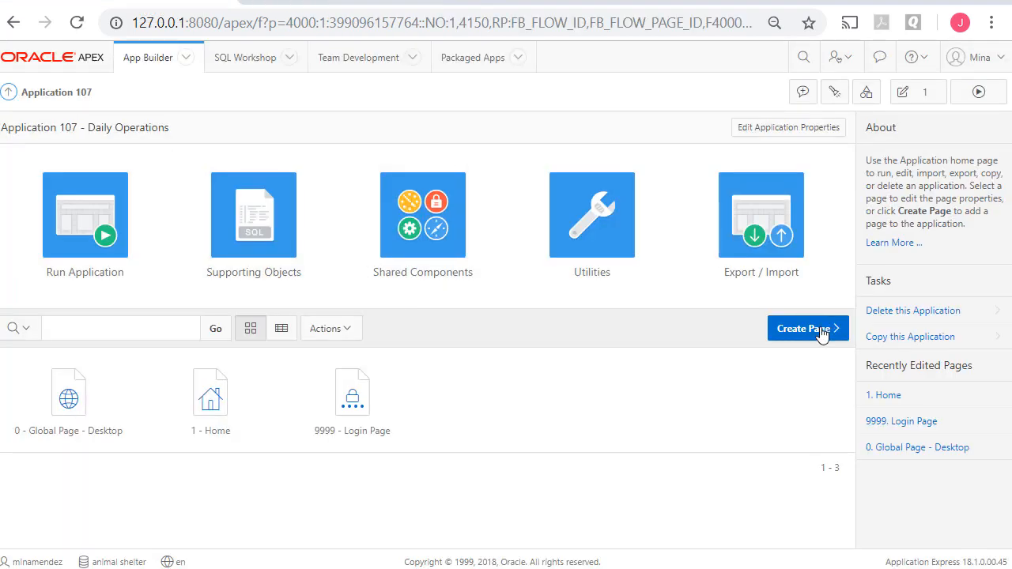
pyautogui.click(808, 328)
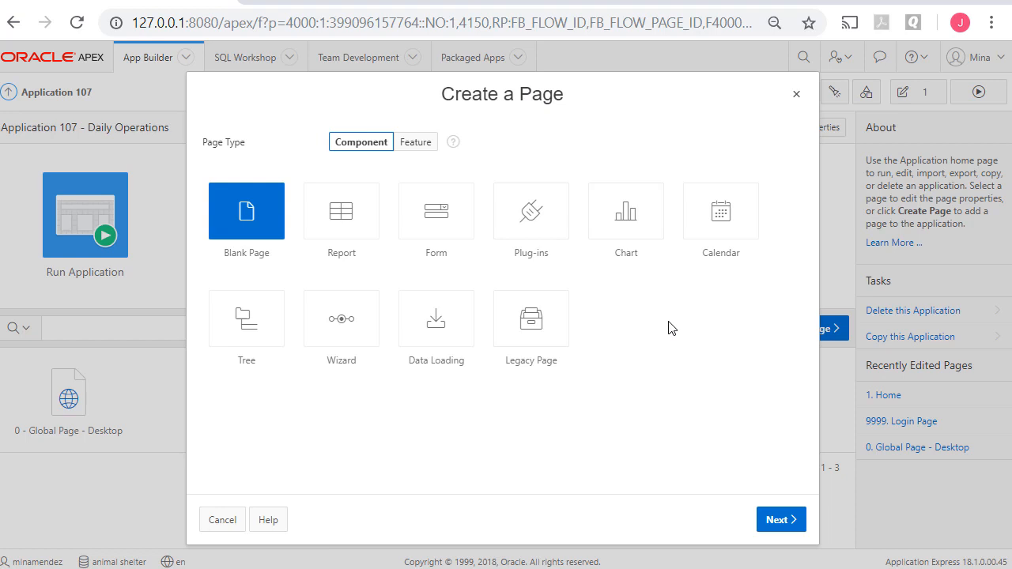
pyautogui.moveTo(436, 210)
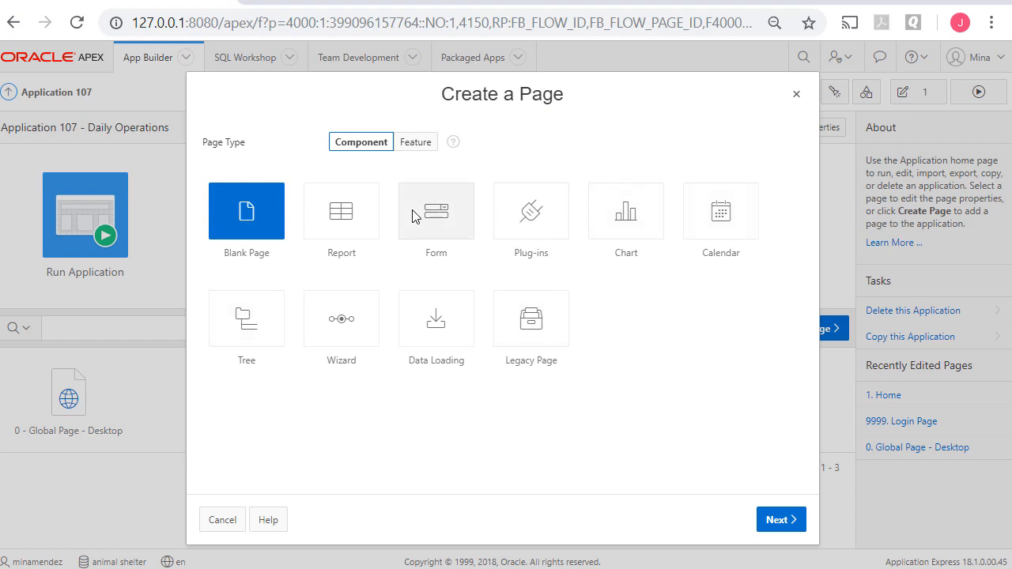
pyautogui.click(435, 210)
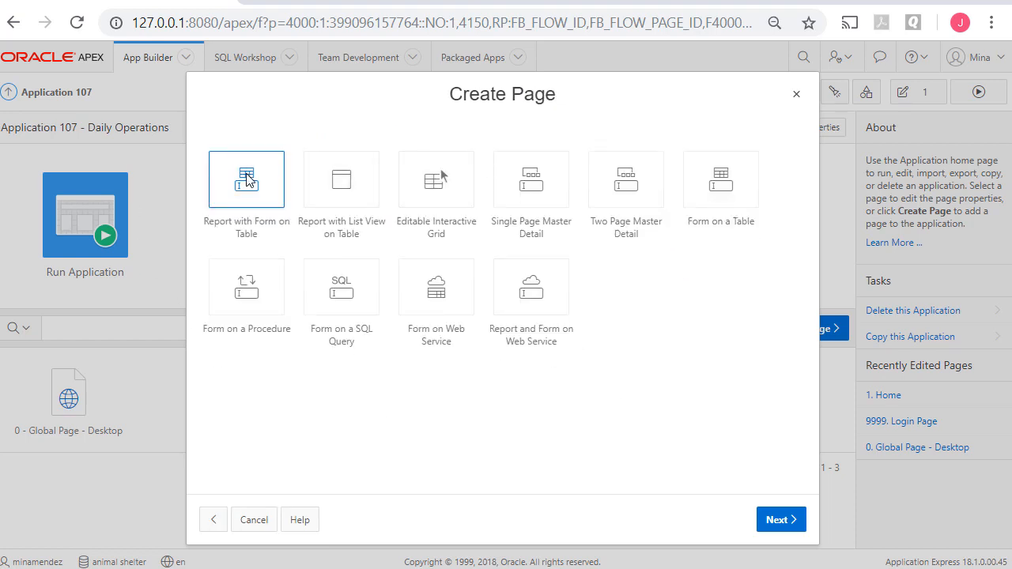
pyautogui.moveTo(576, 380)
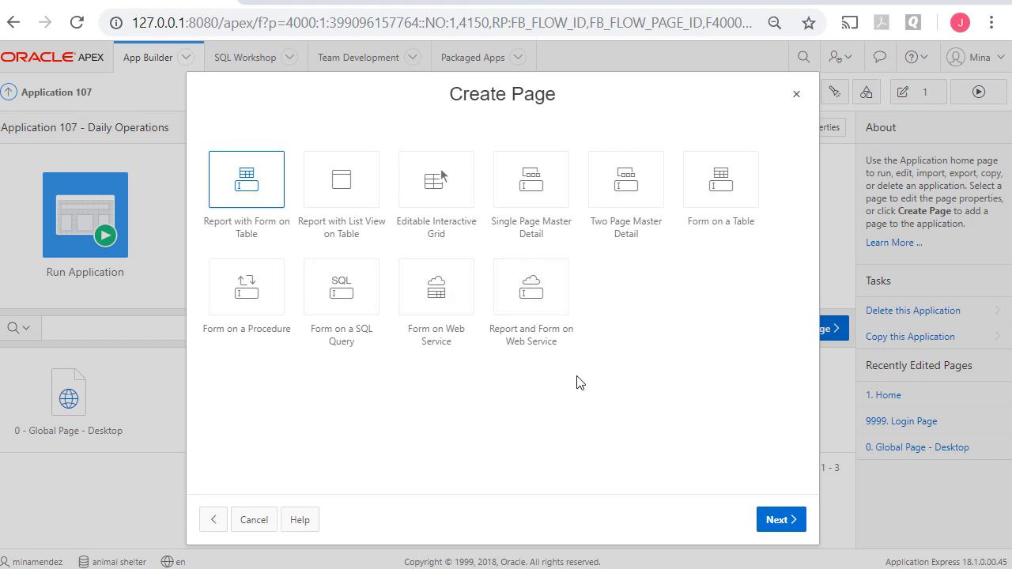
pyautogui.moveTo(234, 245)
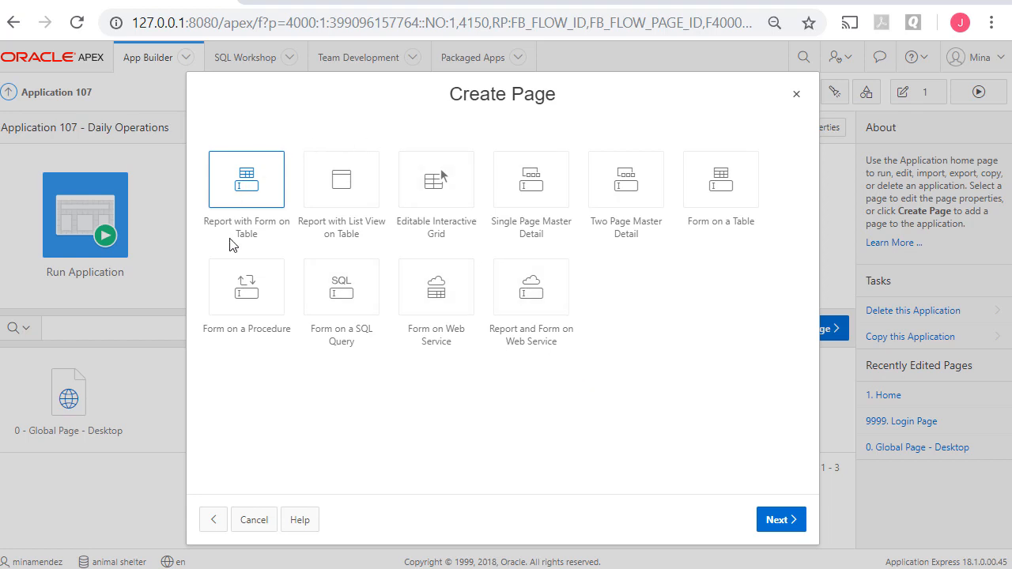
pyautogui.moveTo(515, 407)
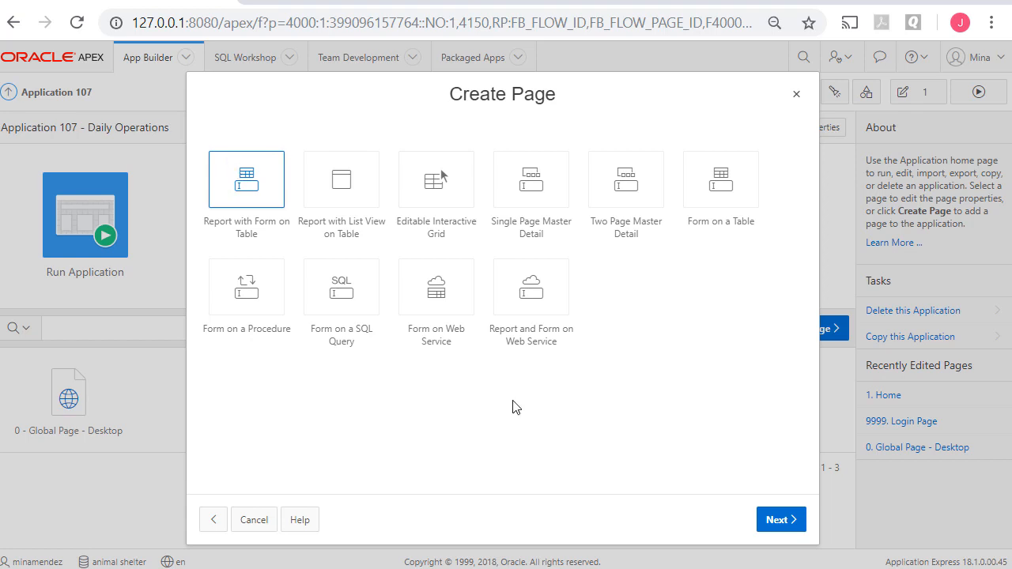
pyautogui.click(779, 520)
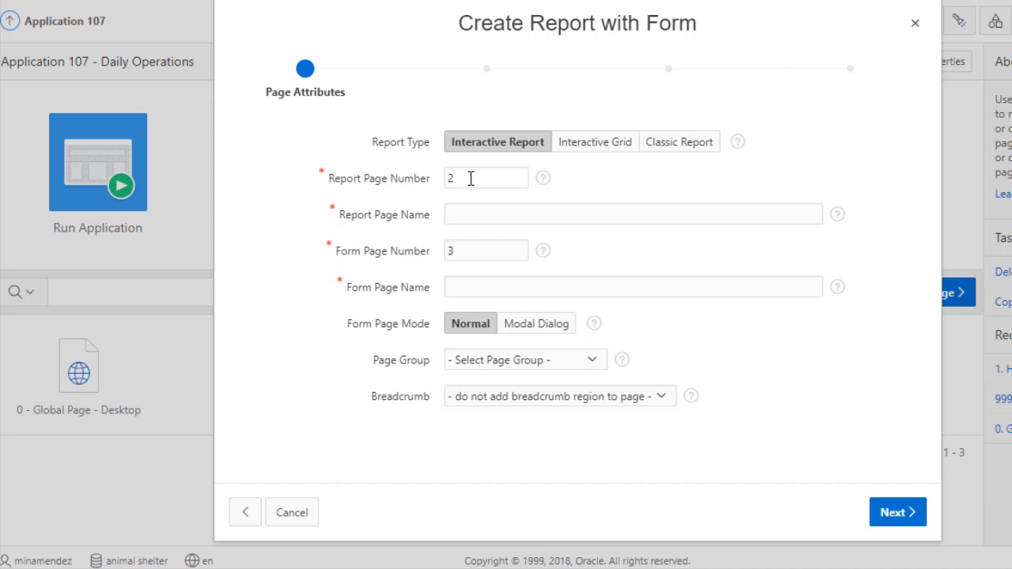
# - Name report page 2 'List Animals' and form page 3 'Animals Data'
pyautogui.click(632, 214)
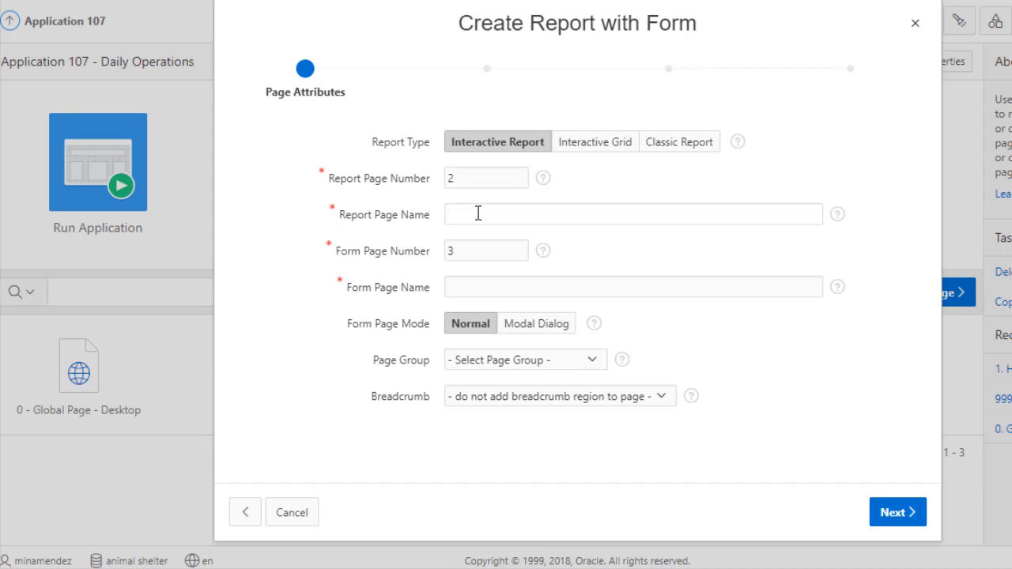
pyautogui.click(486, 178)
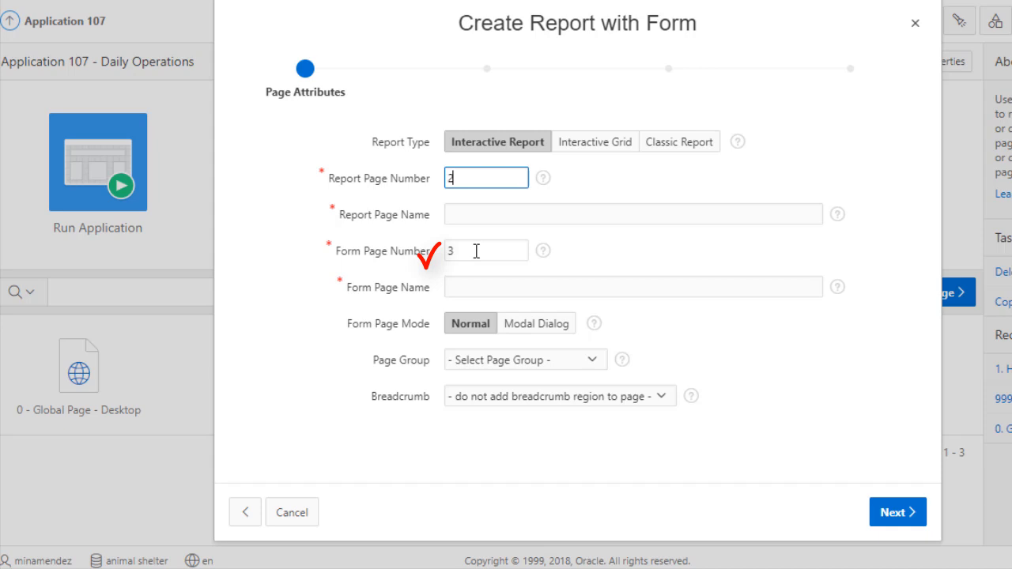
pyautogui.click(633, 214)
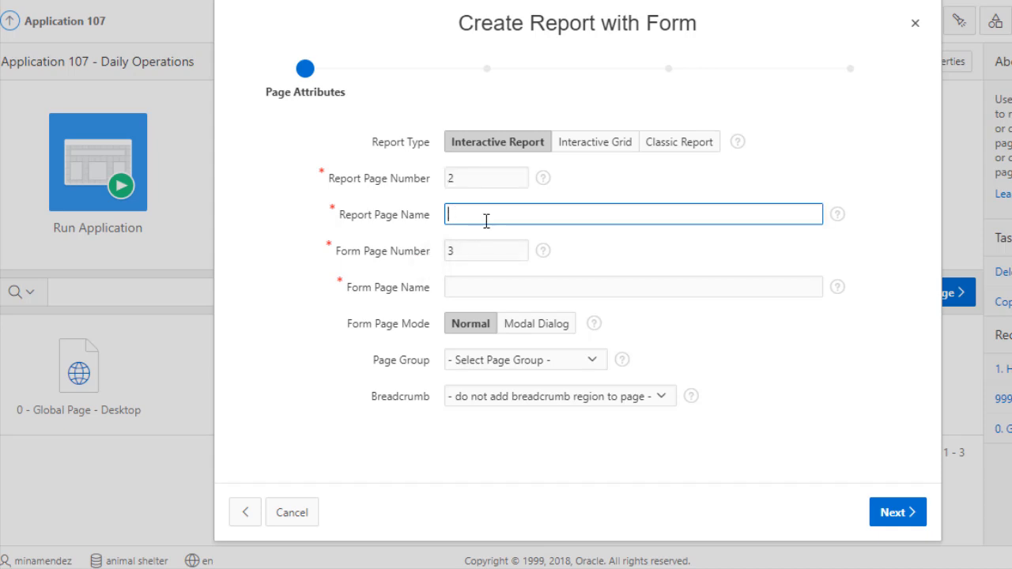
pyautogui.moveTo(509, 203)
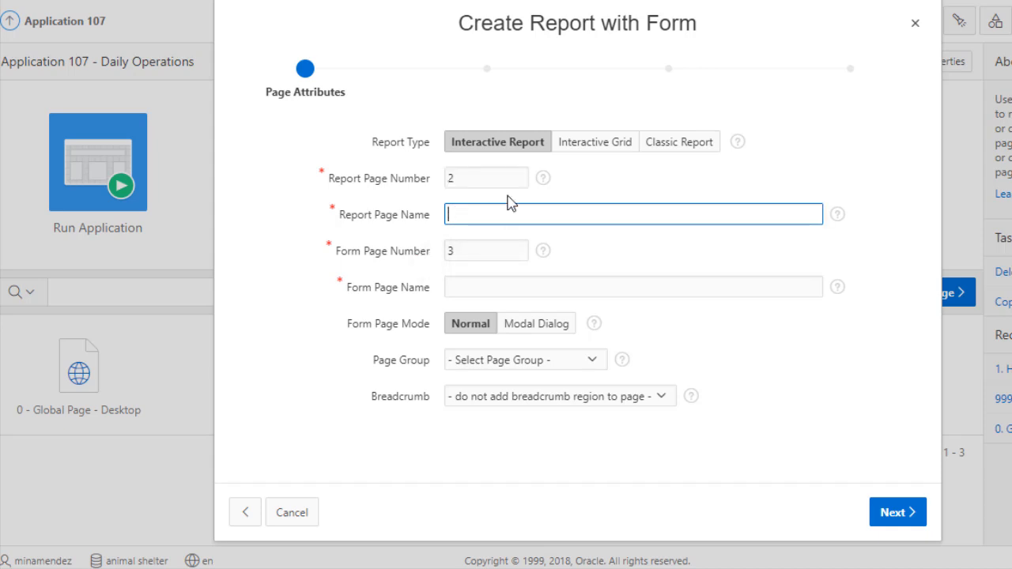
pyautogui.write('List Animal')
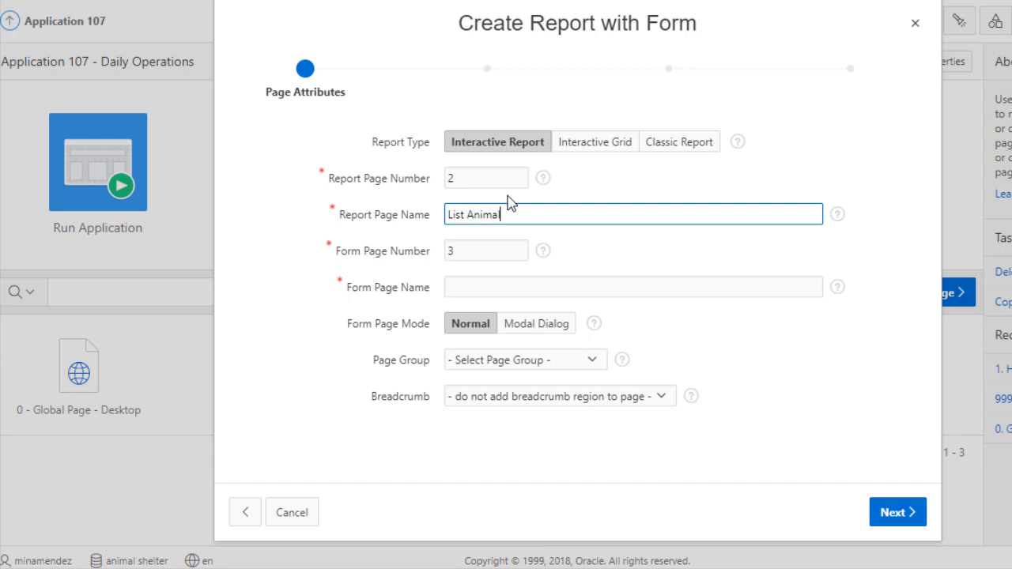
pyautogui.click(631, 286)
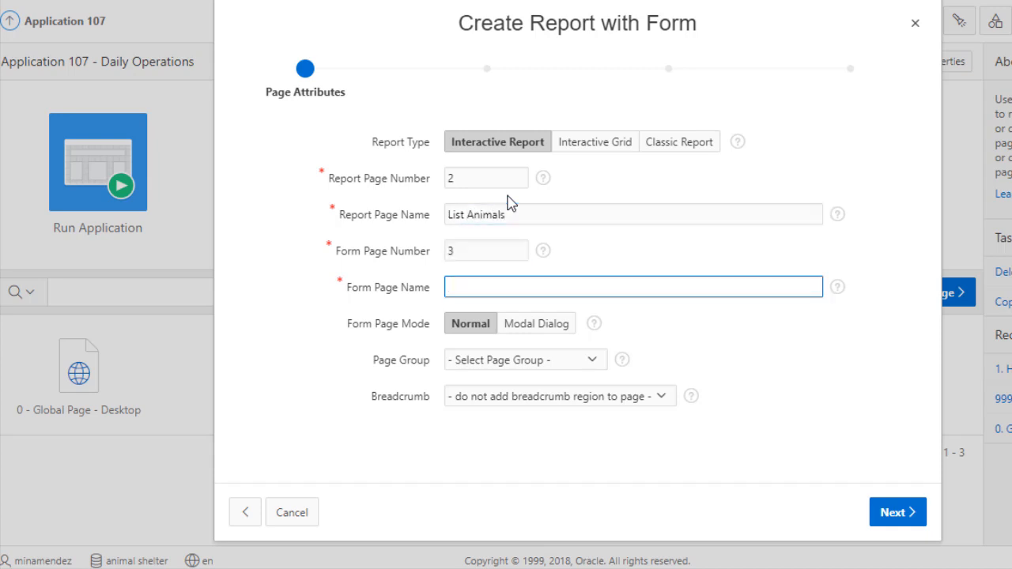
pyautogui.write('Animal')
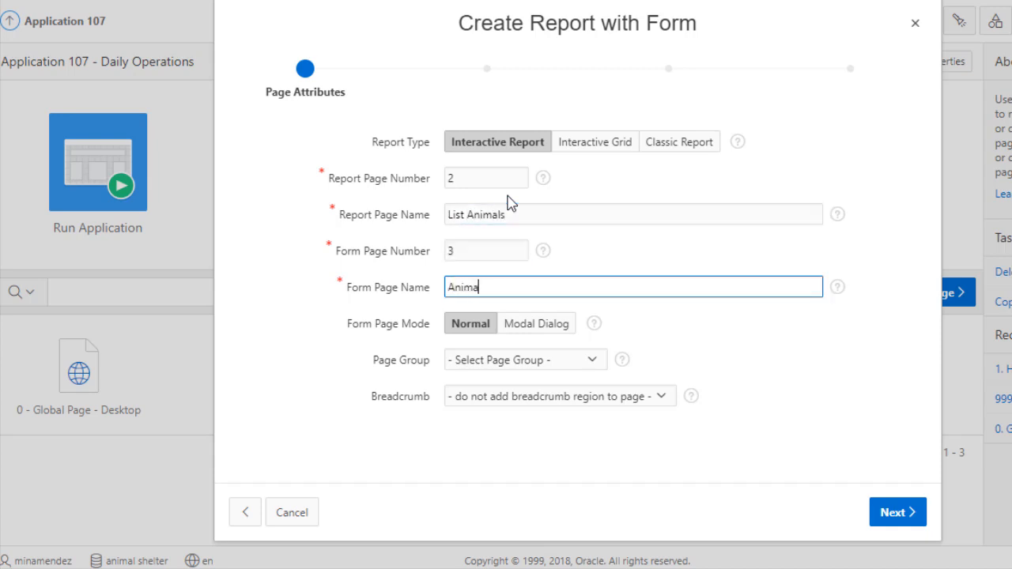
pyautogui.write('ls Data')
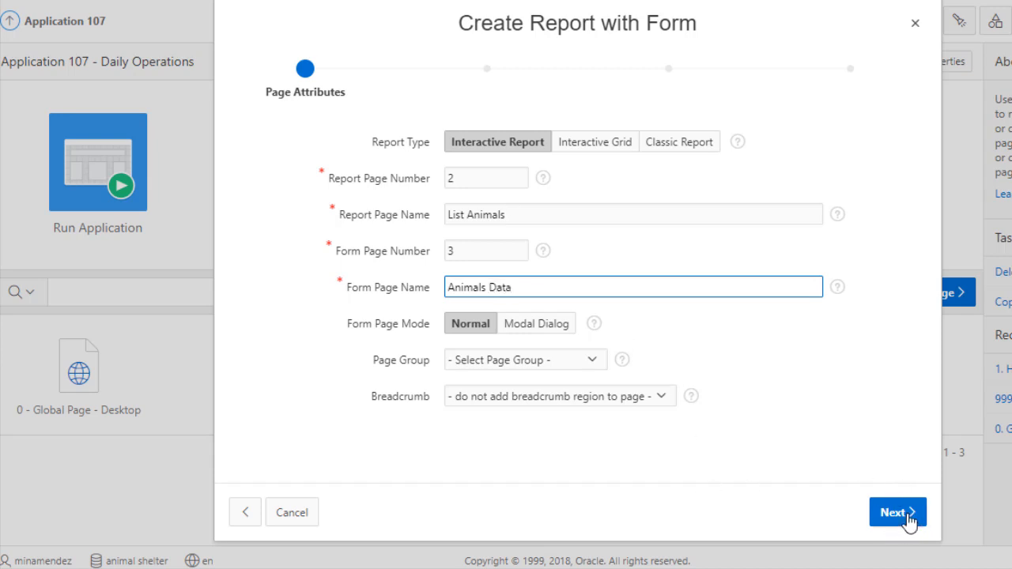
pyautogui.click(897, 512)
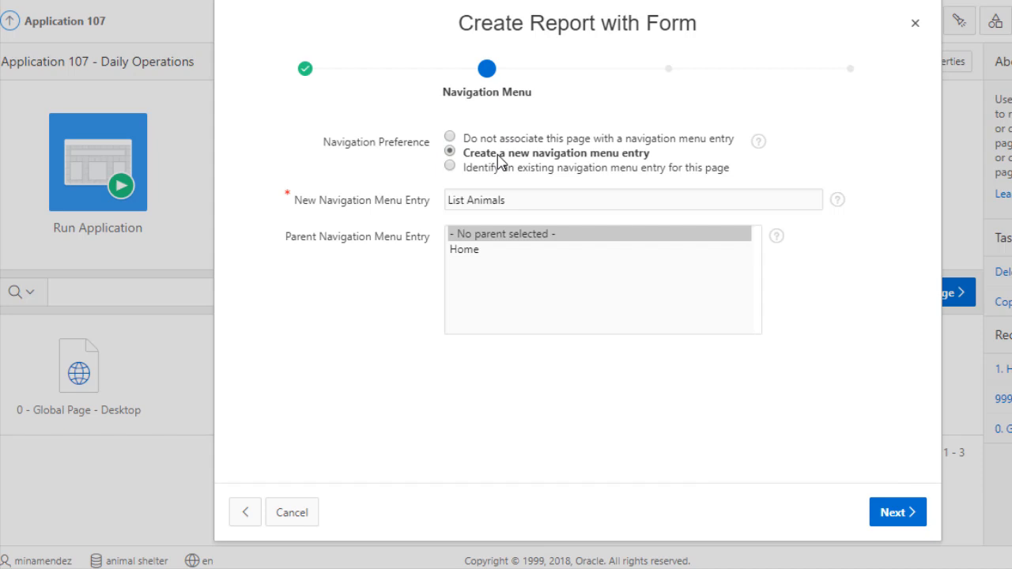
# - Place the List Animals menu entry under Home and select the ANIMALS table
pyautogui.click(464, 249)
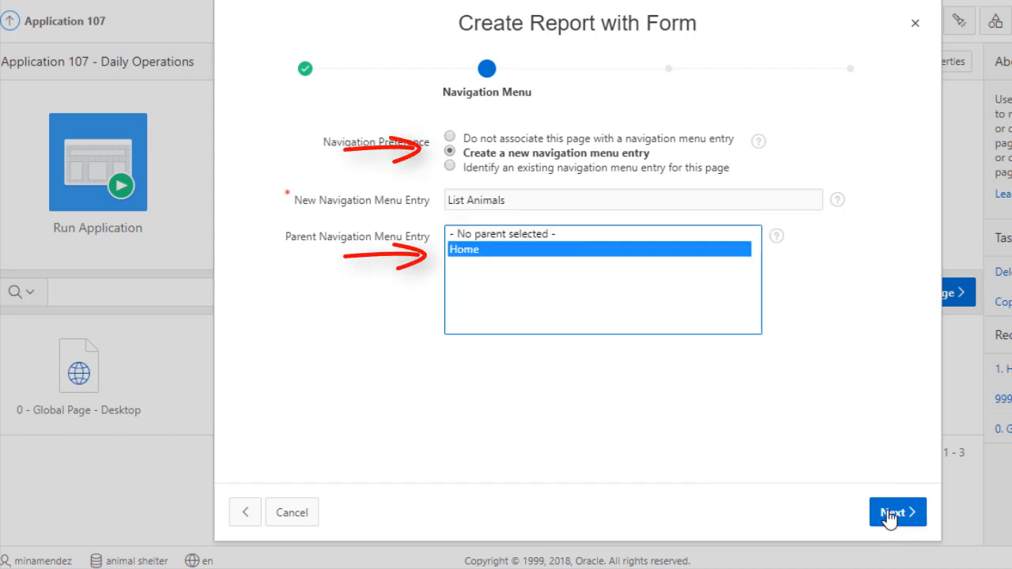
pyautogui.click(897, 512)
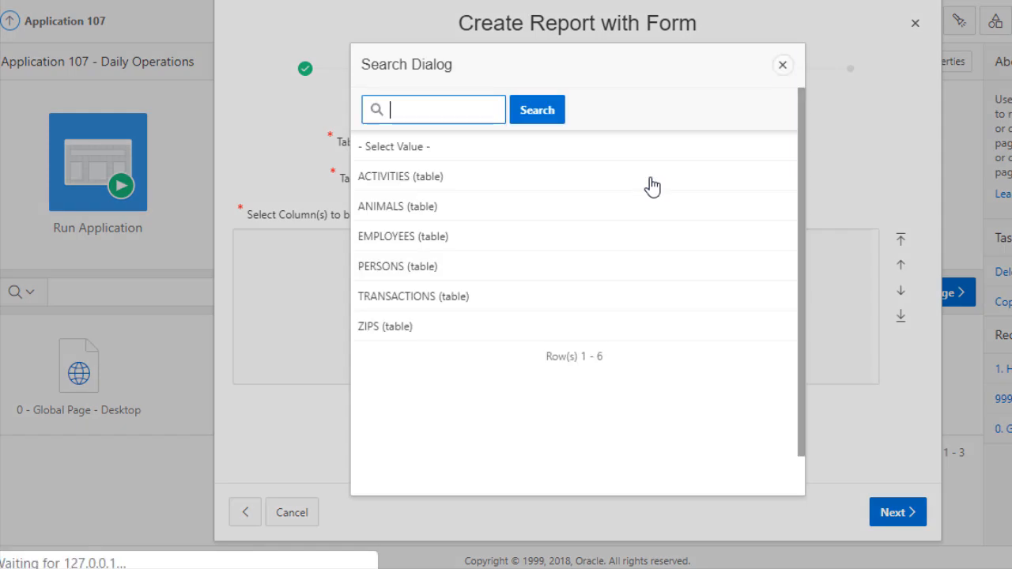
pyautogui.click(397, 206)
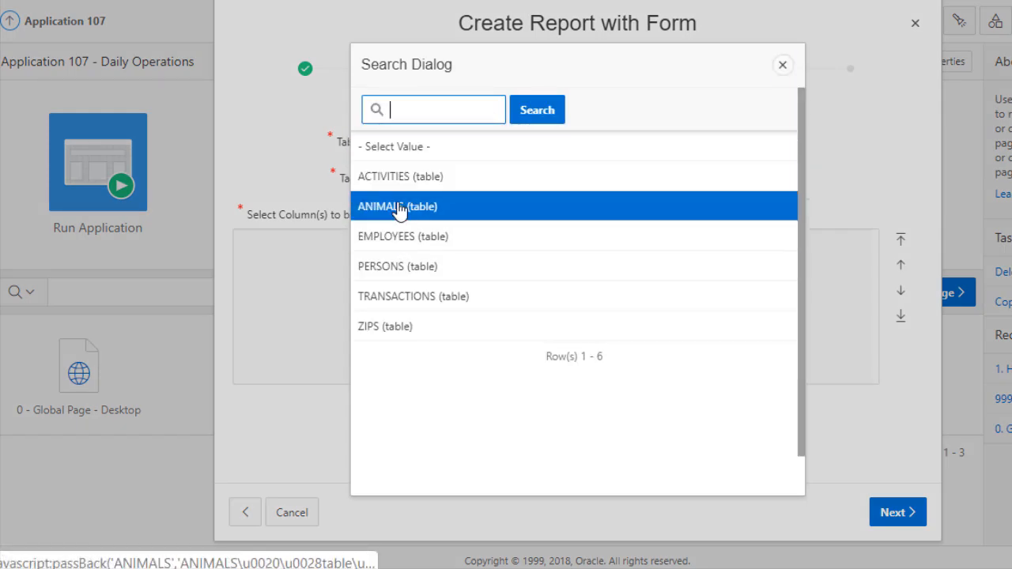
pyautogui.click(397, 206)
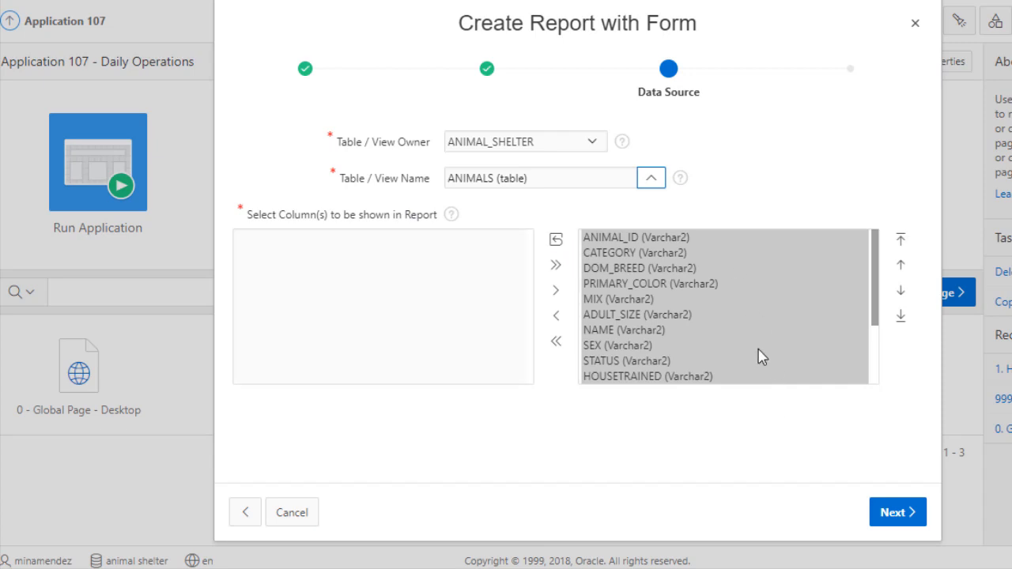
pyautogui.moveTo(789, 322)
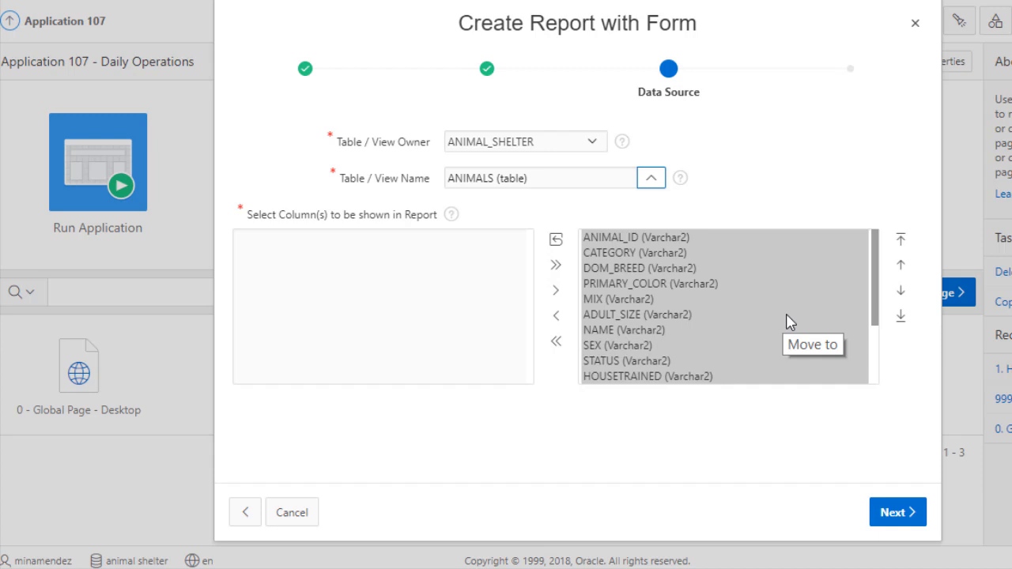
pyautogui.moveTo(828, 250)
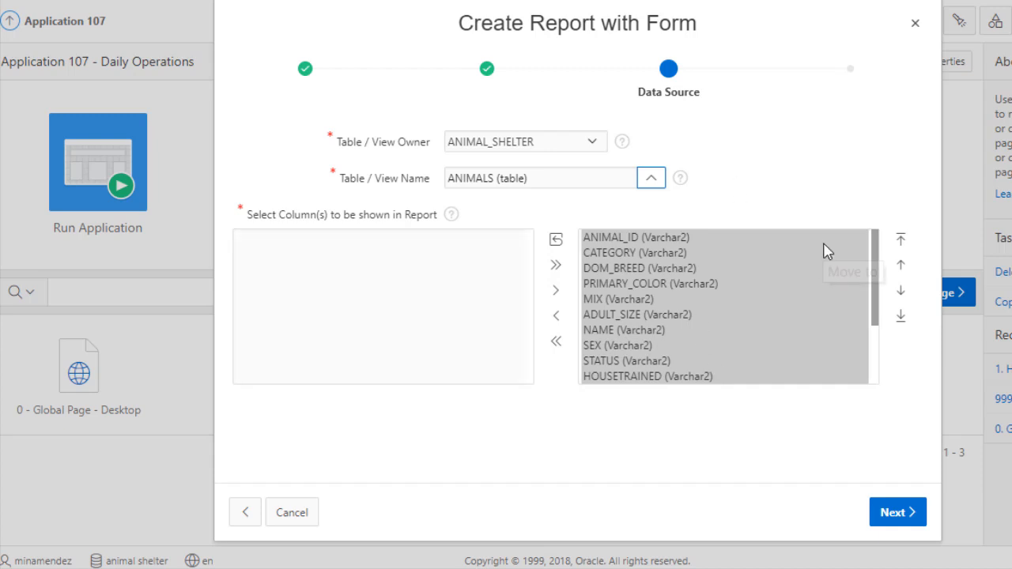
pyautogui.moveTo(806, 348)
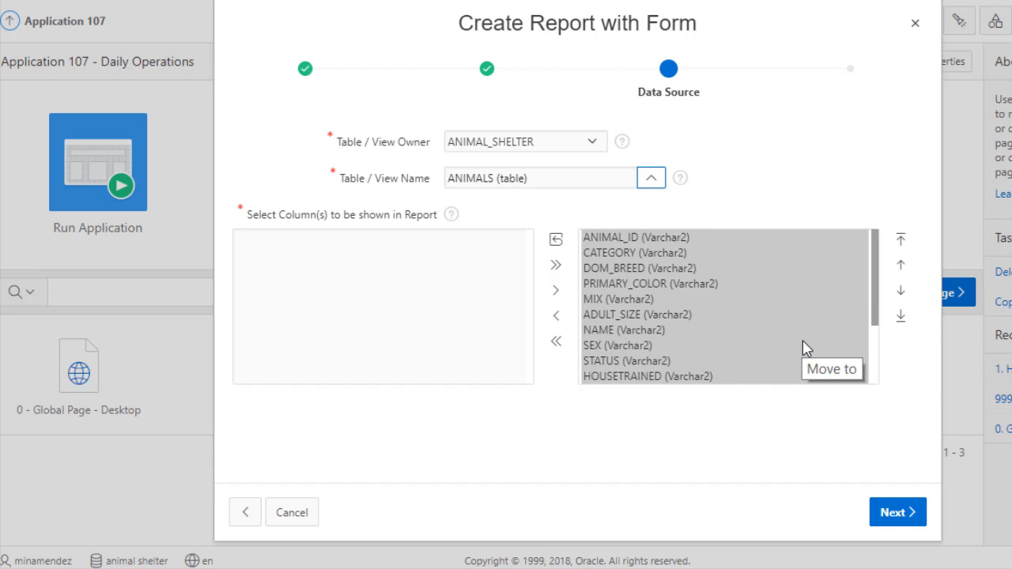
pyautogui.moveTo(816, 506)
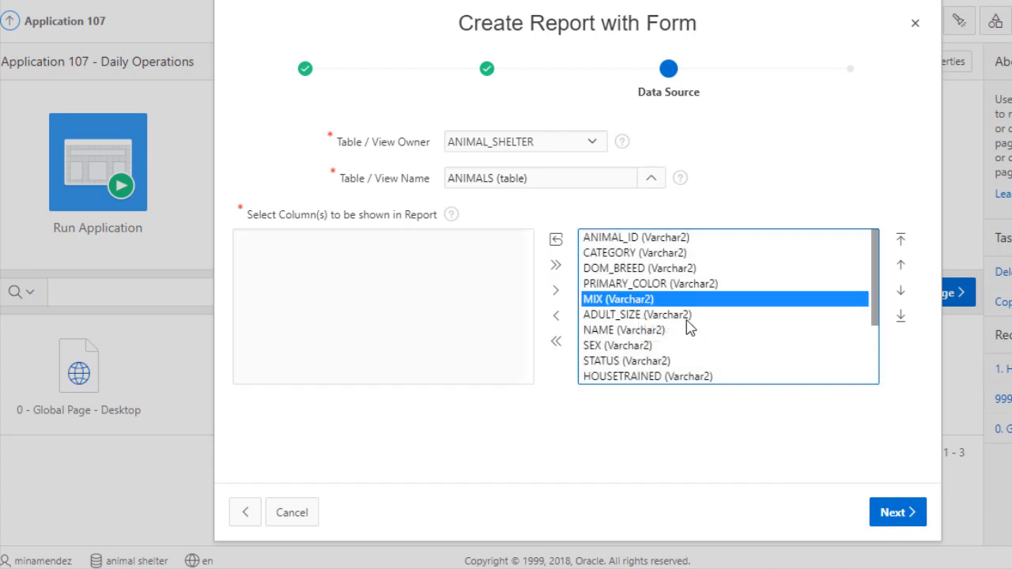
# - Keep all ANIMALS columns in the report, with ANIMAL_ID restored to the top
pyautogui.click(635, 237)
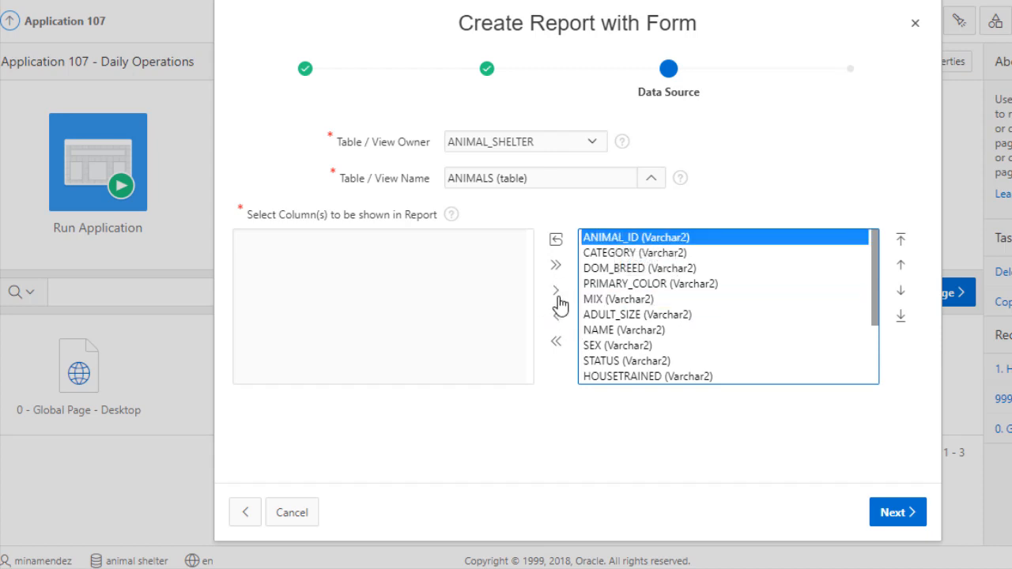
pyautogui.click(555, 290)
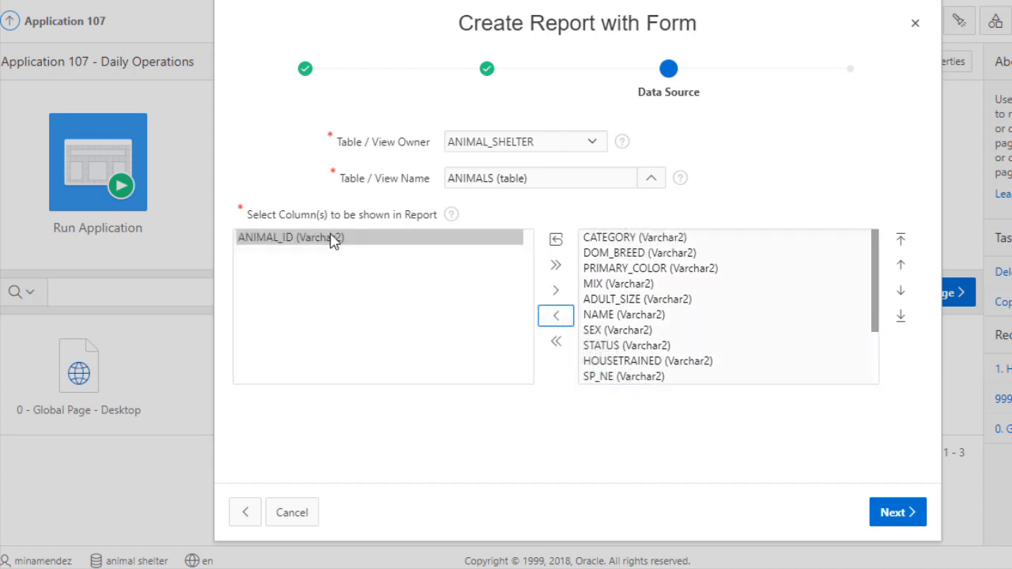
pyautogui.click(633, 237)
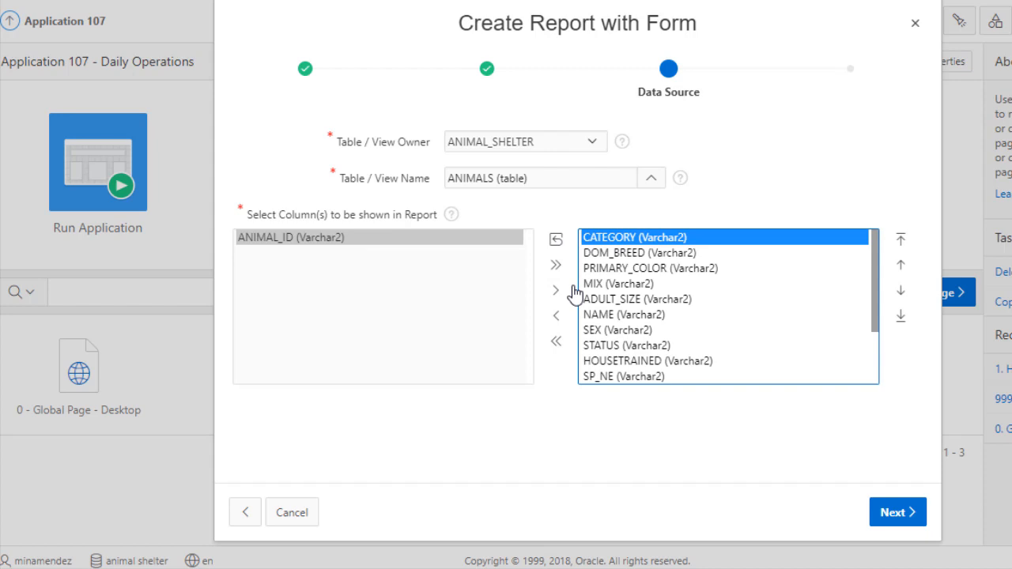
pyautogui.click(556, 290)
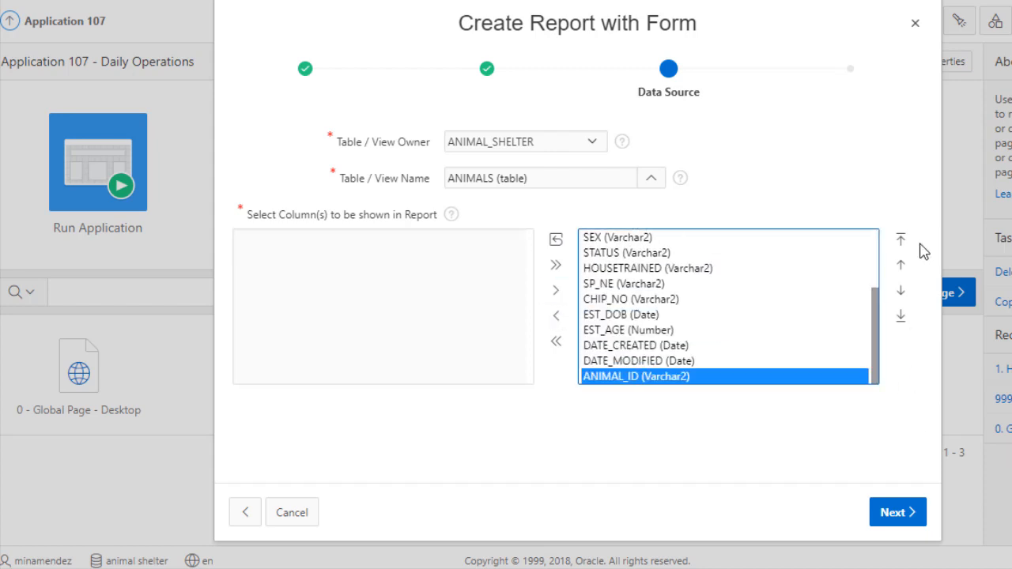
pyautogui.click(900, 238)
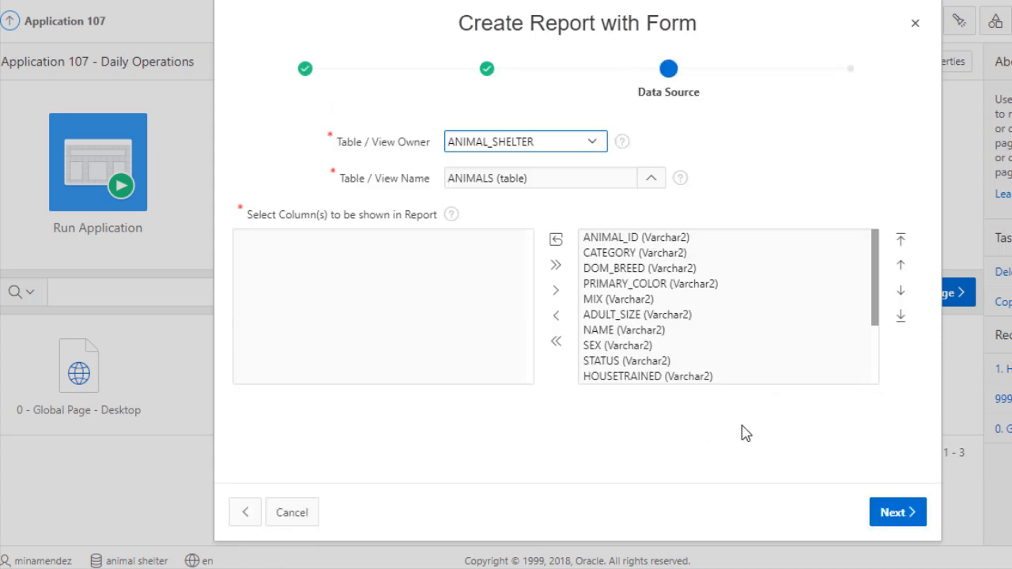
pyautogui.moveTo(668, 226)
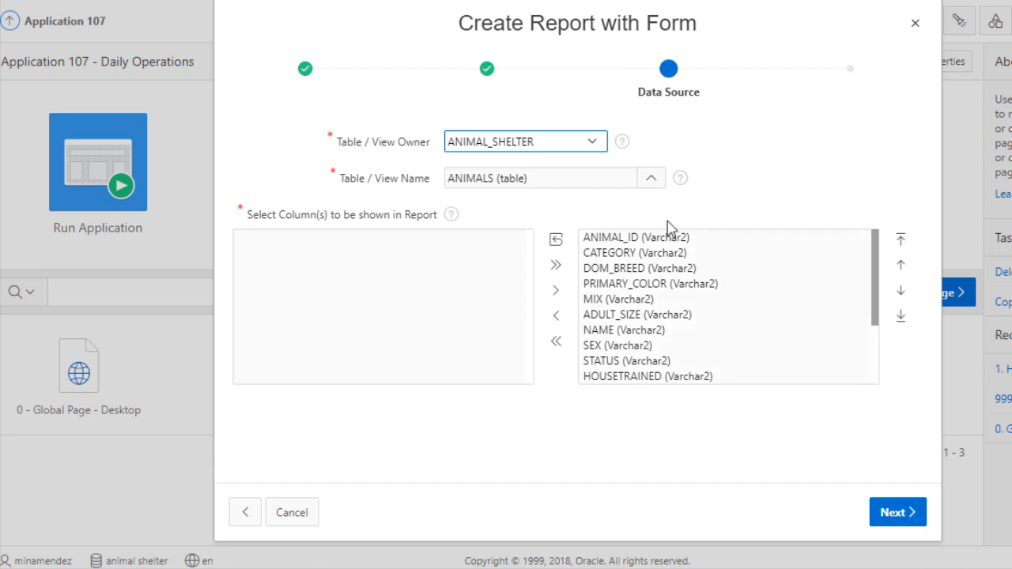
pyautogui.moveTo(765, 430)
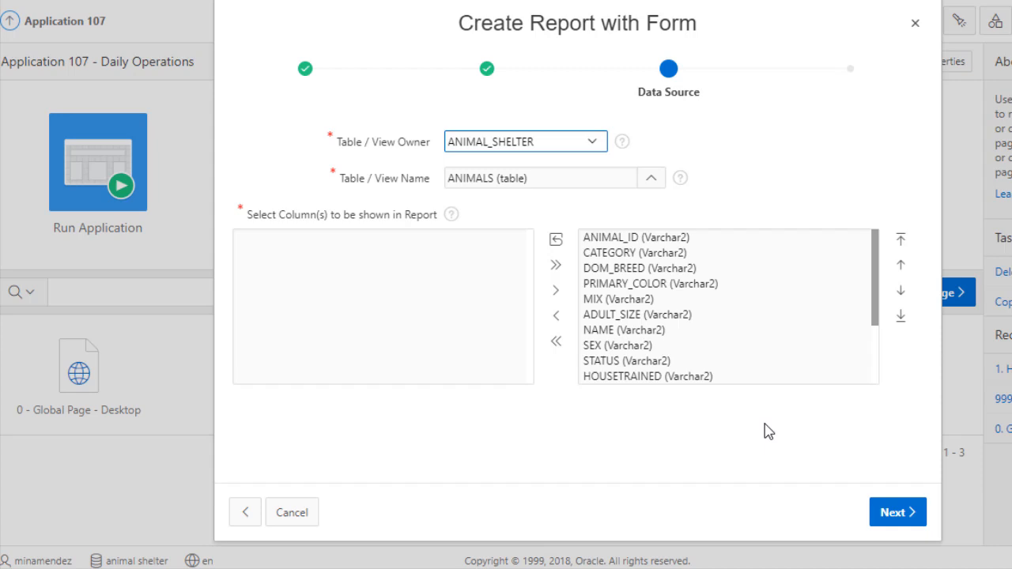
pyautogui.moveTo(604, 421)
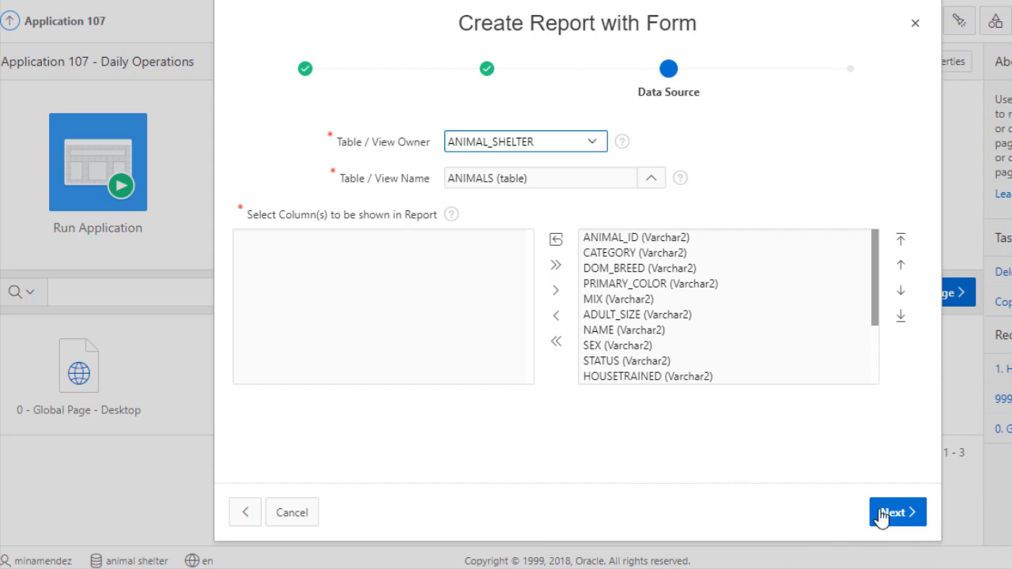
pyautogui.click(896, 511)
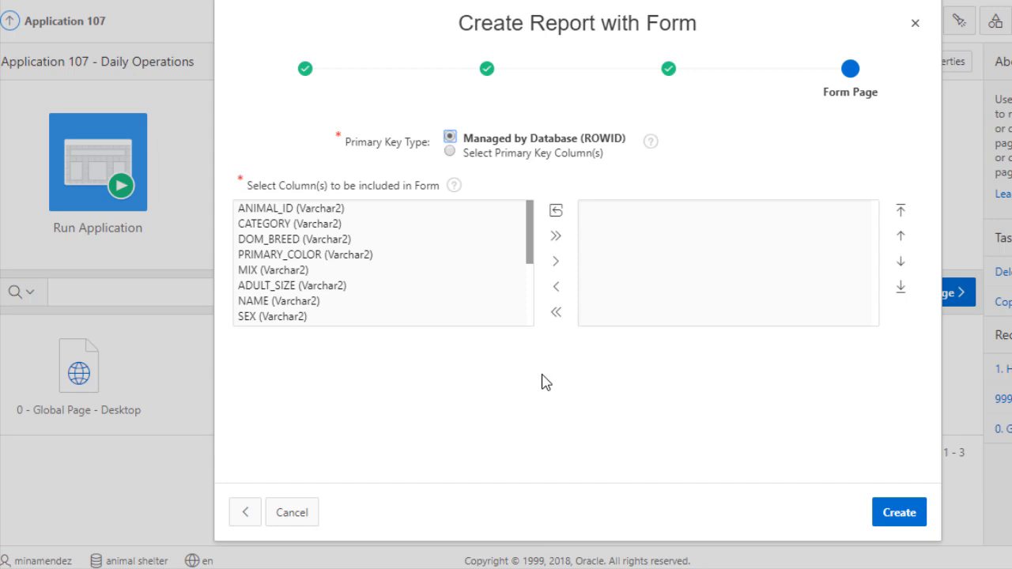
pyautogui.moveTo(454, 159)
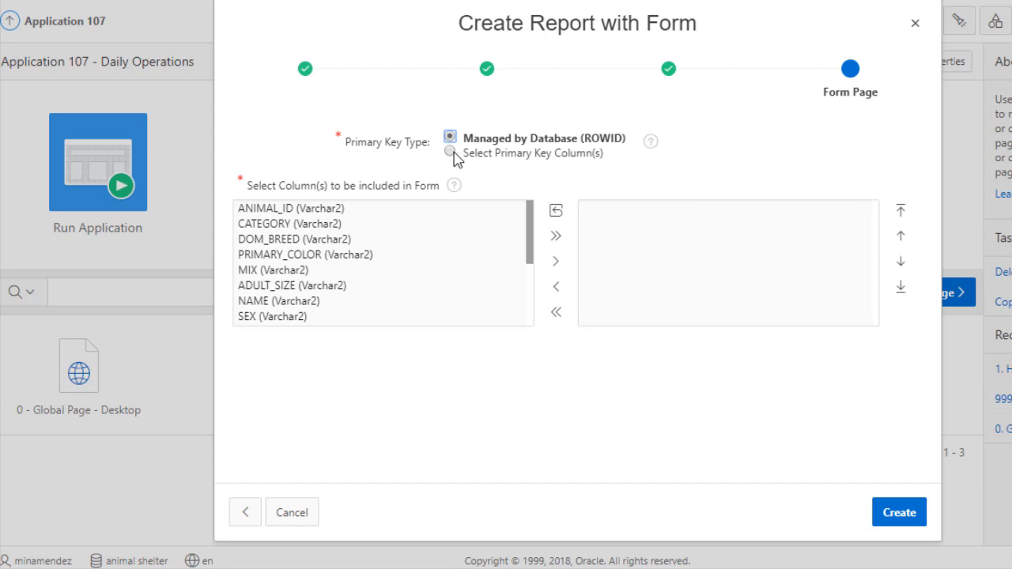
# - Include every ANIMALS column in the form, keep ANIMAL_ID as primary key, and create the pages
pyautogui.click(449, 152)
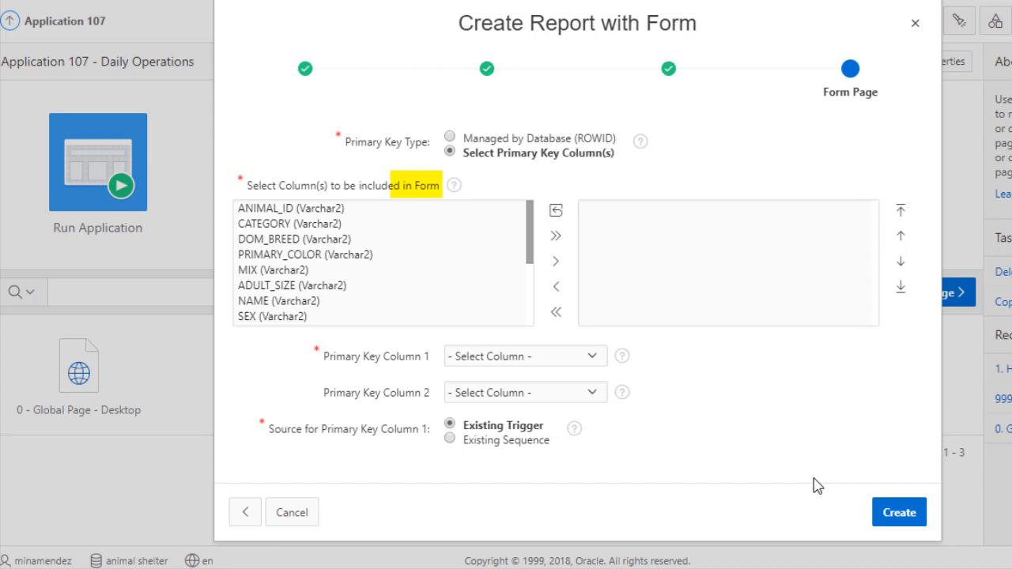
pyautogui.moveTo(763, 416)
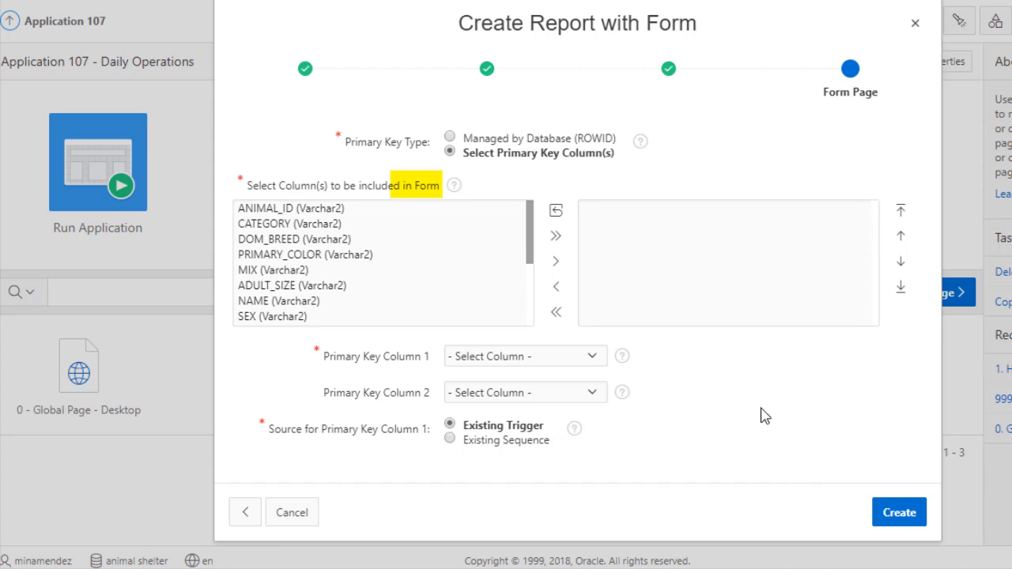
pyautogui.moveTo(300, 343)
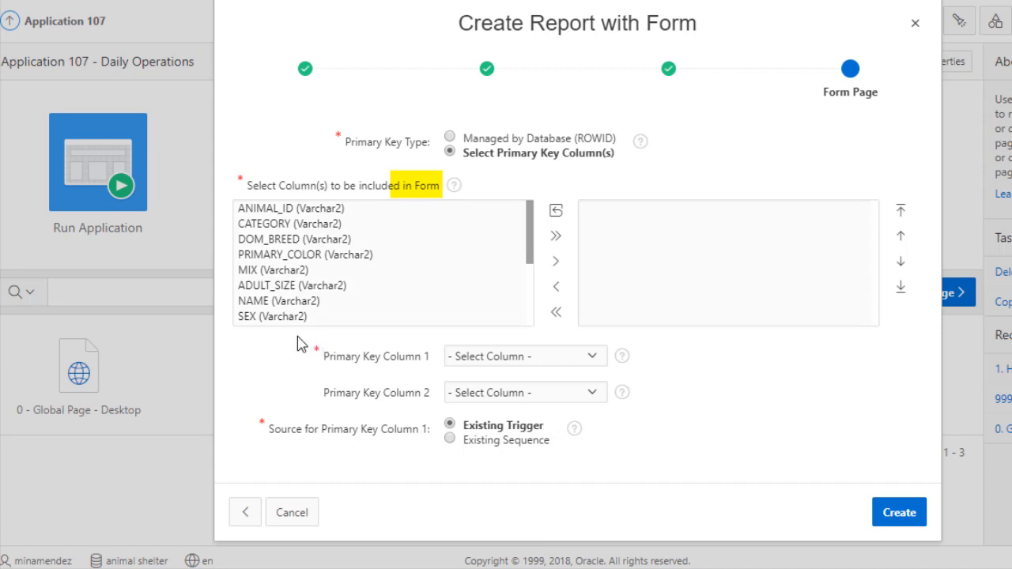
pyautogui.moveTo(498, 299)
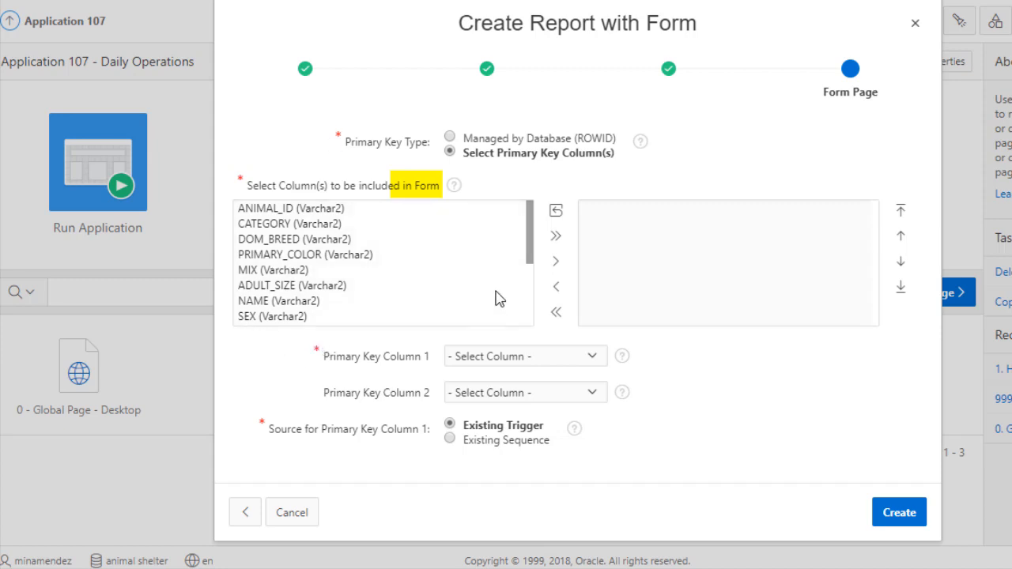
pyautogui.moveTo(556, 235)
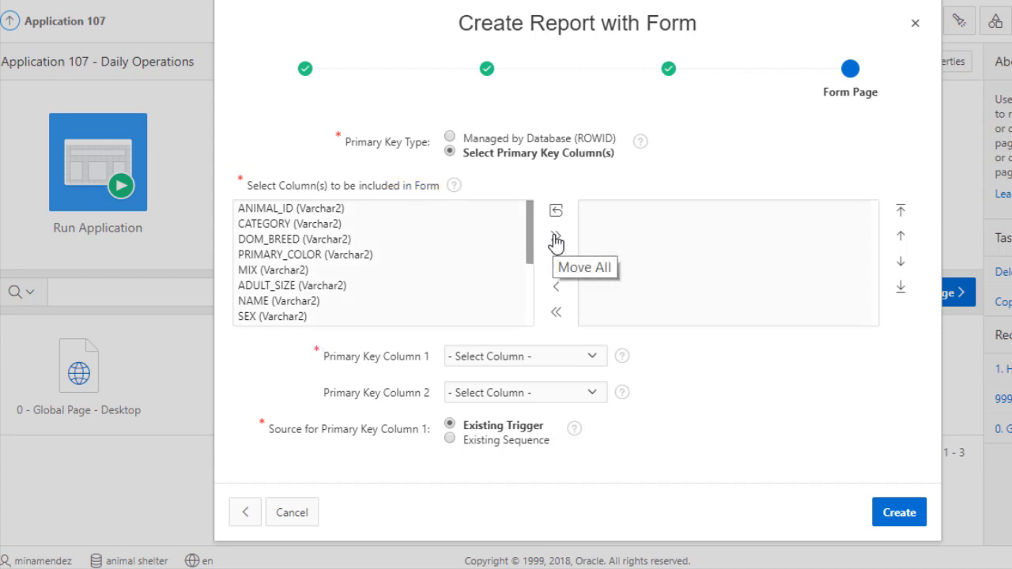
pyautogui.click(556, 235)
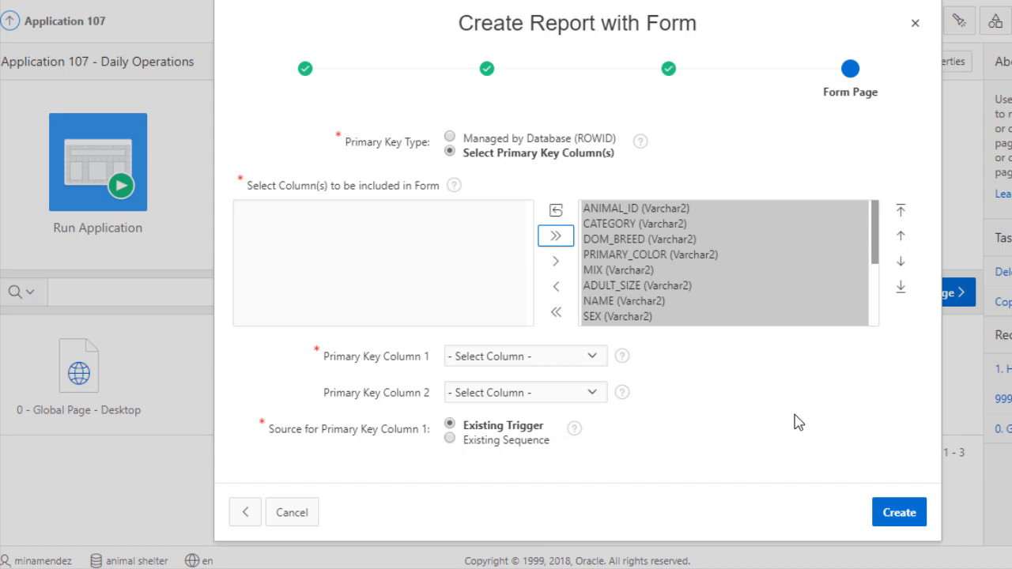
pyautogui.moveTo(599, 171)
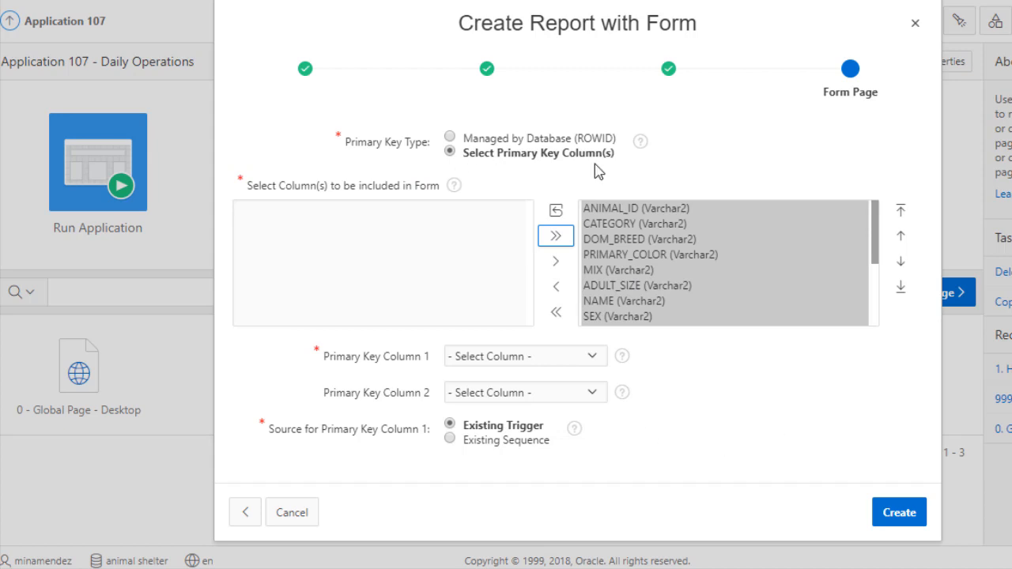
pyautogui.moveTo(597, 365)
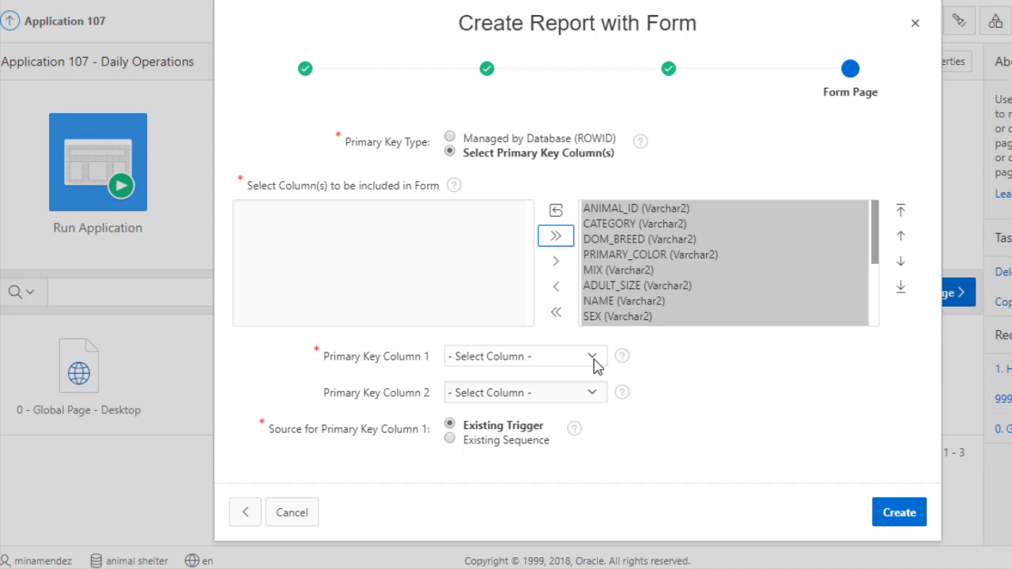
pyautogui.click(589, 356)
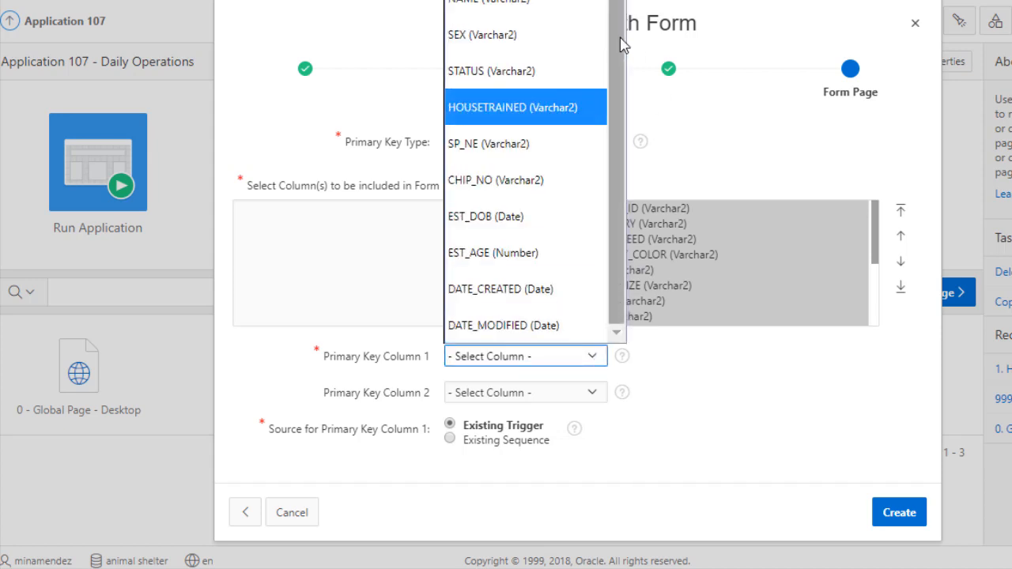
pyautogui.scroll(3)
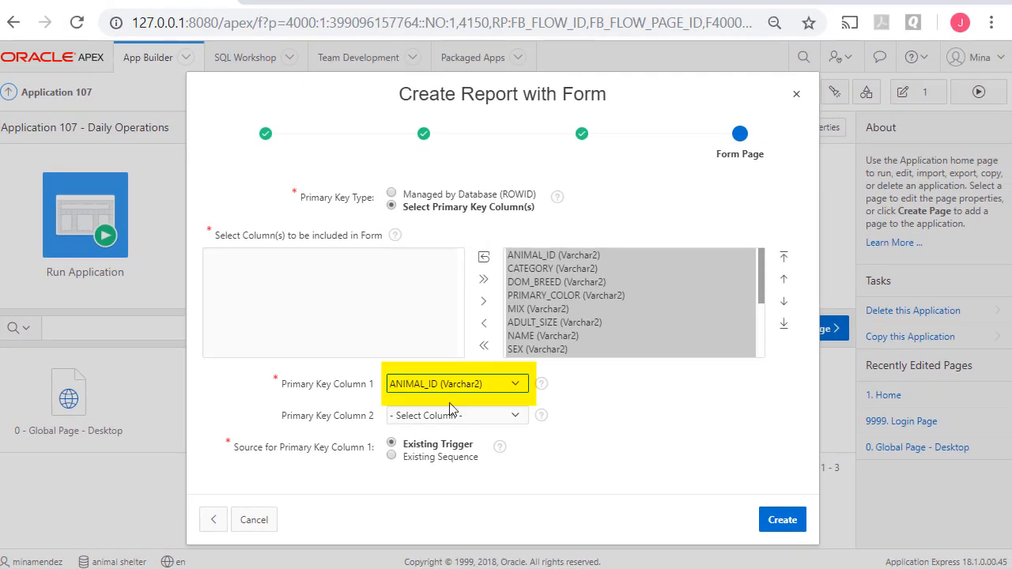
pyautogui.moveTo(450, 500)
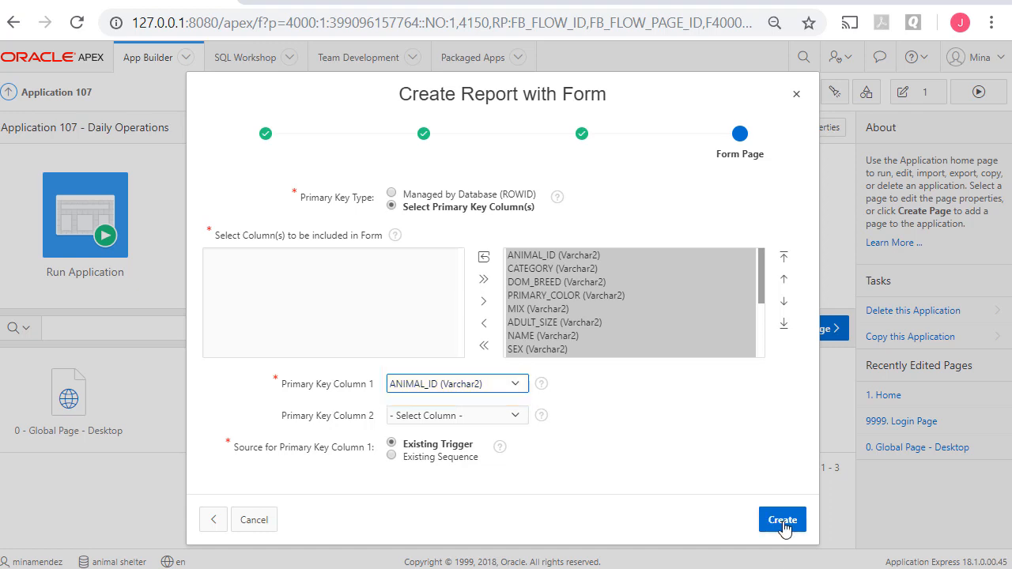
pyautogui.click(782, 520)
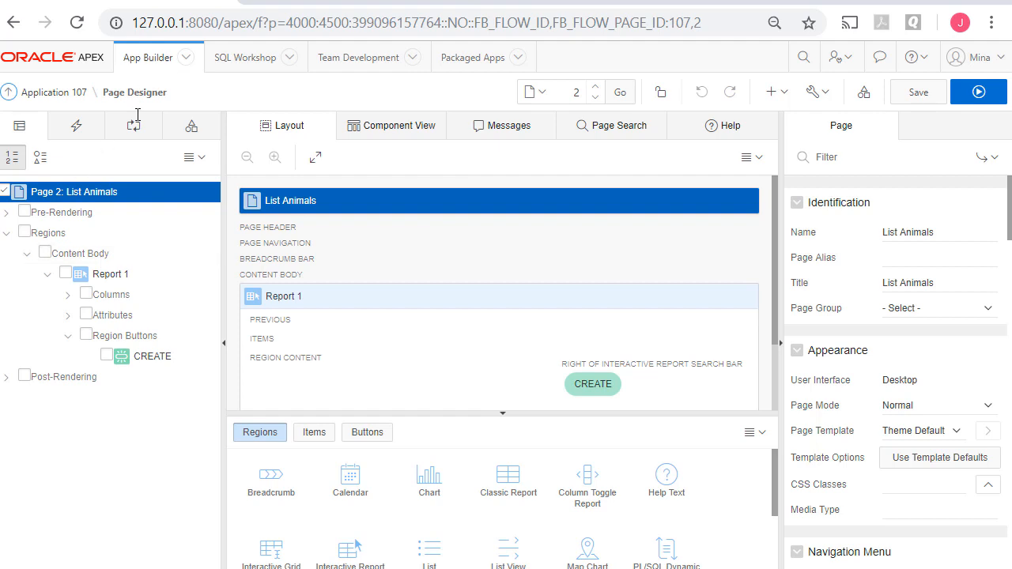
pyautogui.moveTo(168, 248)
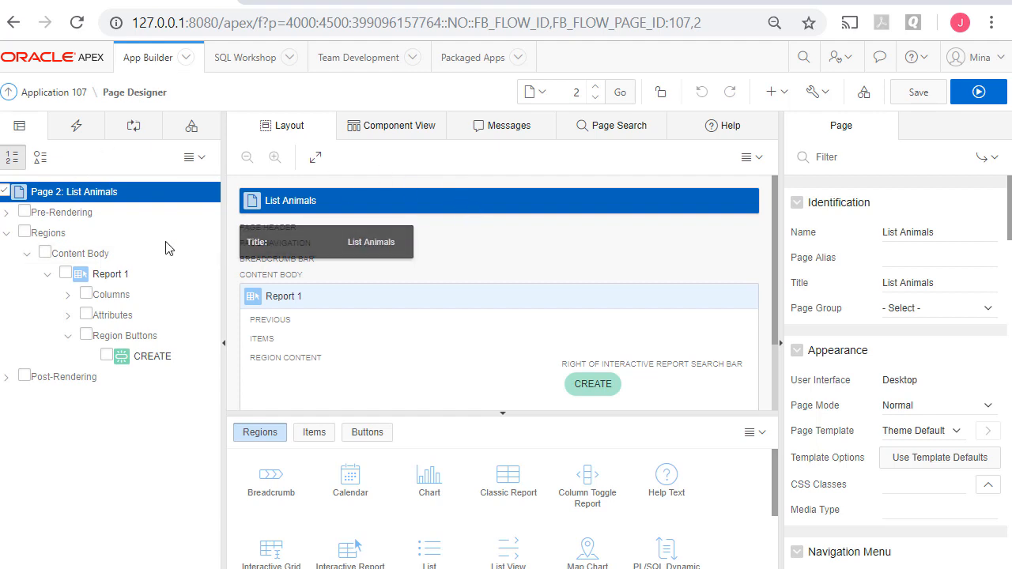
pyautogui.moveTo(115, 517)
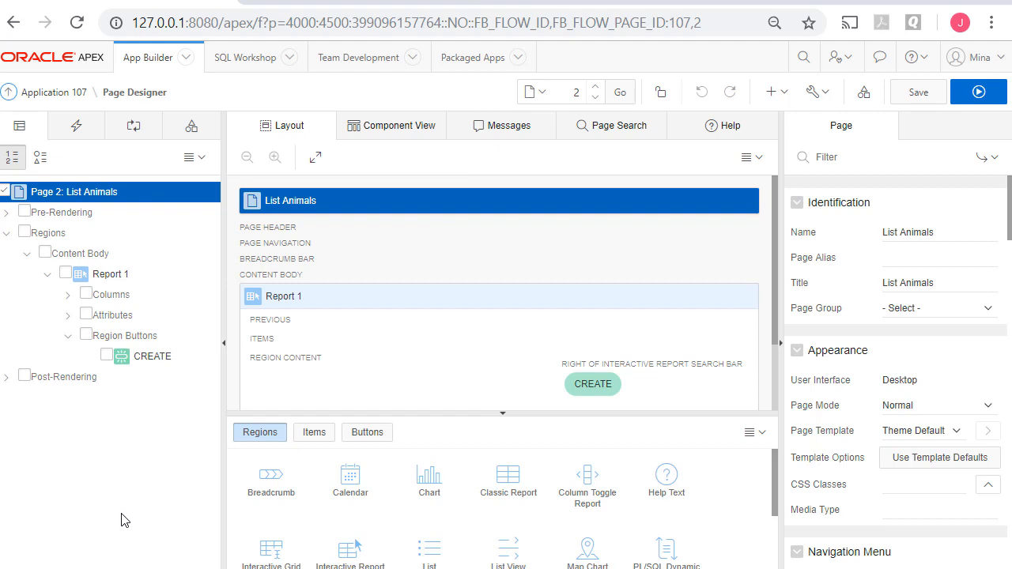
pyautogui.moveTo(394, 80)
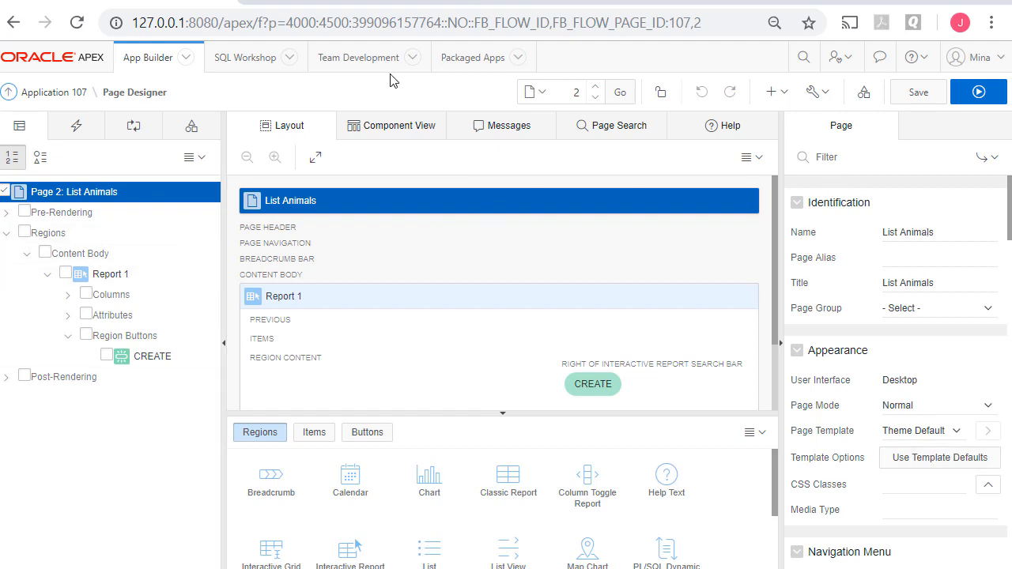
pyautogui.moveTo(115, 524)
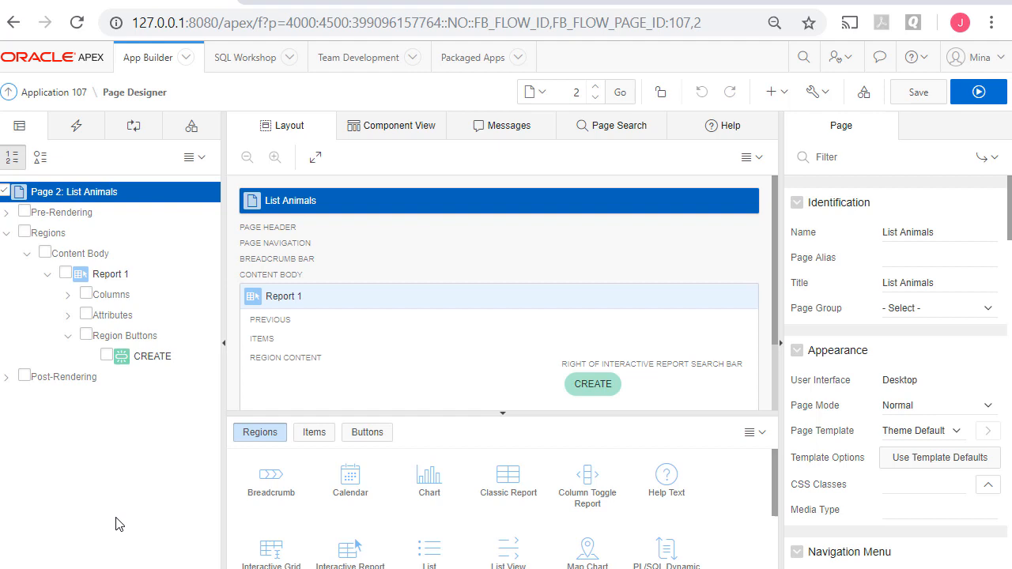
pyautogui.moveTo(141, 507)
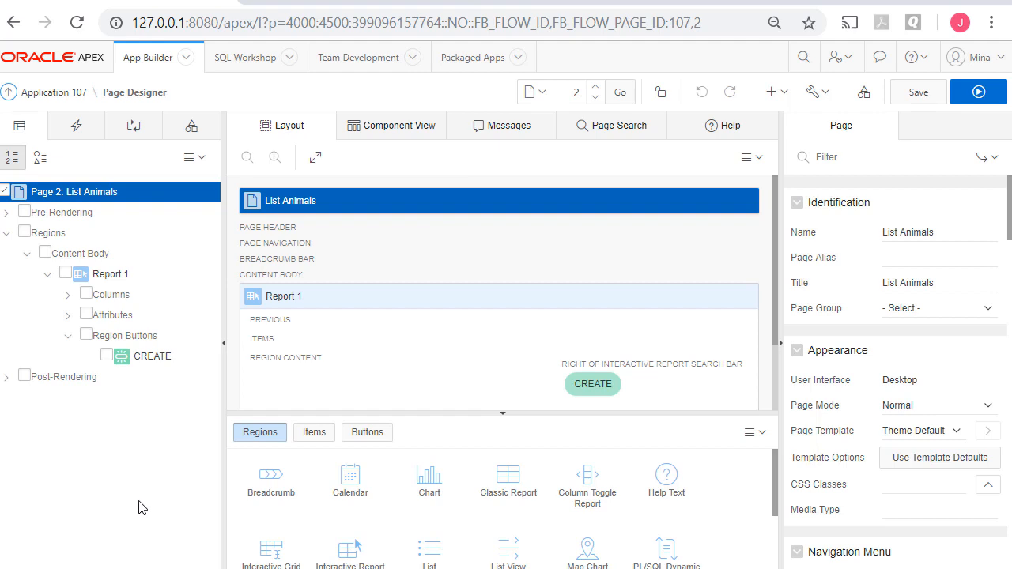
pyautogui.moveTo(918, 92)
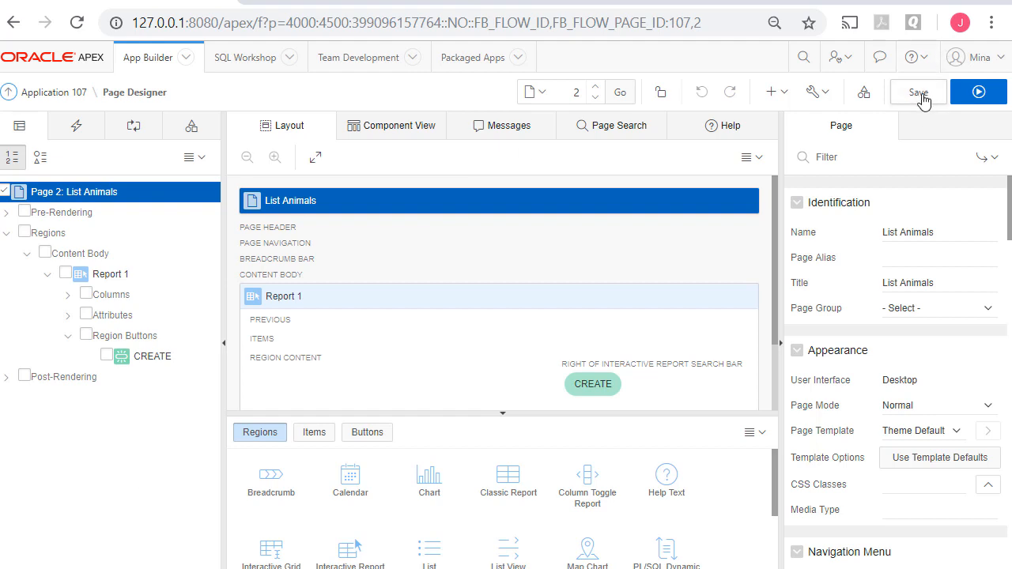
pyautogui.moveTo(983, 94)
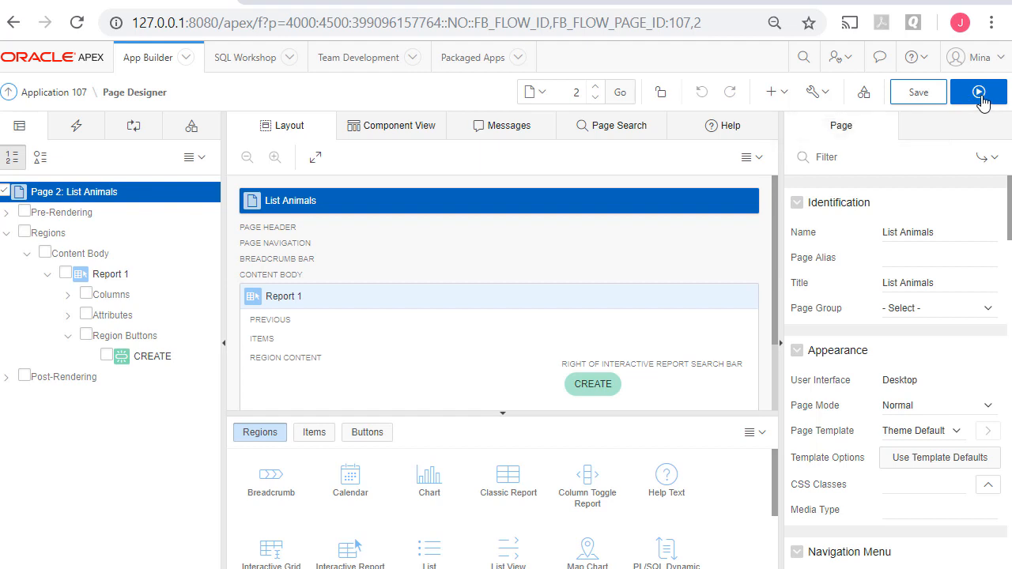
# - Save and run Page 2 to show the List Animals interactive report
pyautogui.click(979, 92)
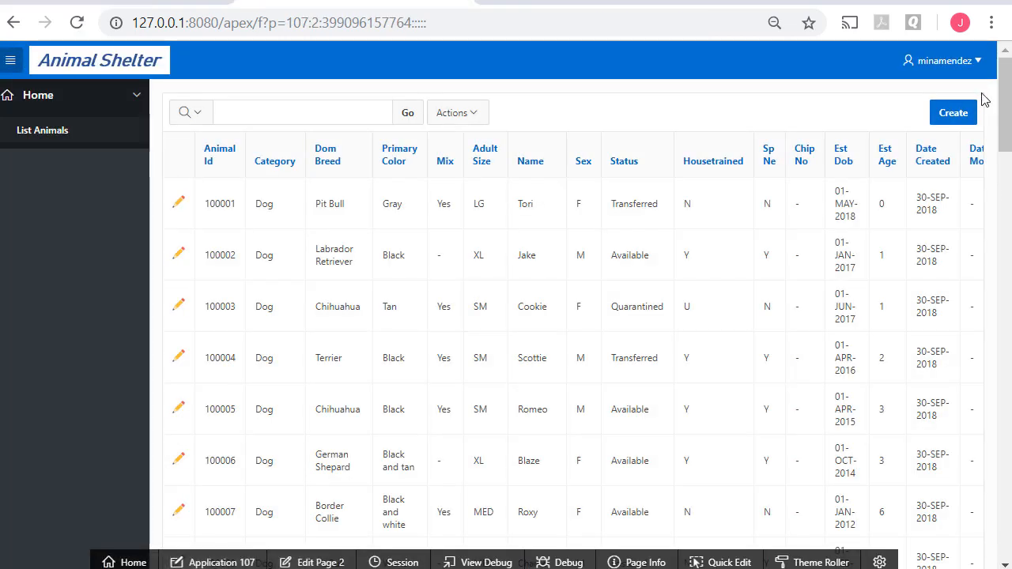
pyautogui.click(37, 95)
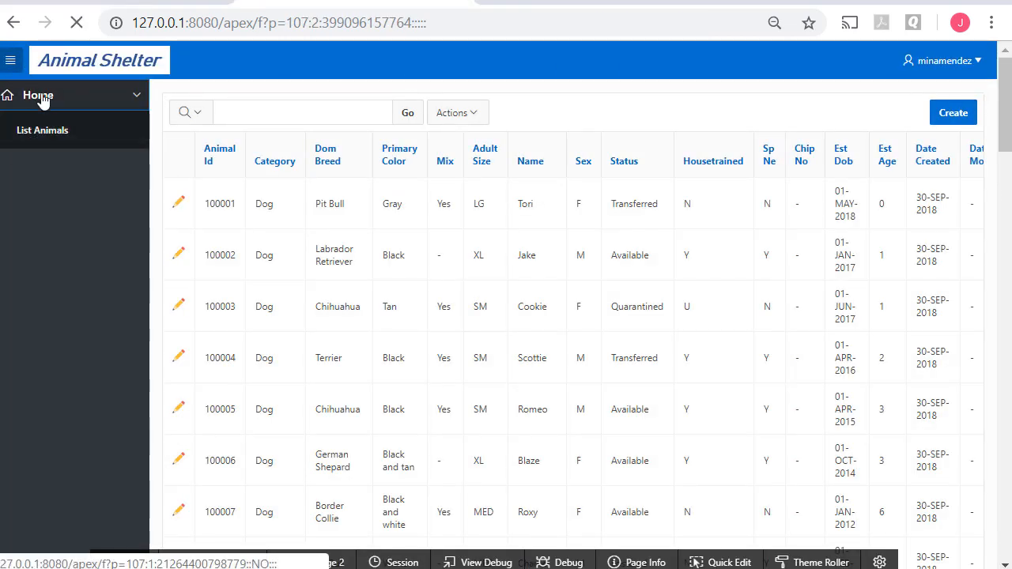
pyautogui.click(37, 95)
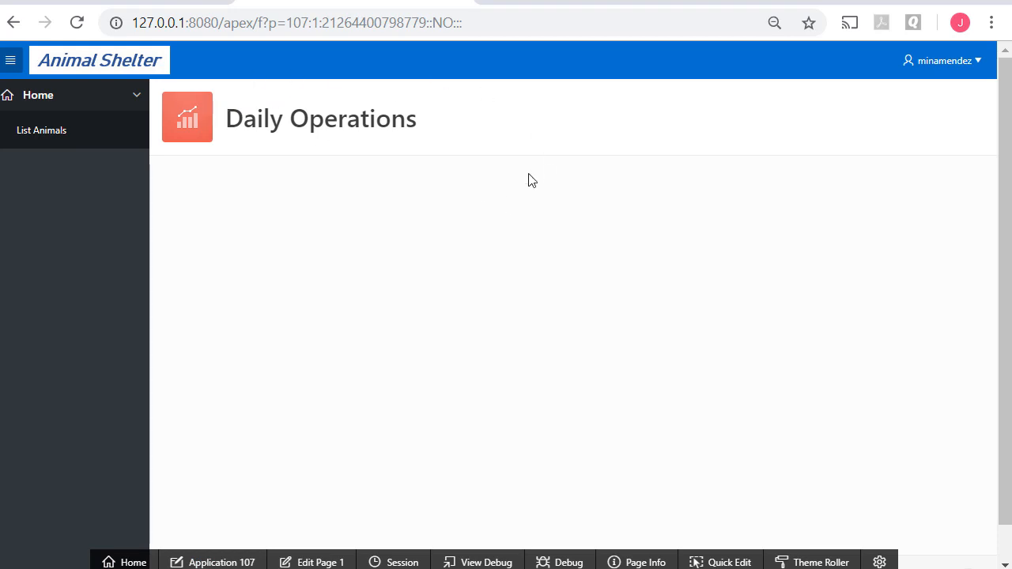
pyautogui.click(41, 131)
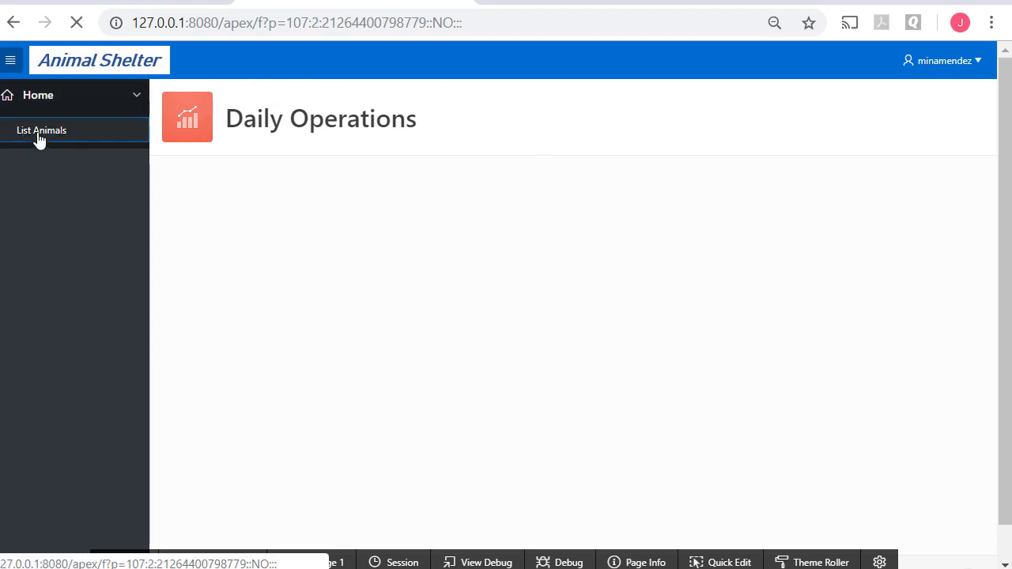
pyautogui.click(41, 130)
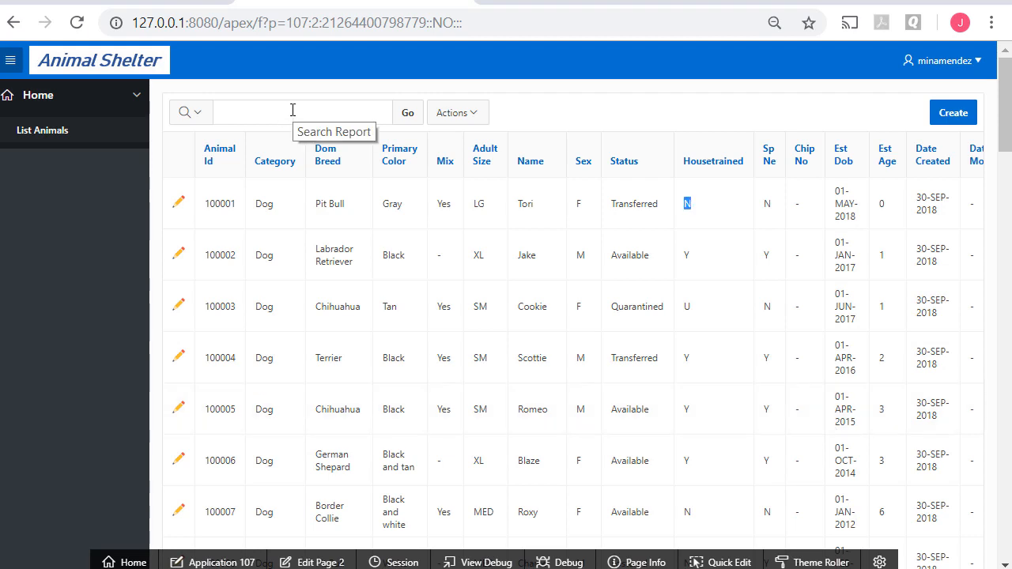
pyautogui.click(302, 111)
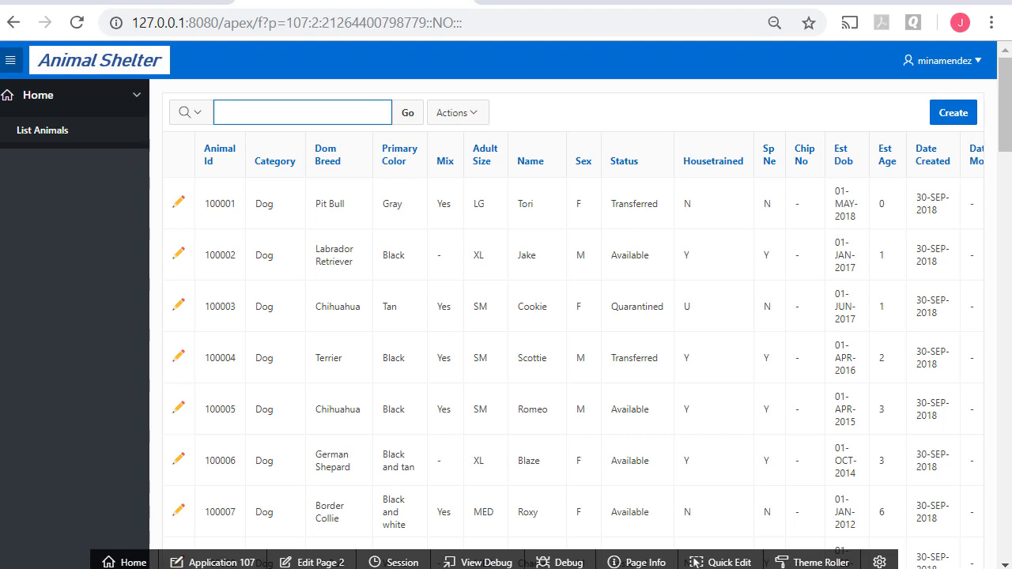
pyautogui.write('chihuahua')
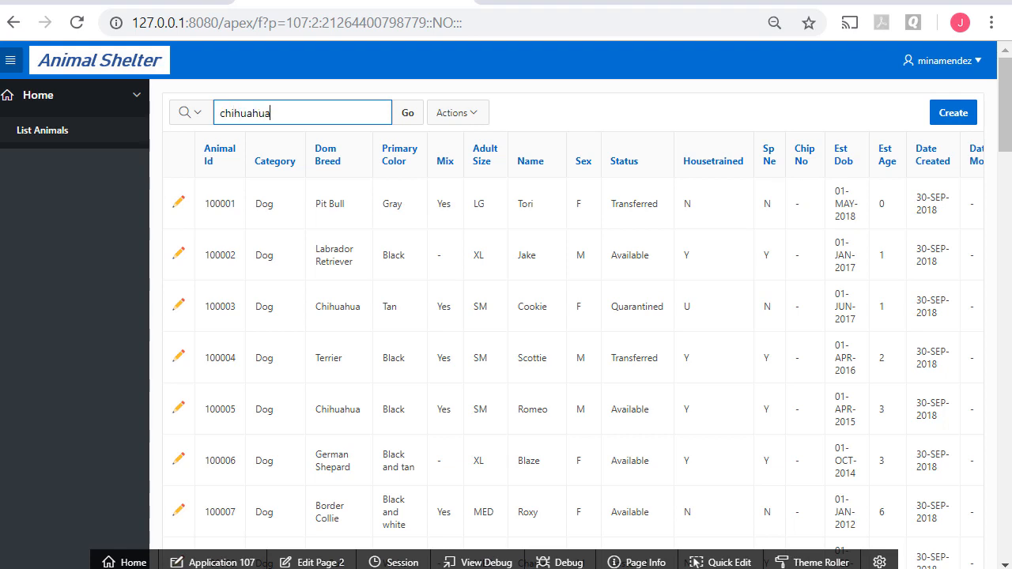
pyautogui.click(407, 111)
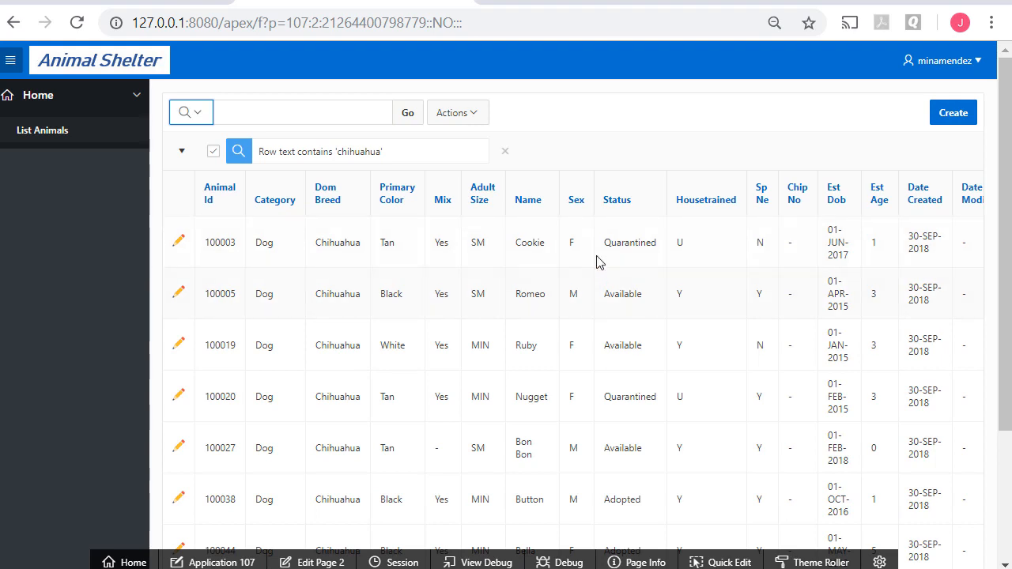
pyautogui.click(327, 193)
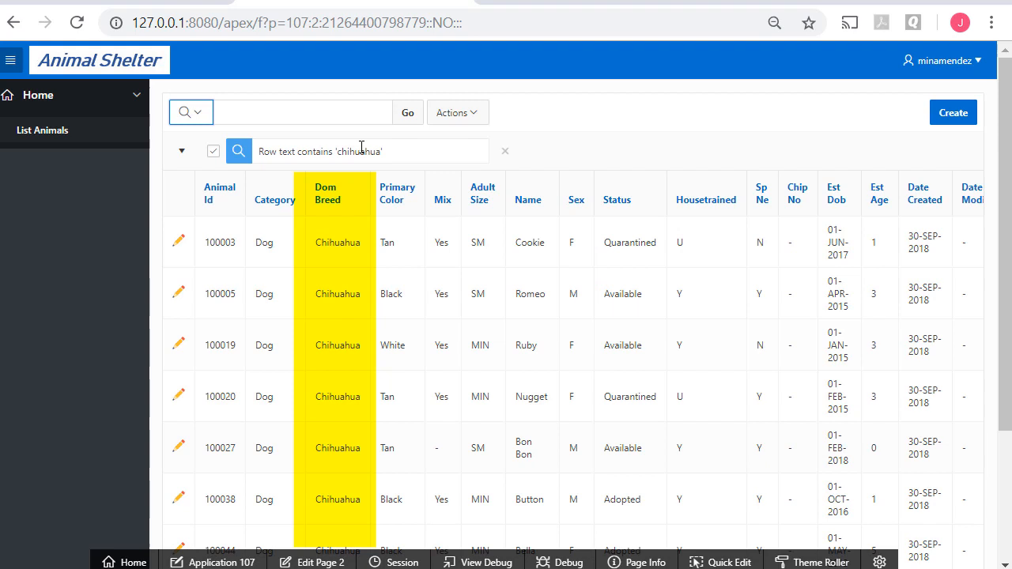
pyautogui.moveTo(505, 151)
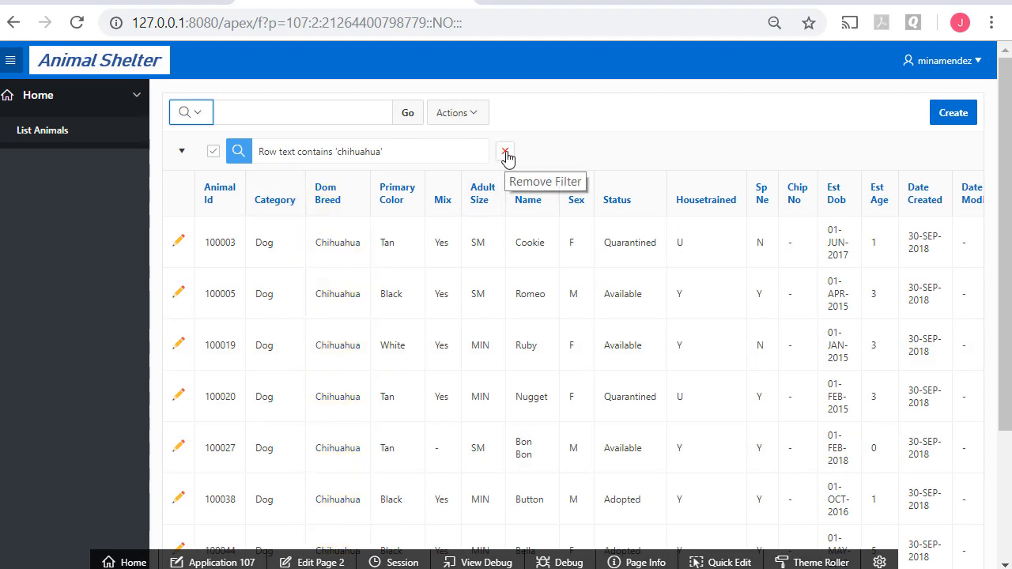
pyautogui.click(505, 151)
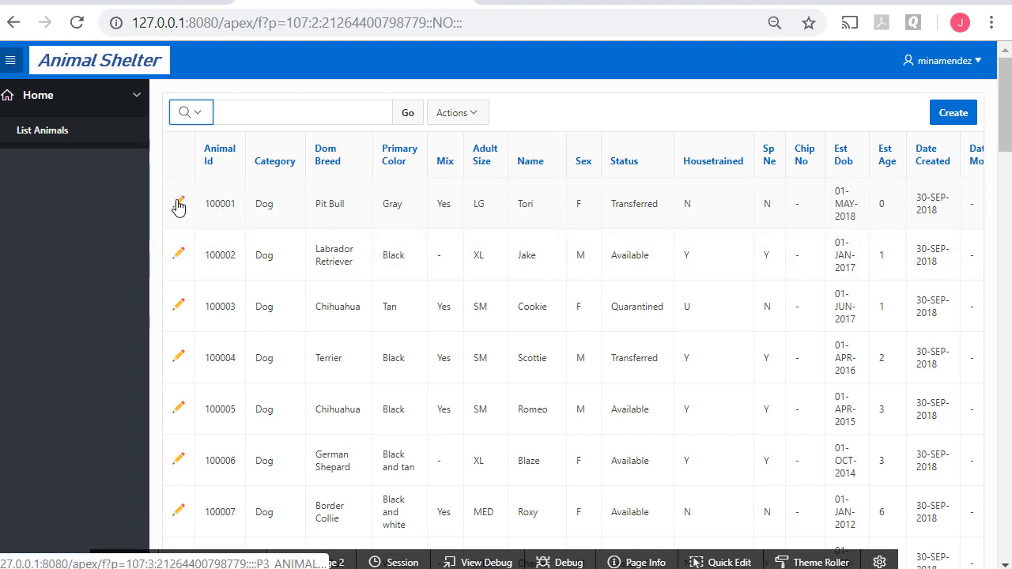
# - Change Tori's (100001) Primary Color from Gray to Tan, then return to List Animals
pyautogui.click(179, 203)
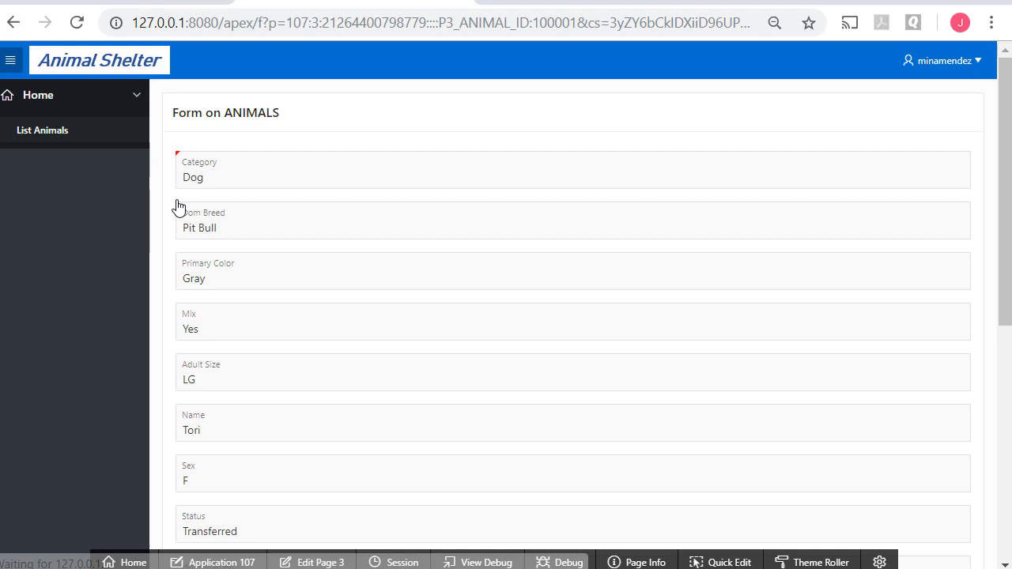
pyautogui.scroll(-3)
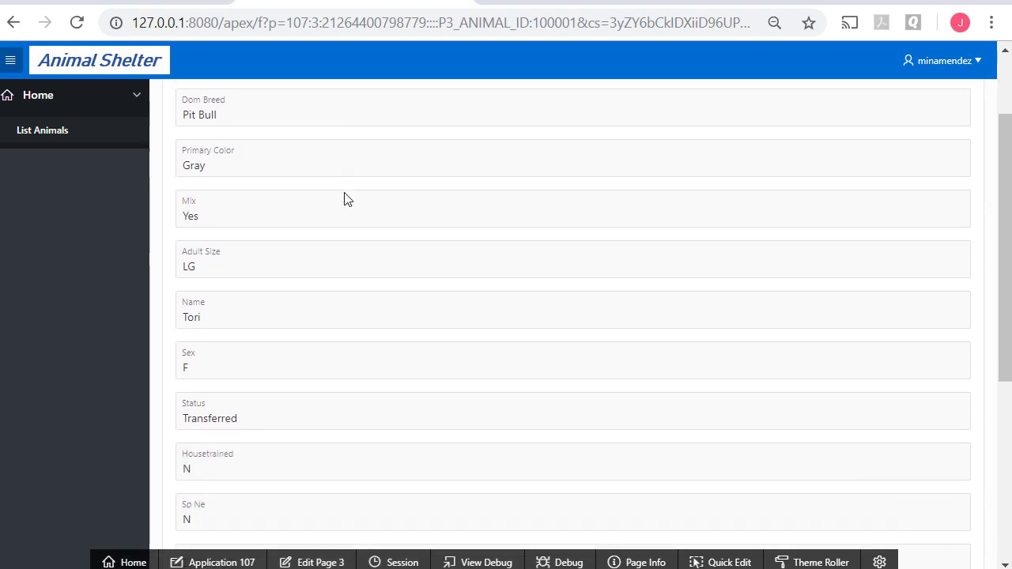
pyautogui.scroll(-3)
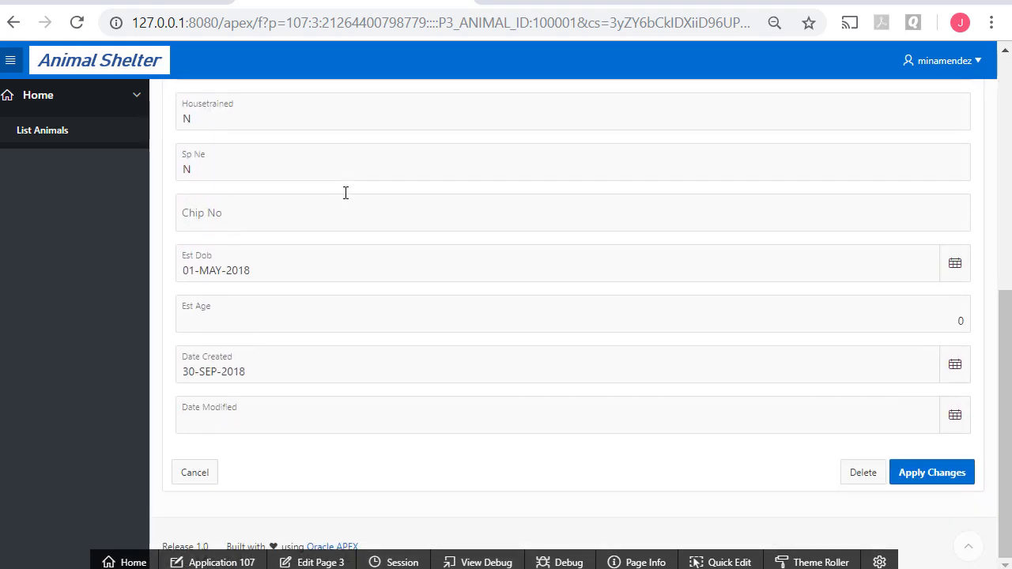
pyautogui.scroll(3)
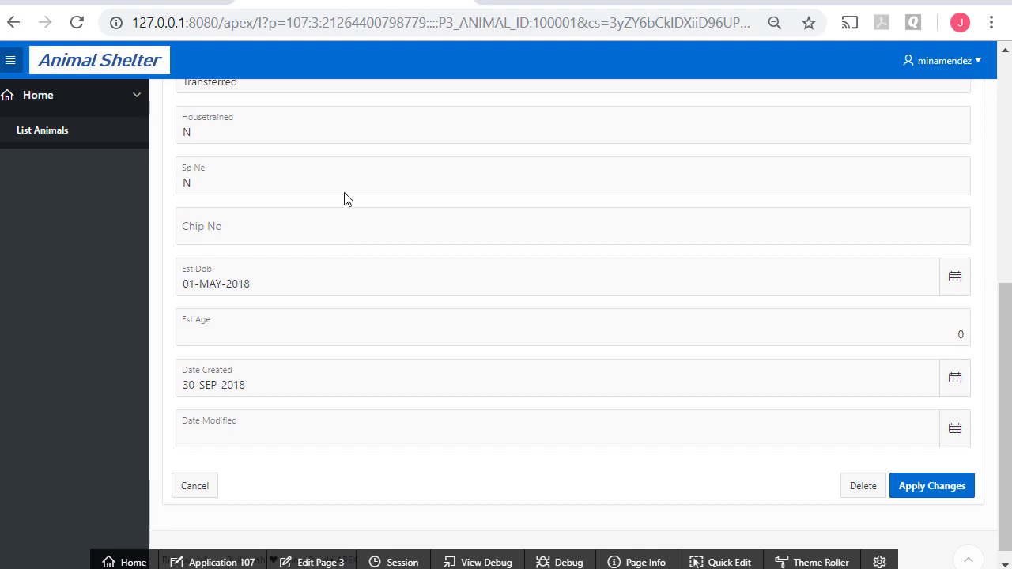
pyautogui.scroll(3)
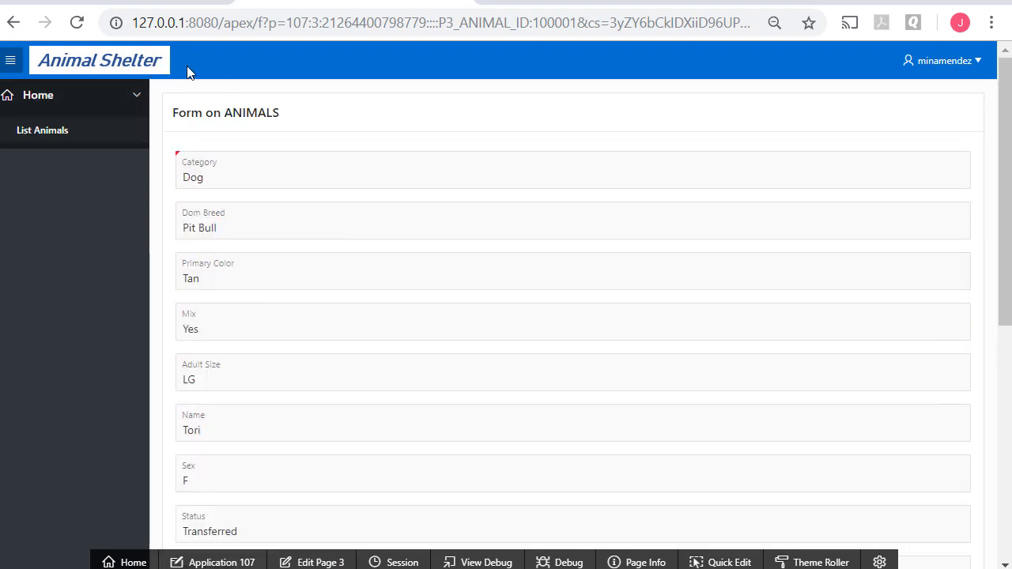
pyautogui.moveTo(238, 62)
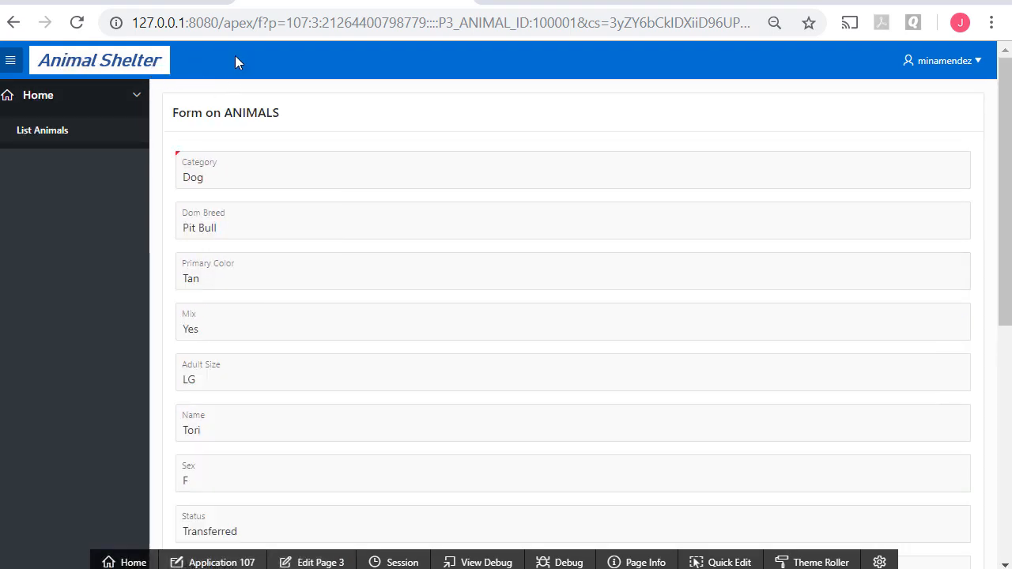
pyautogui.click(38, 95)
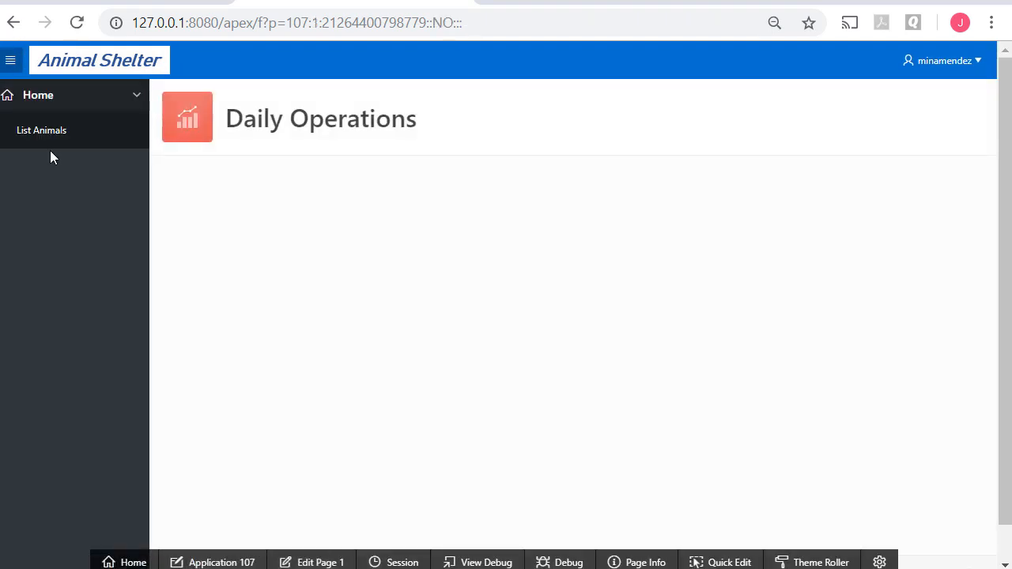
pyautogui.click(42, 130)
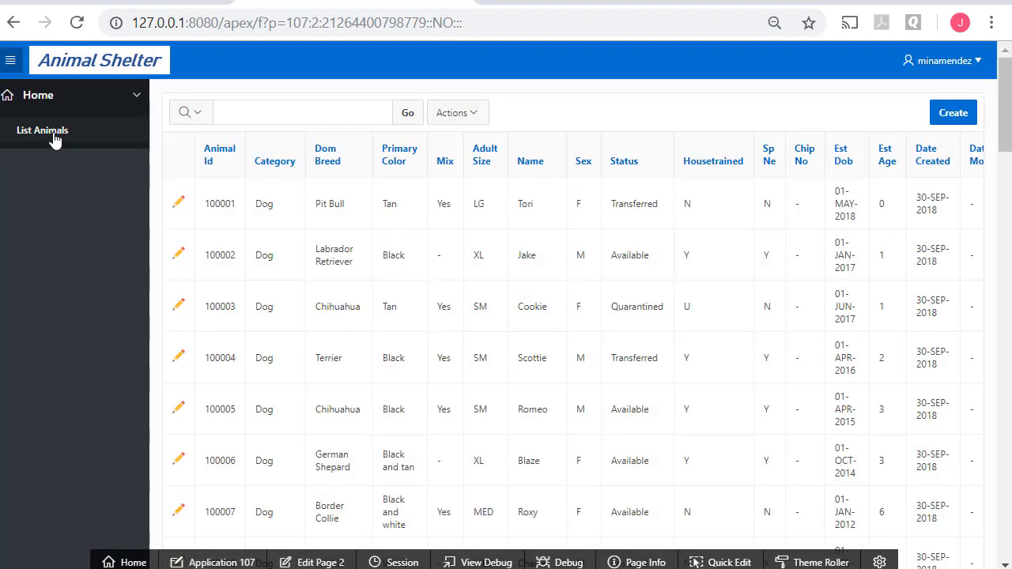